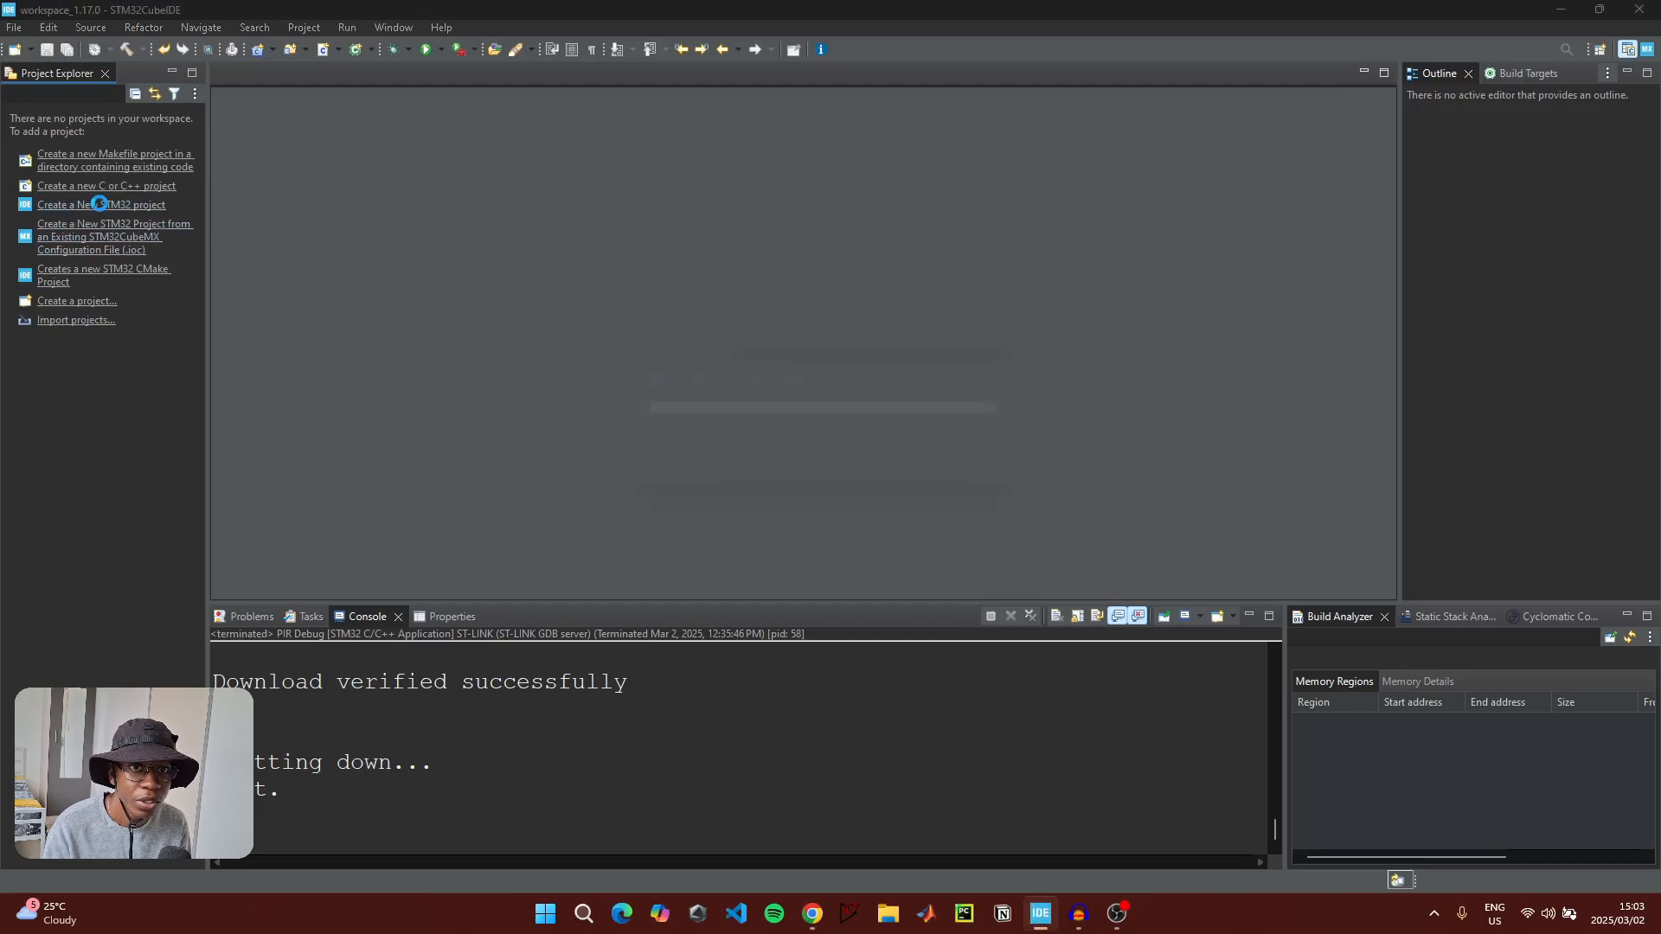
Create a new STM32 project named PIR targeting the NUCLEO-F401RE board found via 'F40'
click(101, 204)
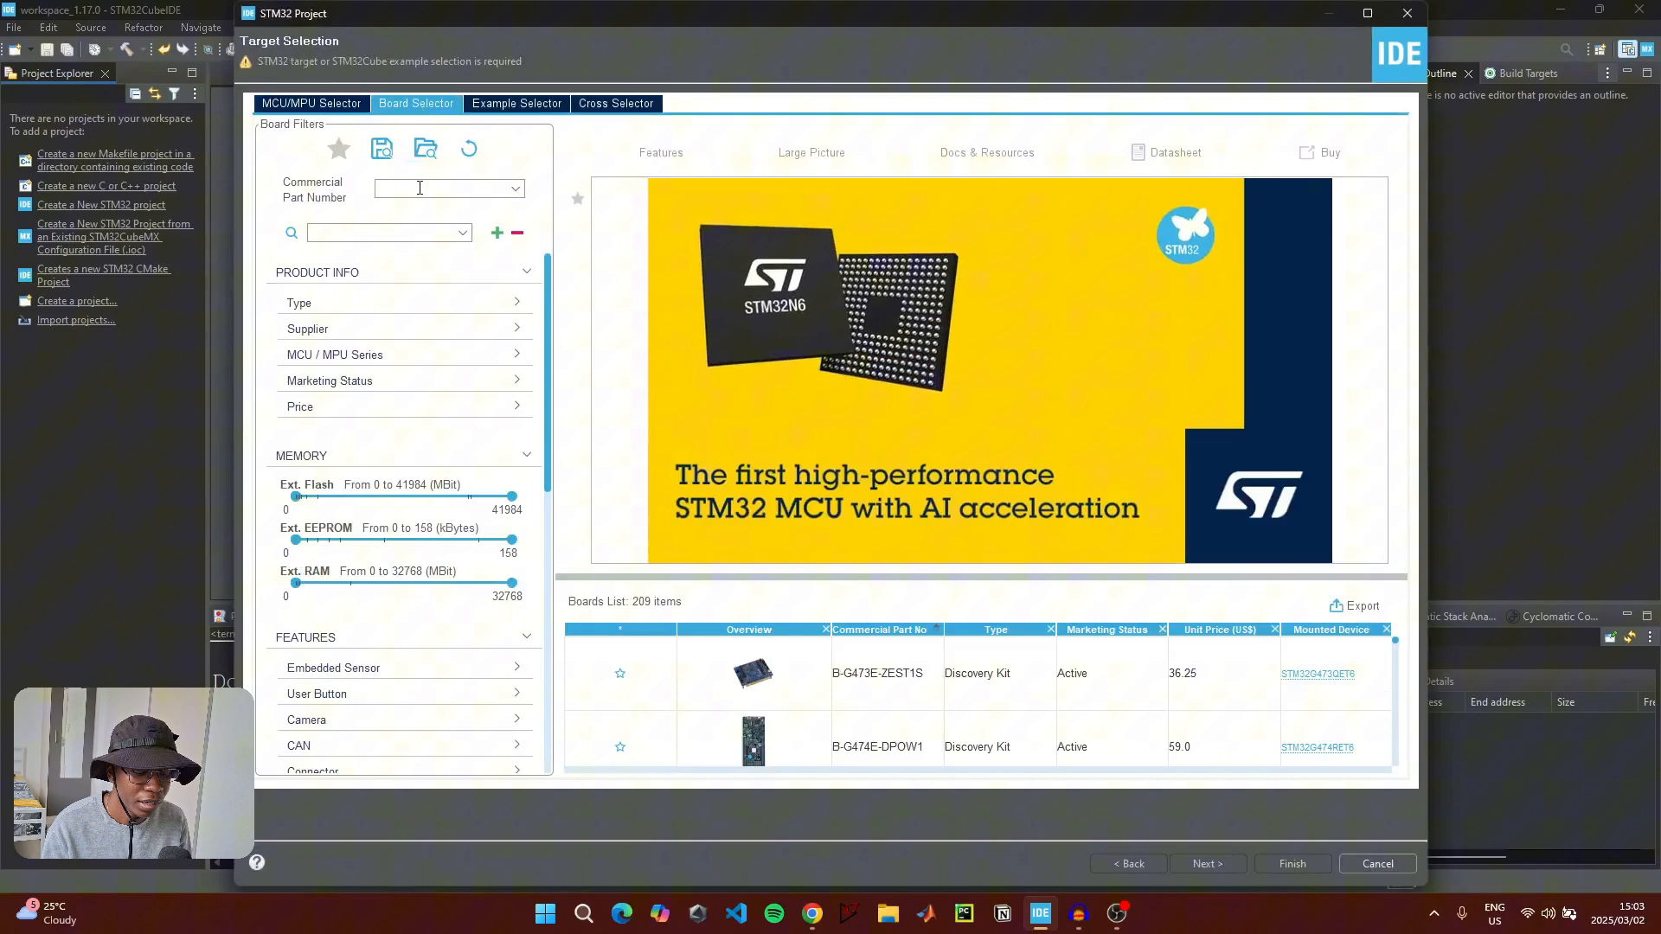
text(F40)
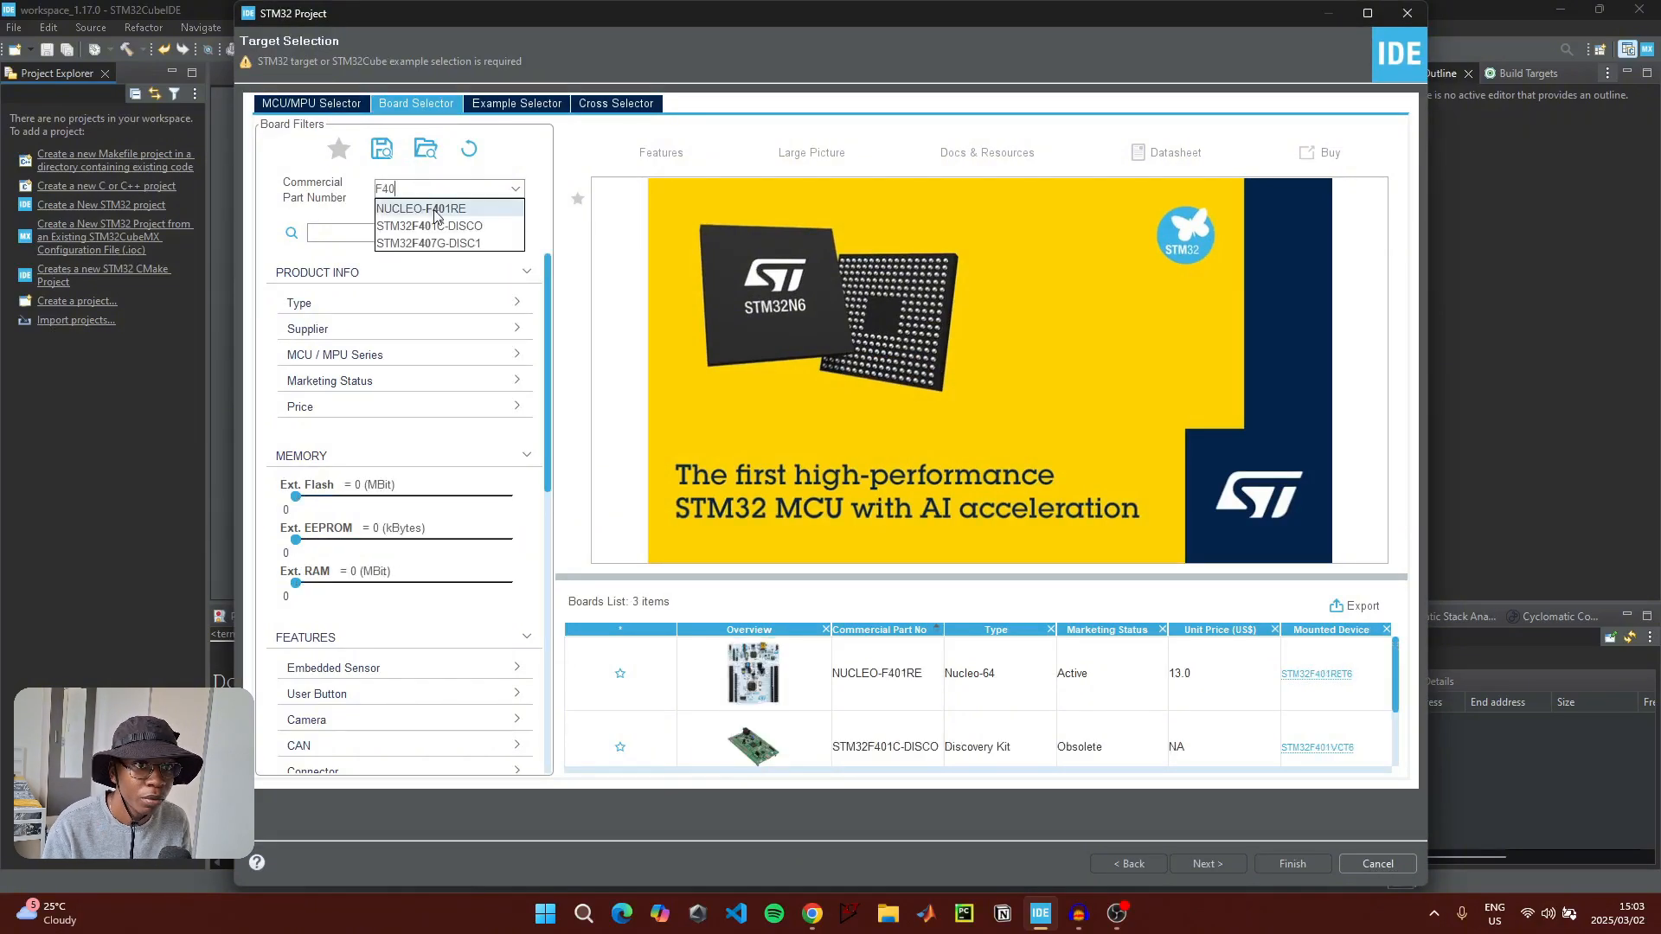
click(420, 209)
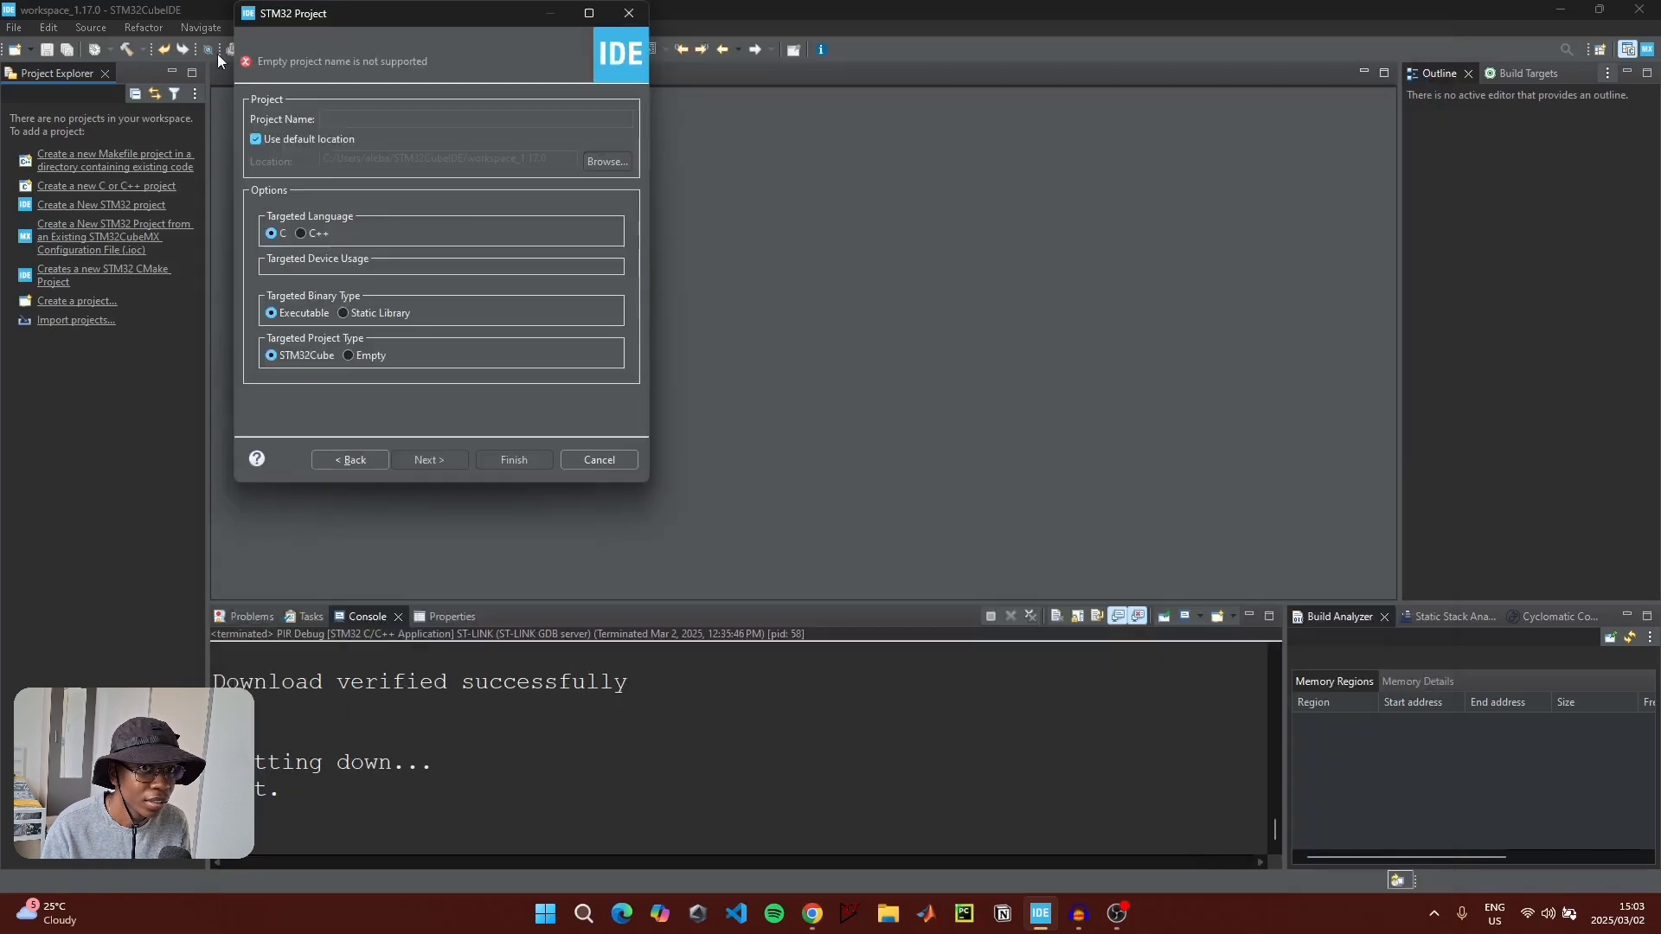
text(PIR)
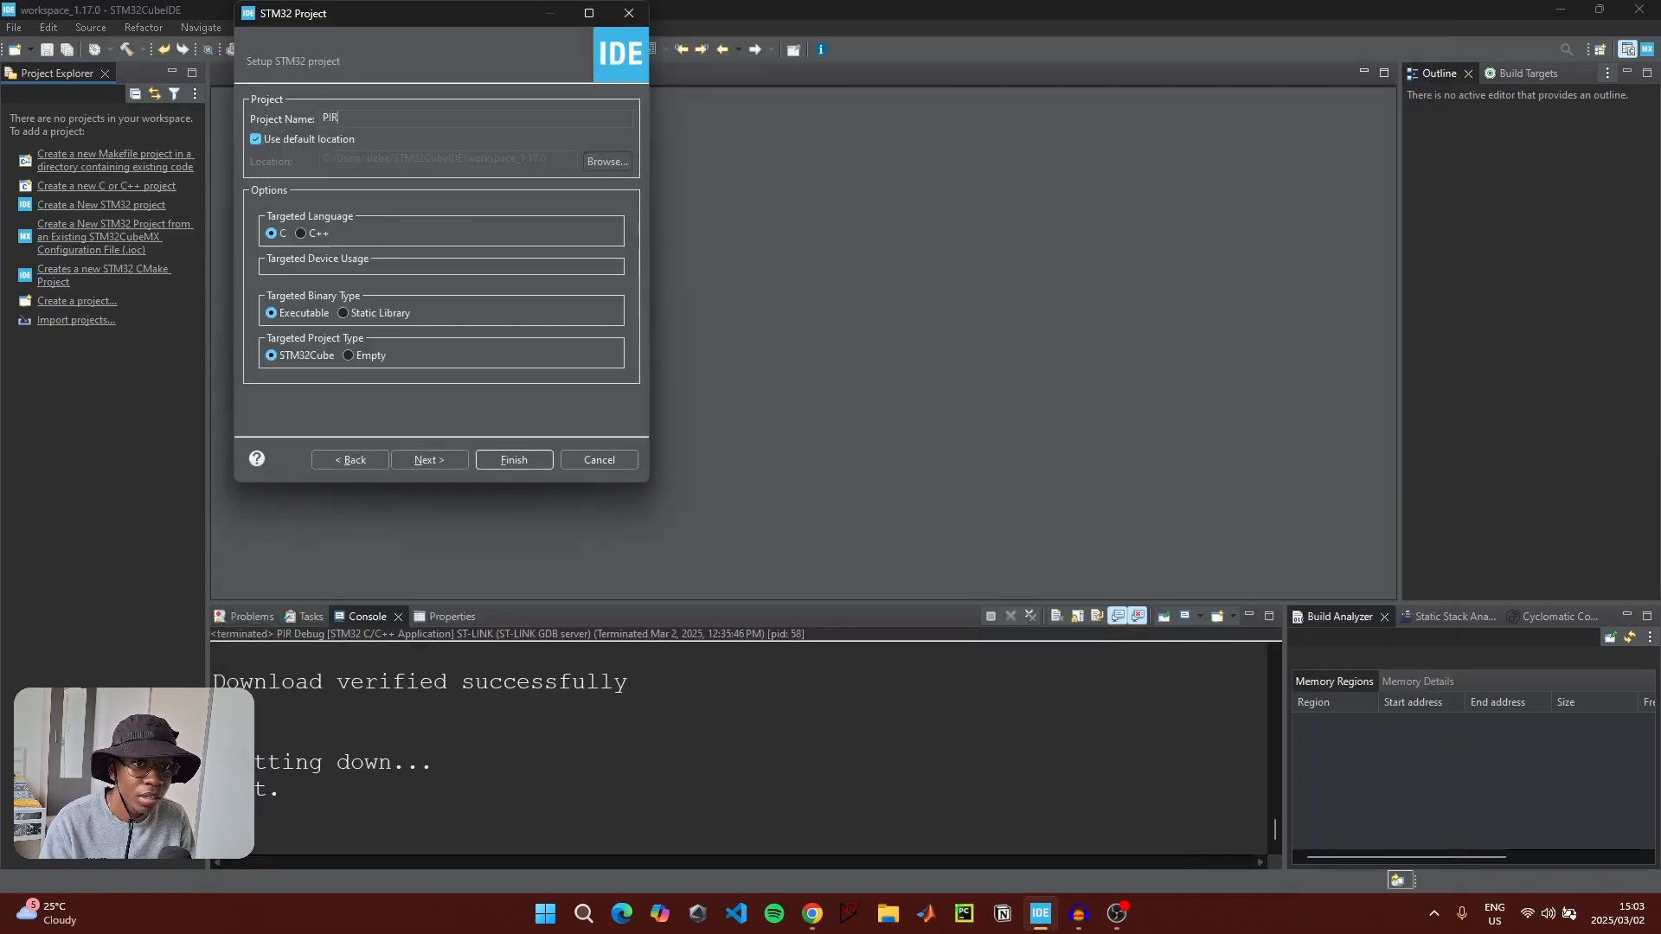
click(512, 460)
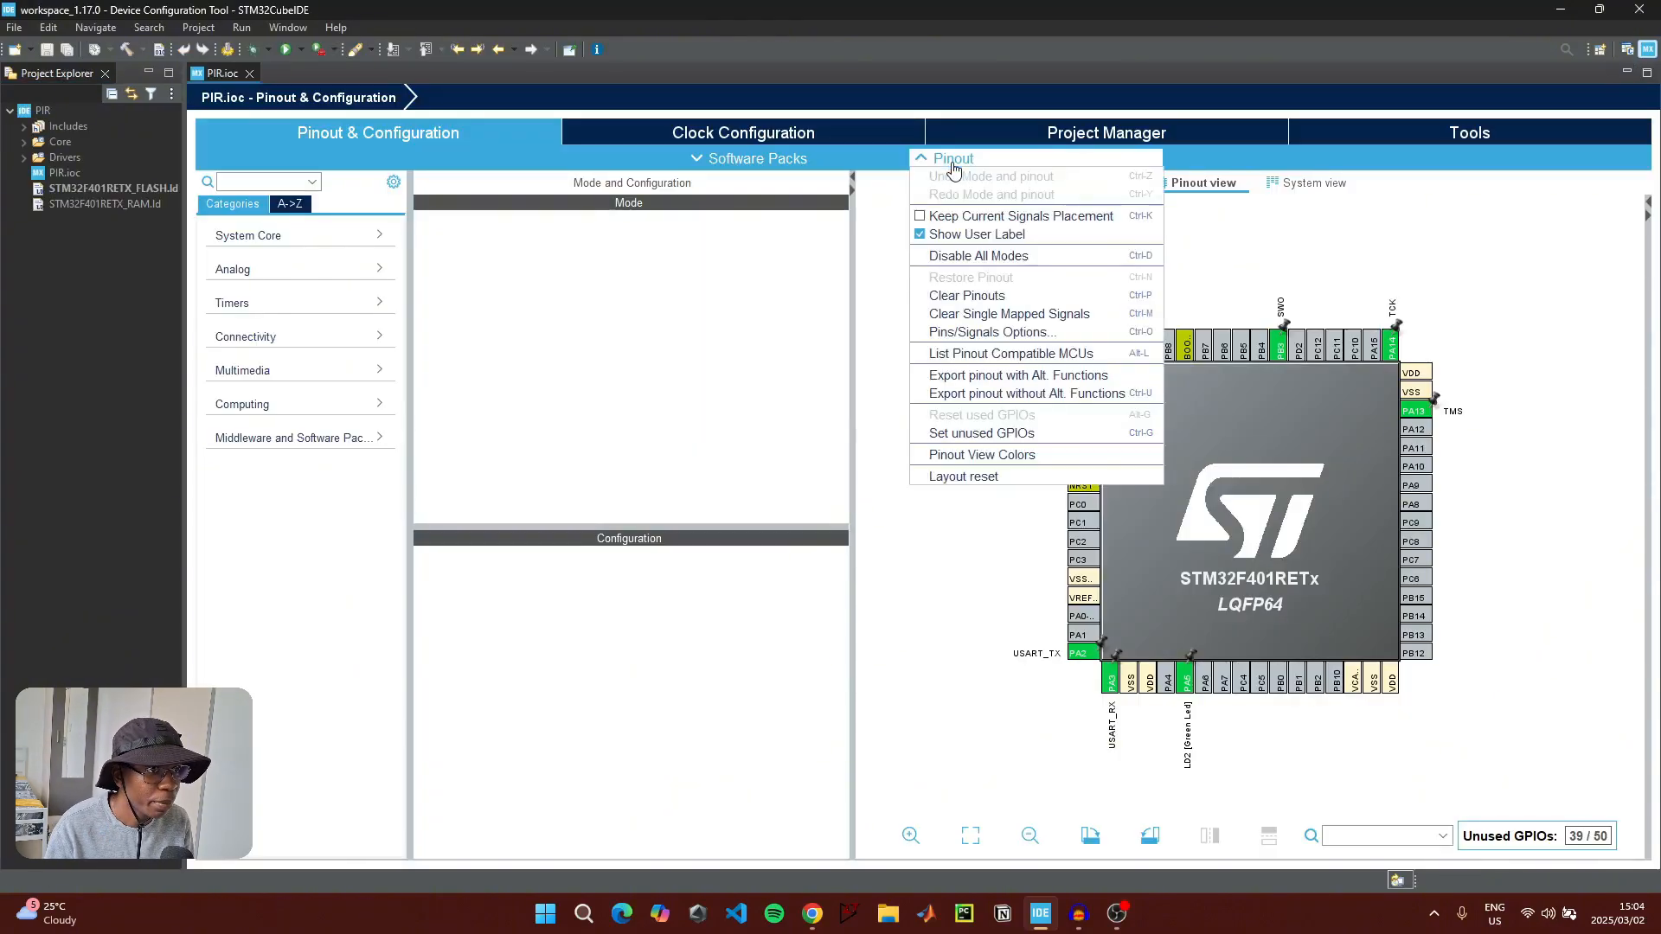
Clear all default pin assignments and show the Clock Configuration diagram
click(966, 296)
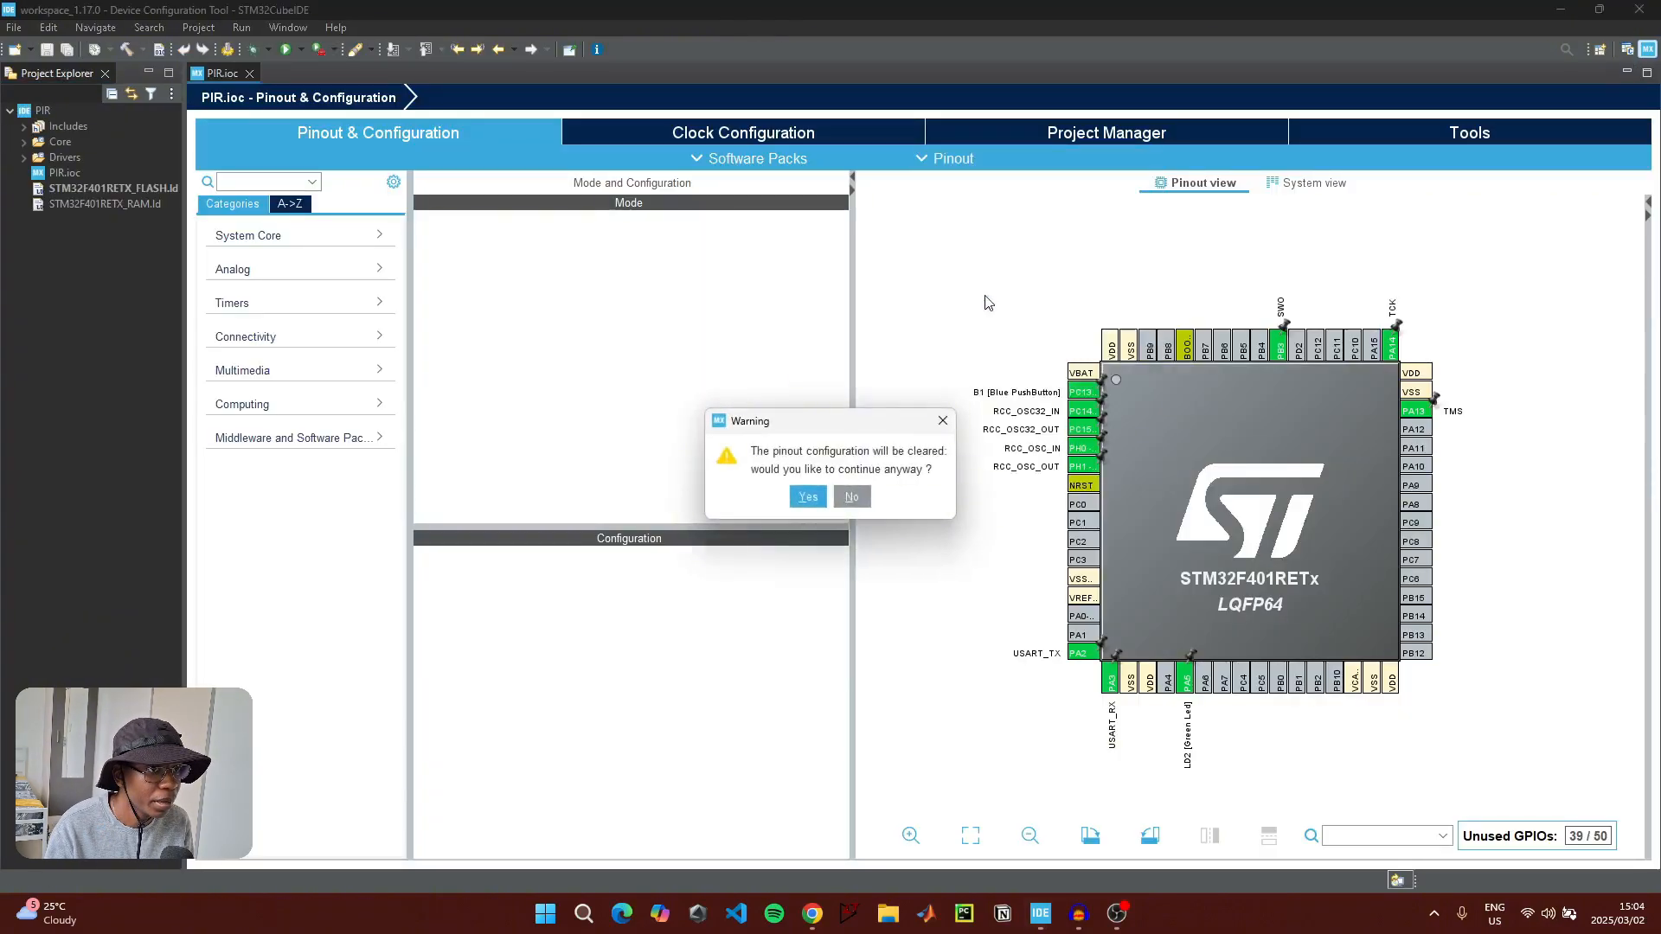
click(807, 496)
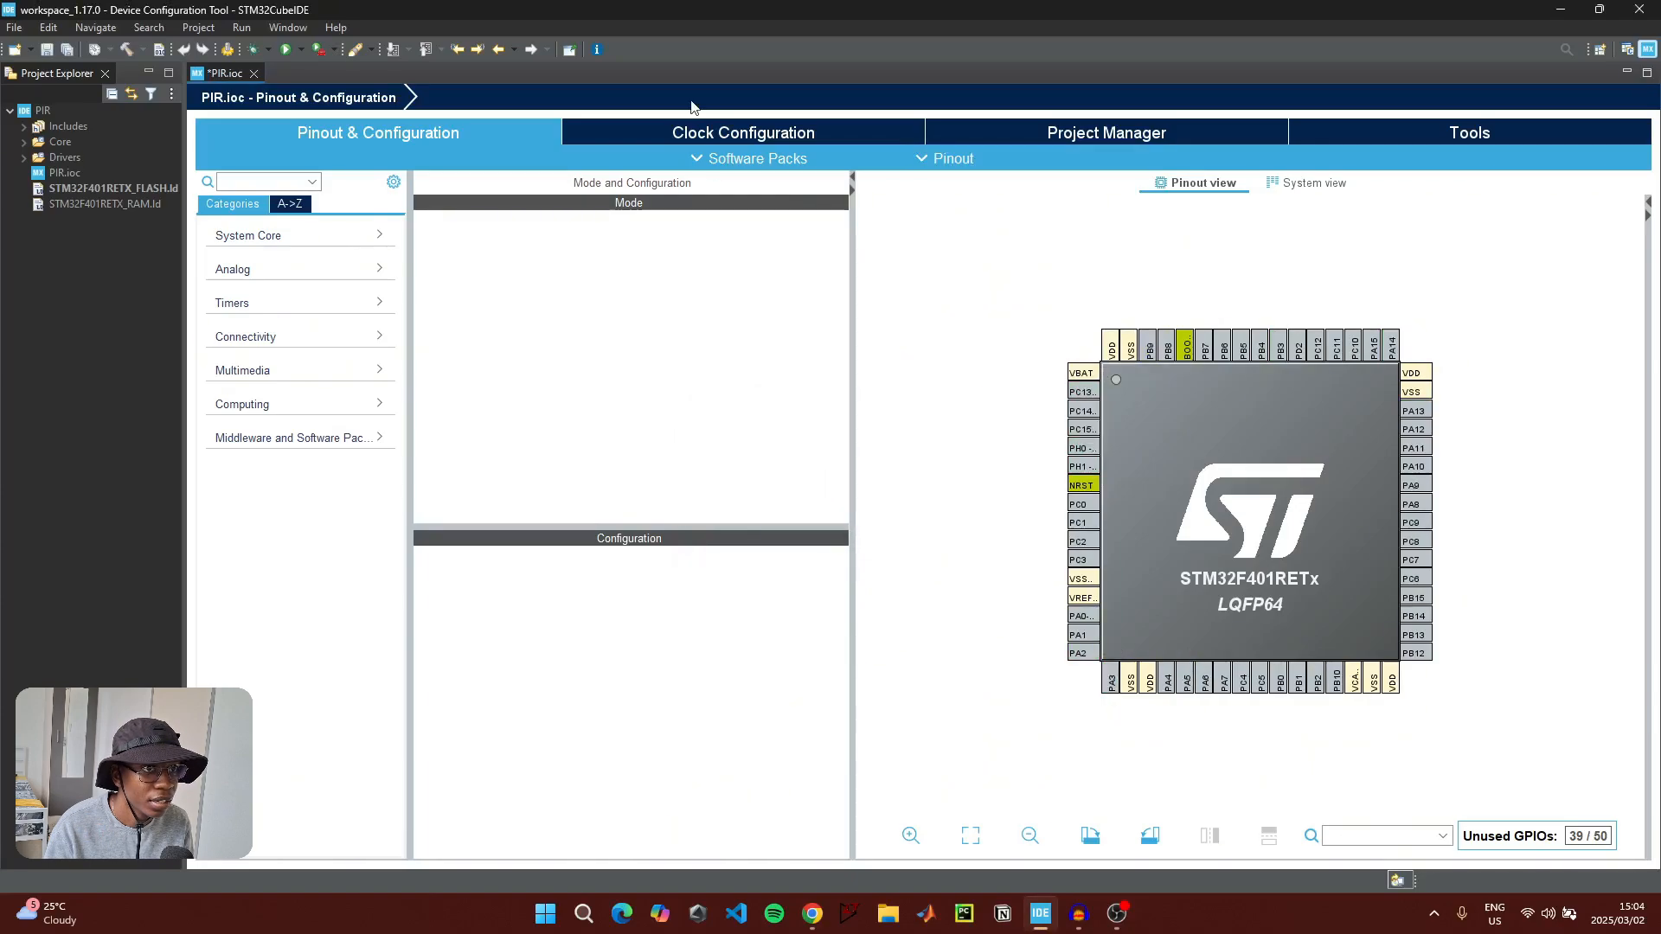
click(743, 133)
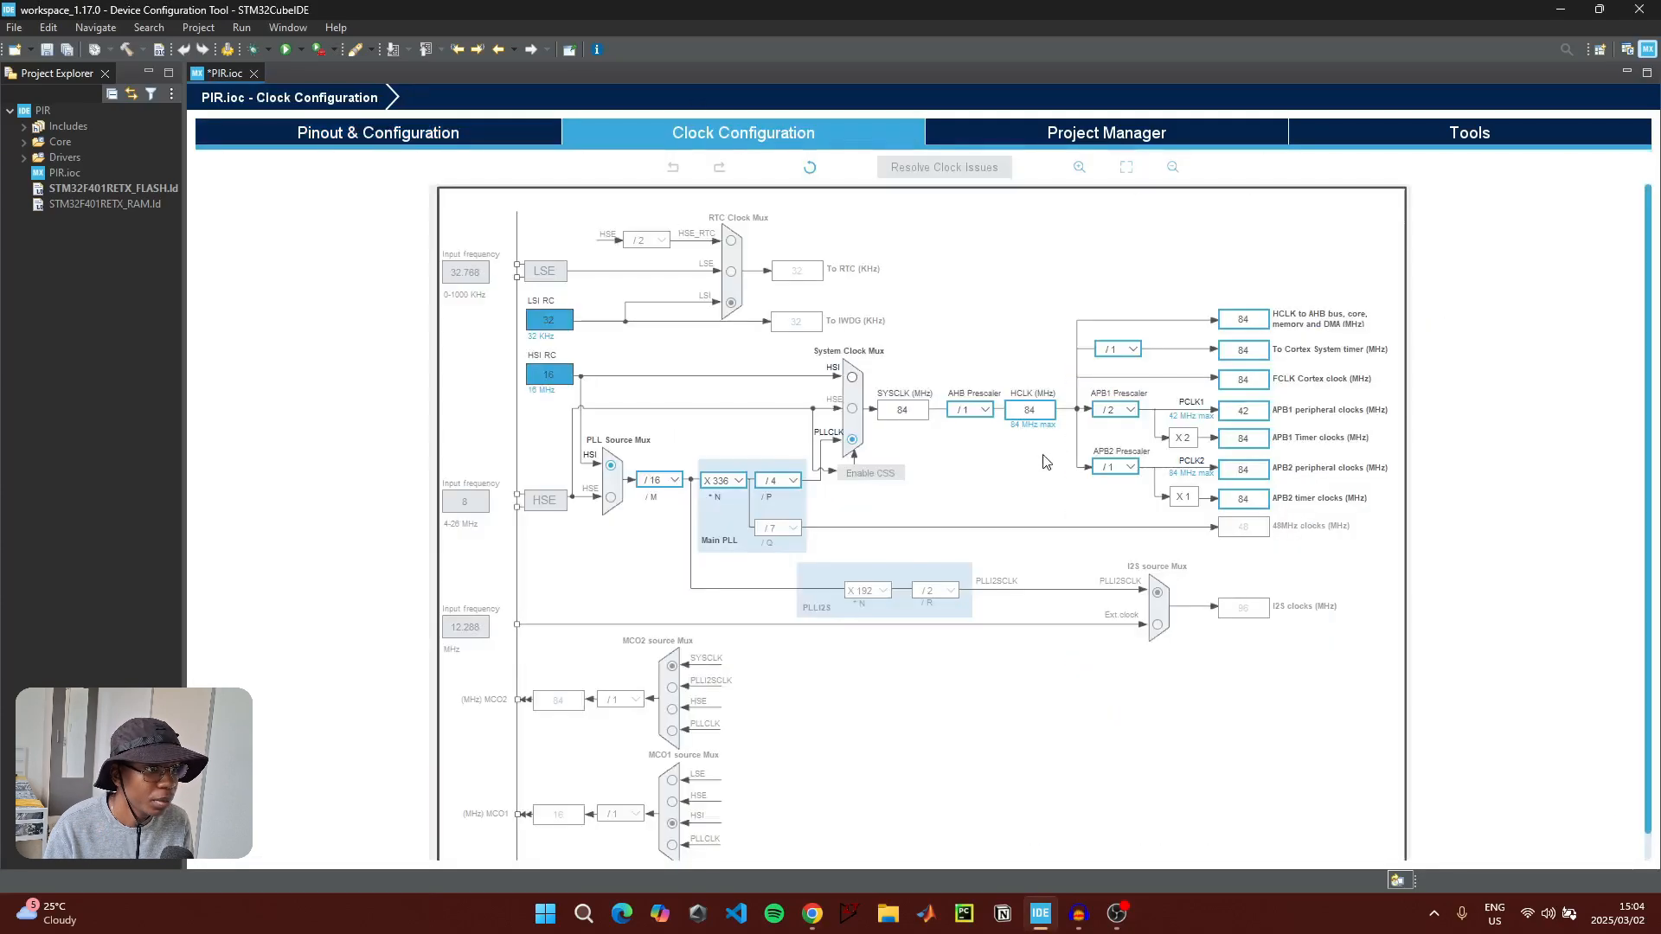
mouse_move(936, 425)
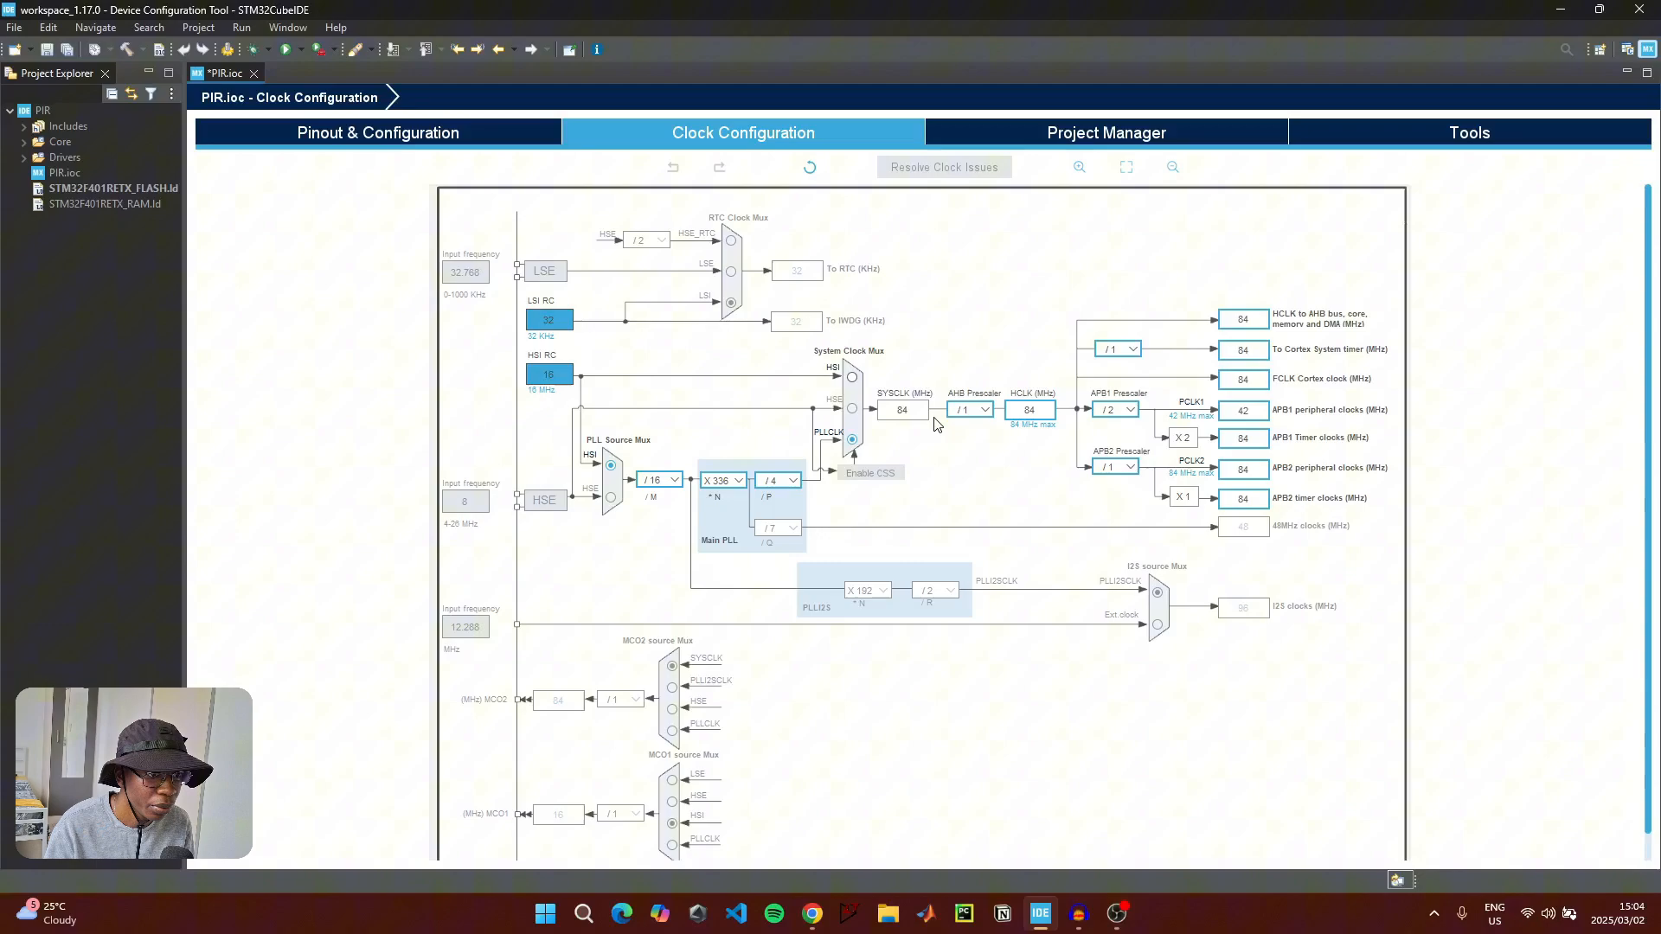
mouse_move(725, 249)
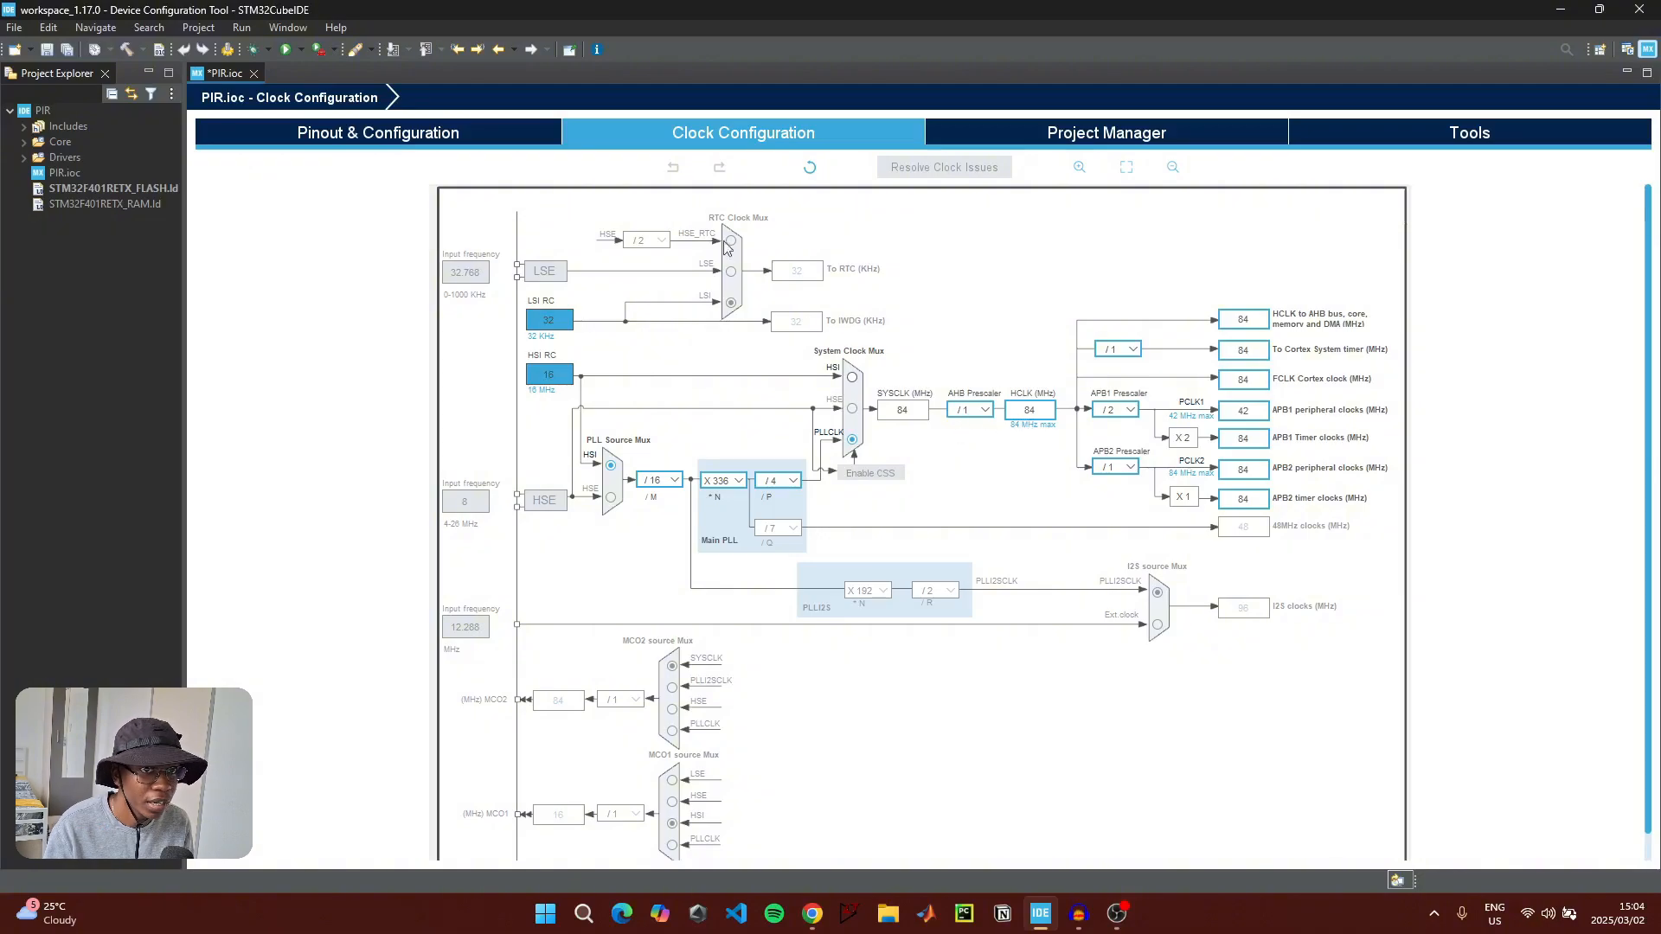
Under System Core, set SYS Debug to Serial Wire
click(377, 133)
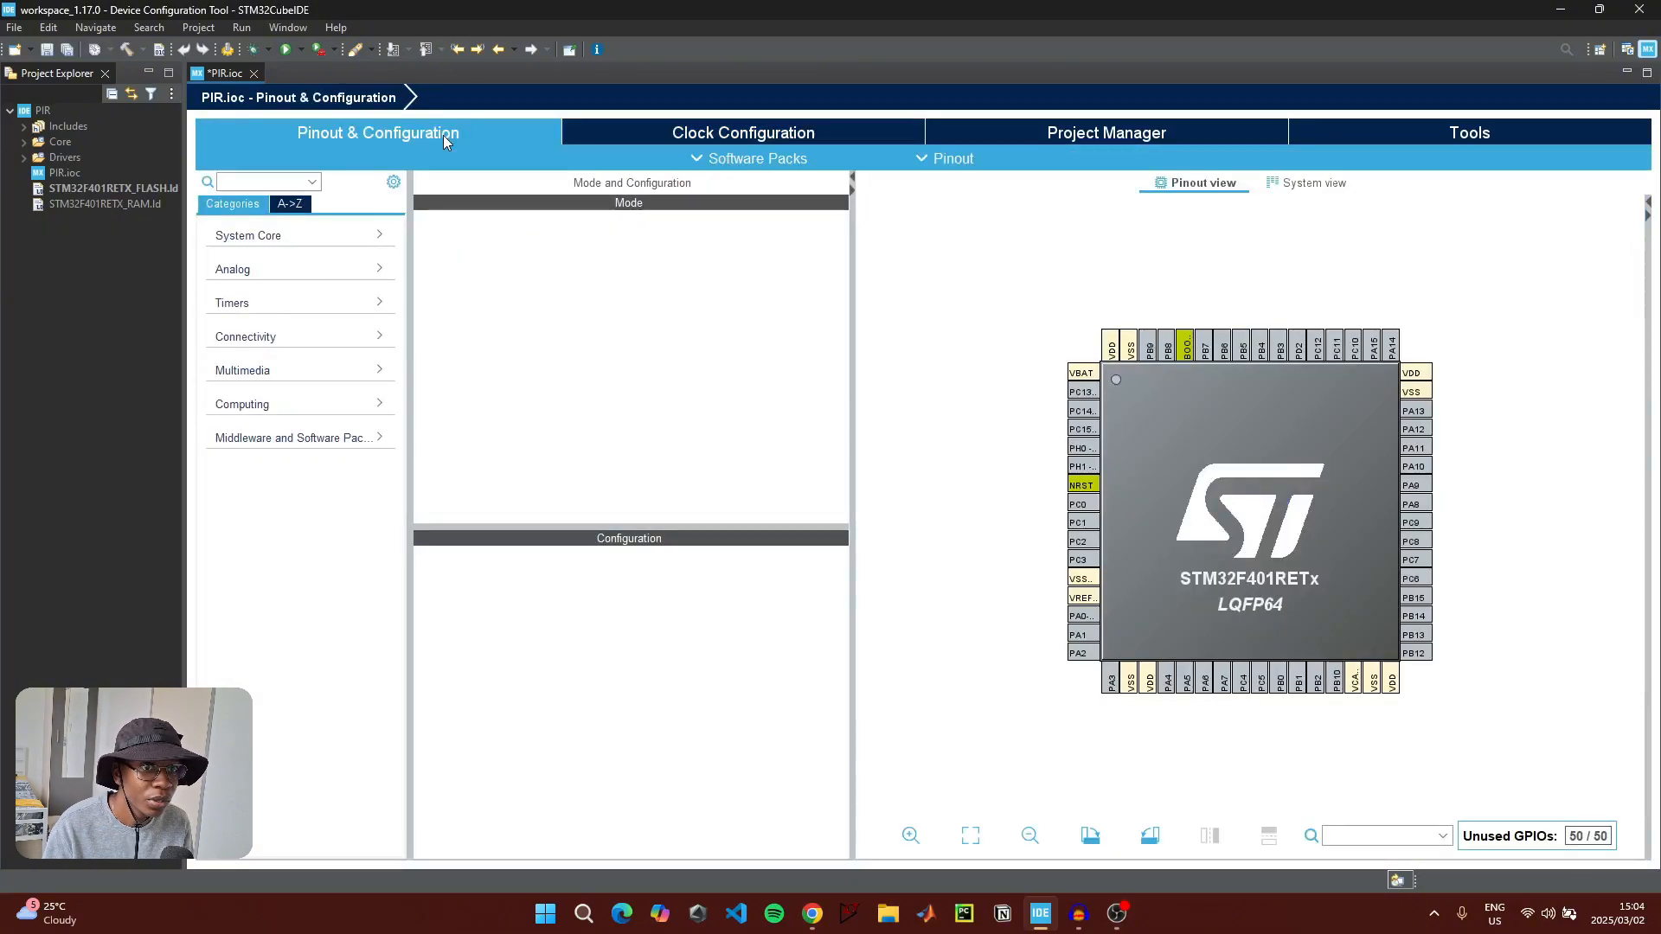
click(247, 234)
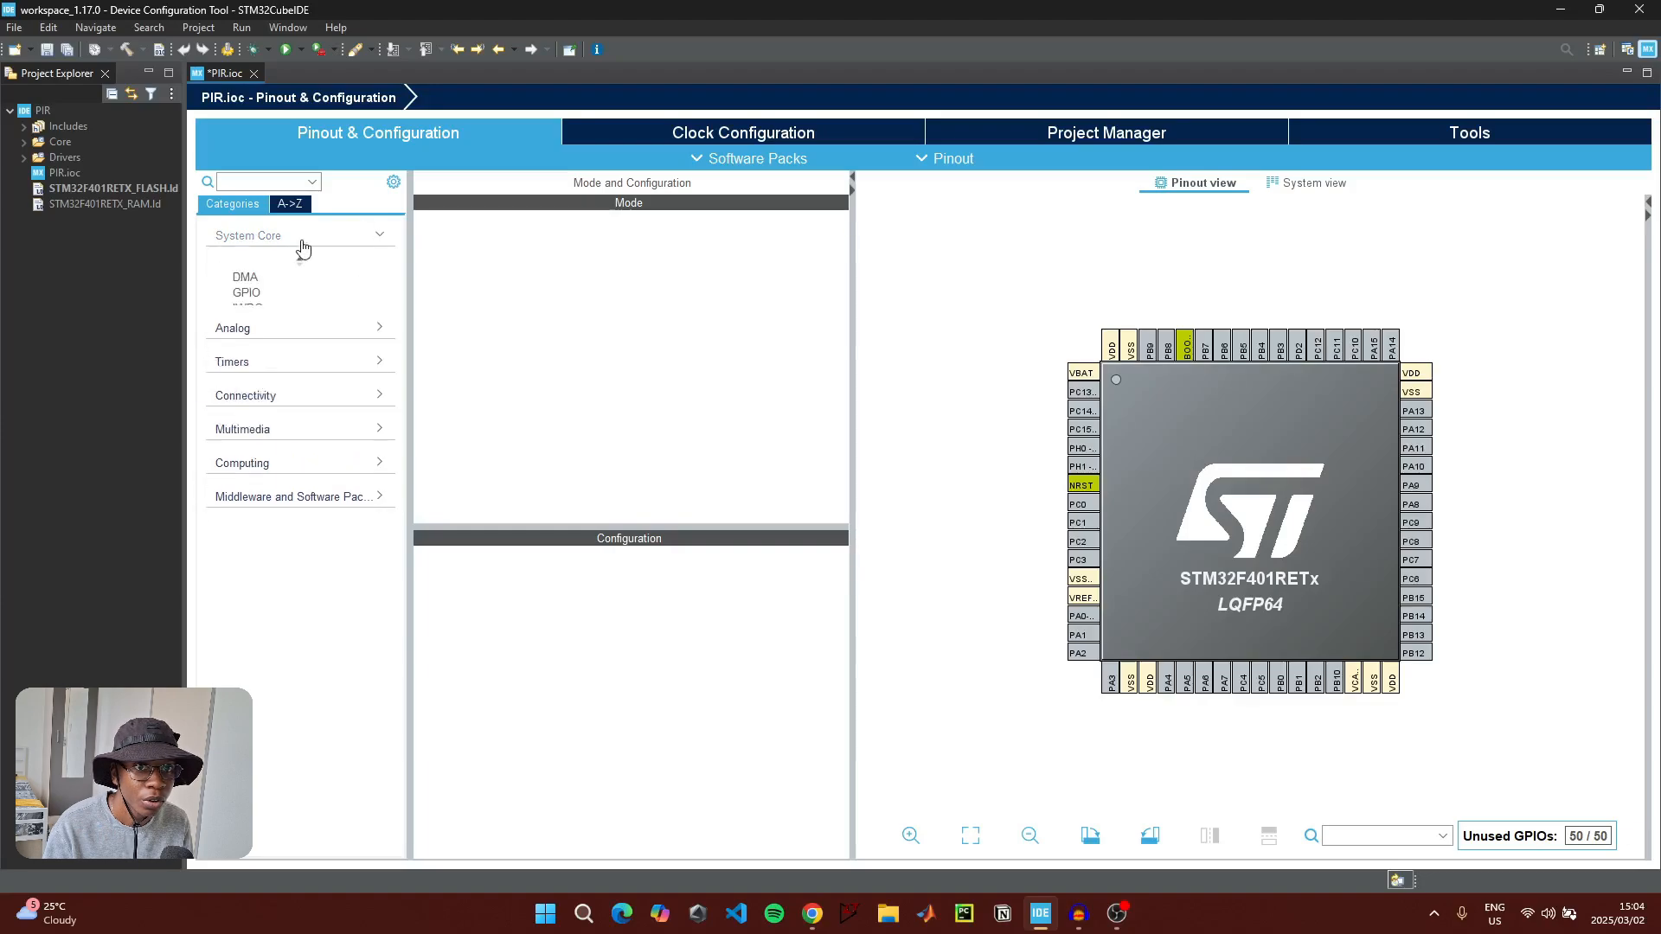
click(244, 353)
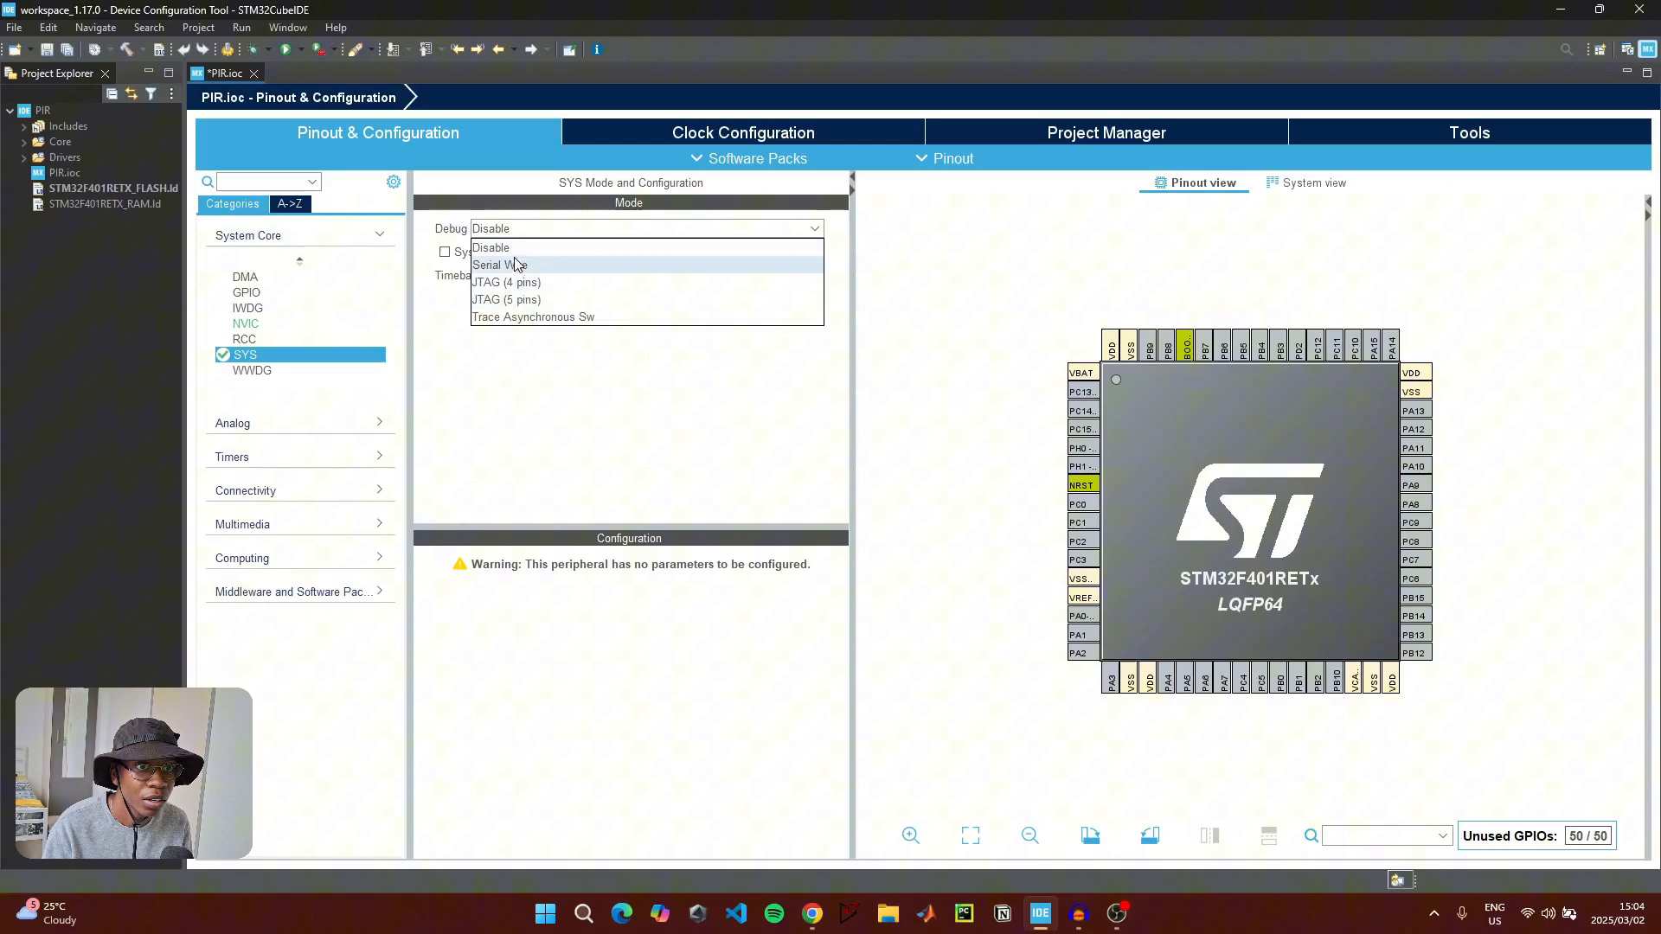
click(503, 264)
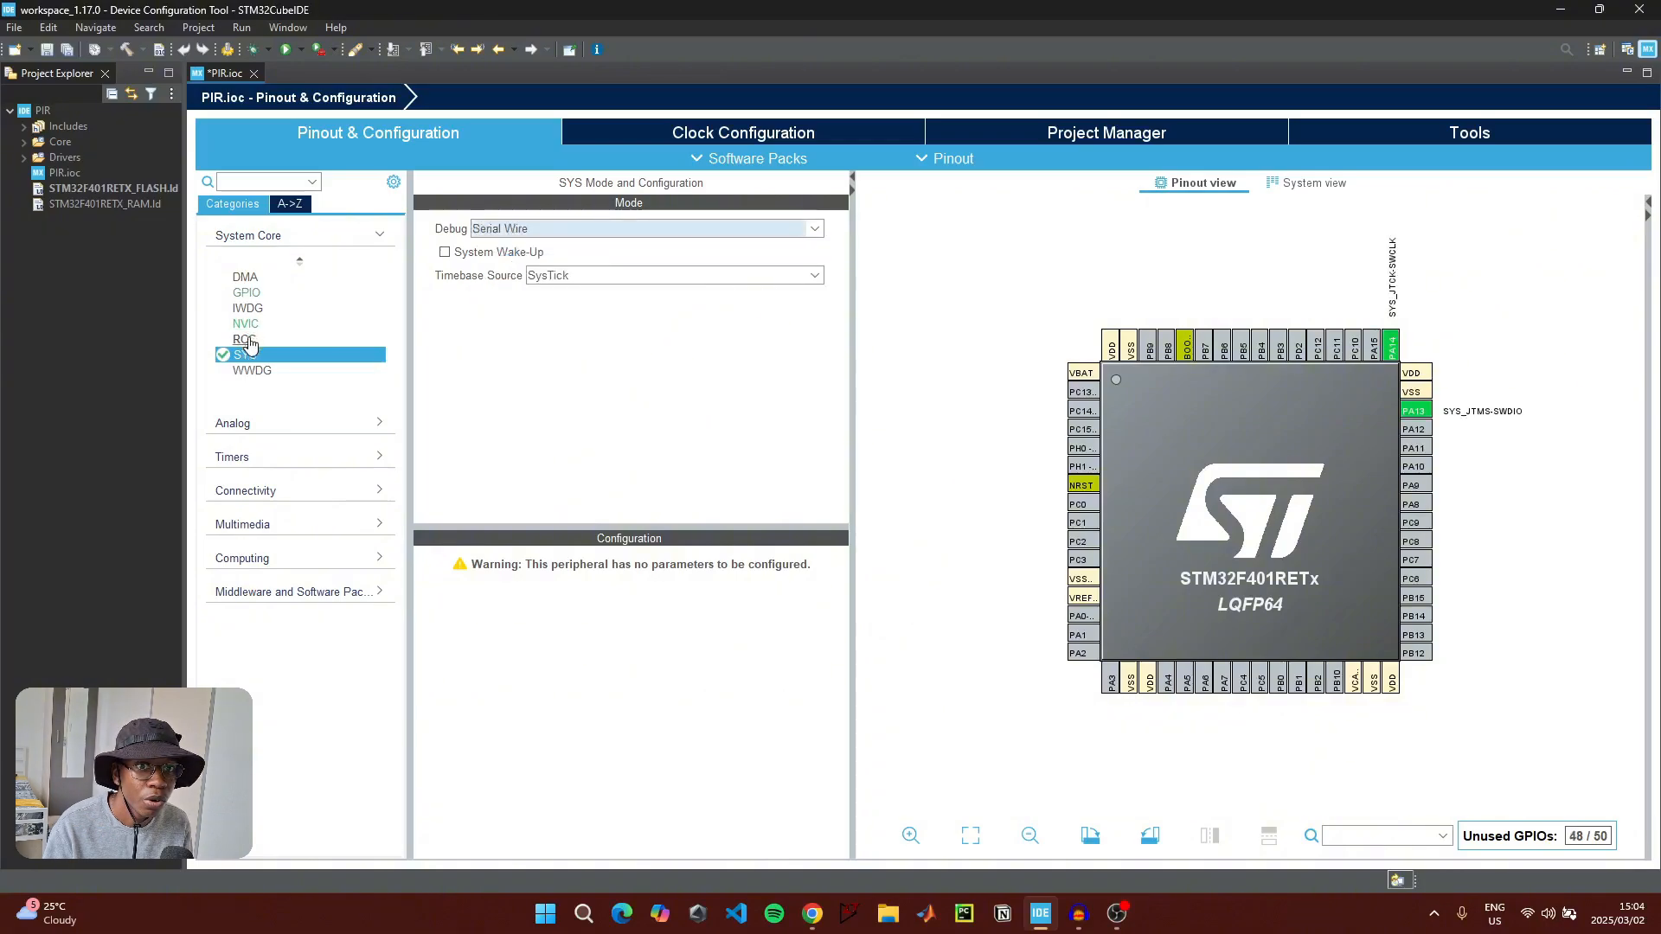
Set the RCC high speed clock to a Crystal/Ceramic Resonator on PH0/PH1
click(244, 339)
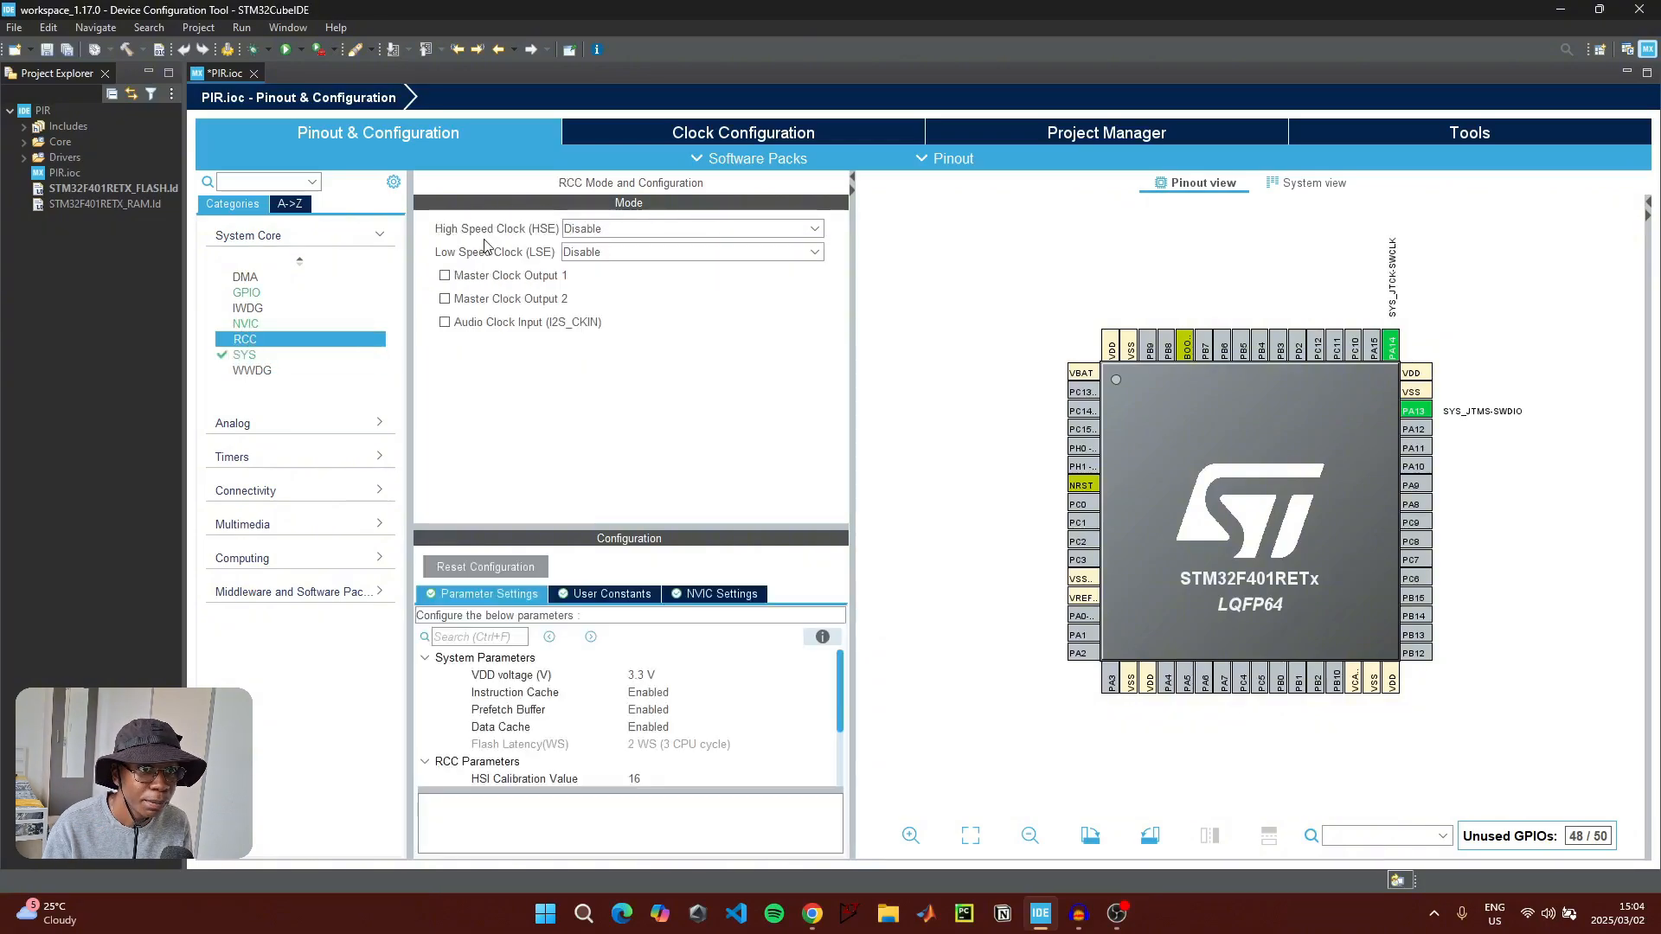
click(691, 228)
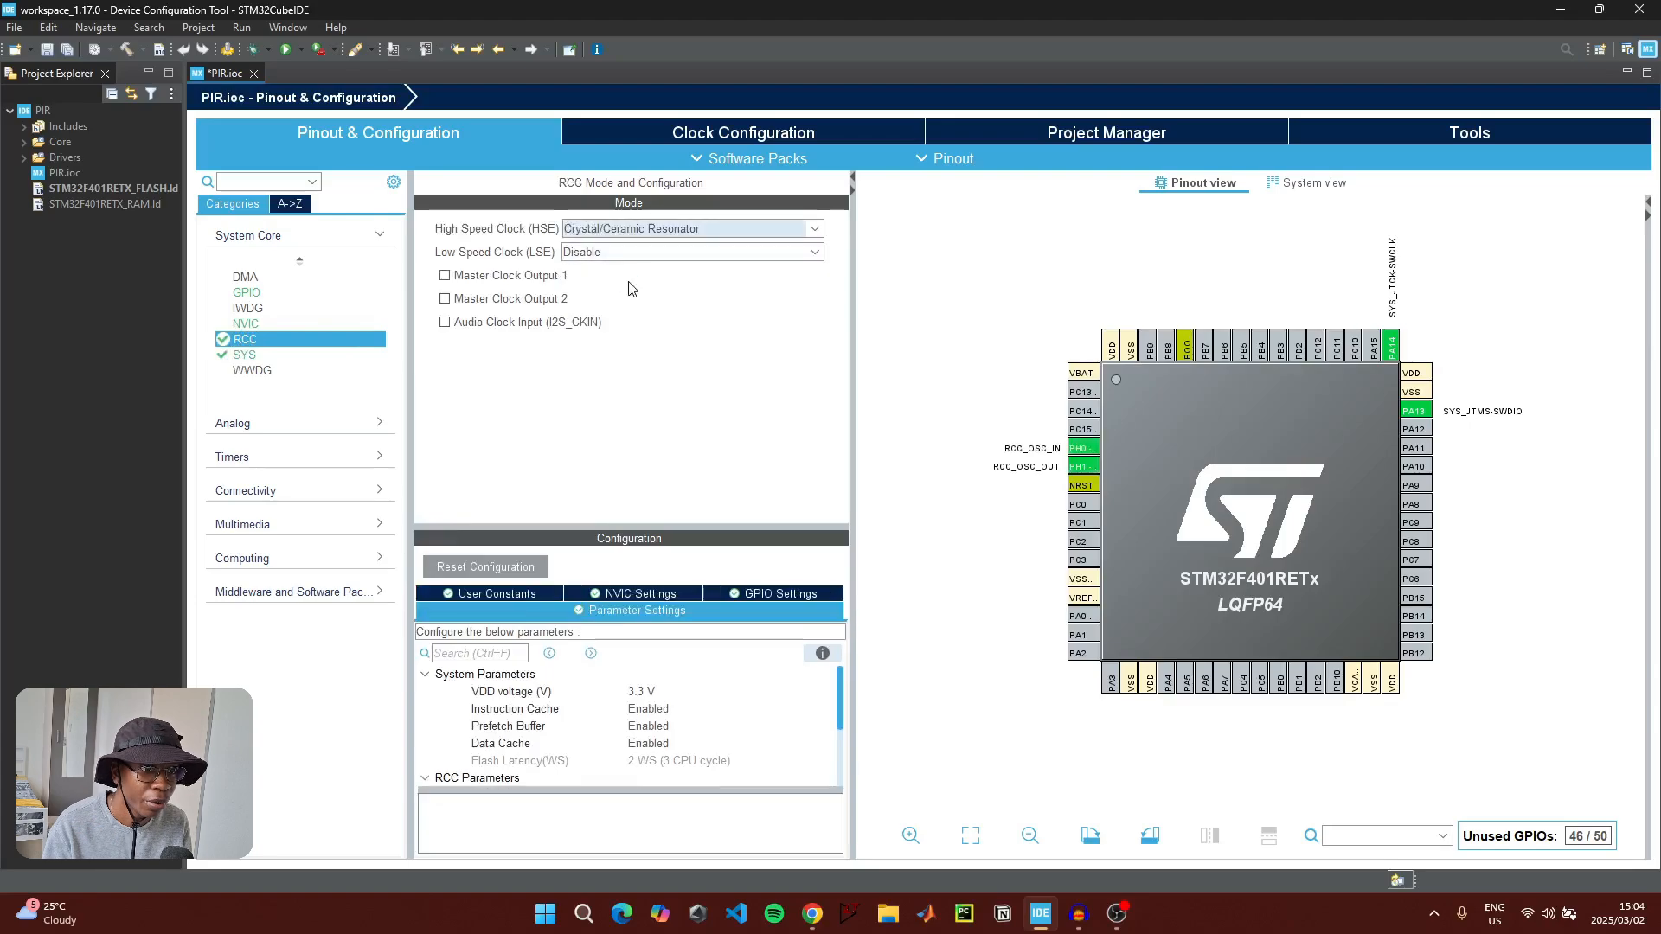
click(247, 235)
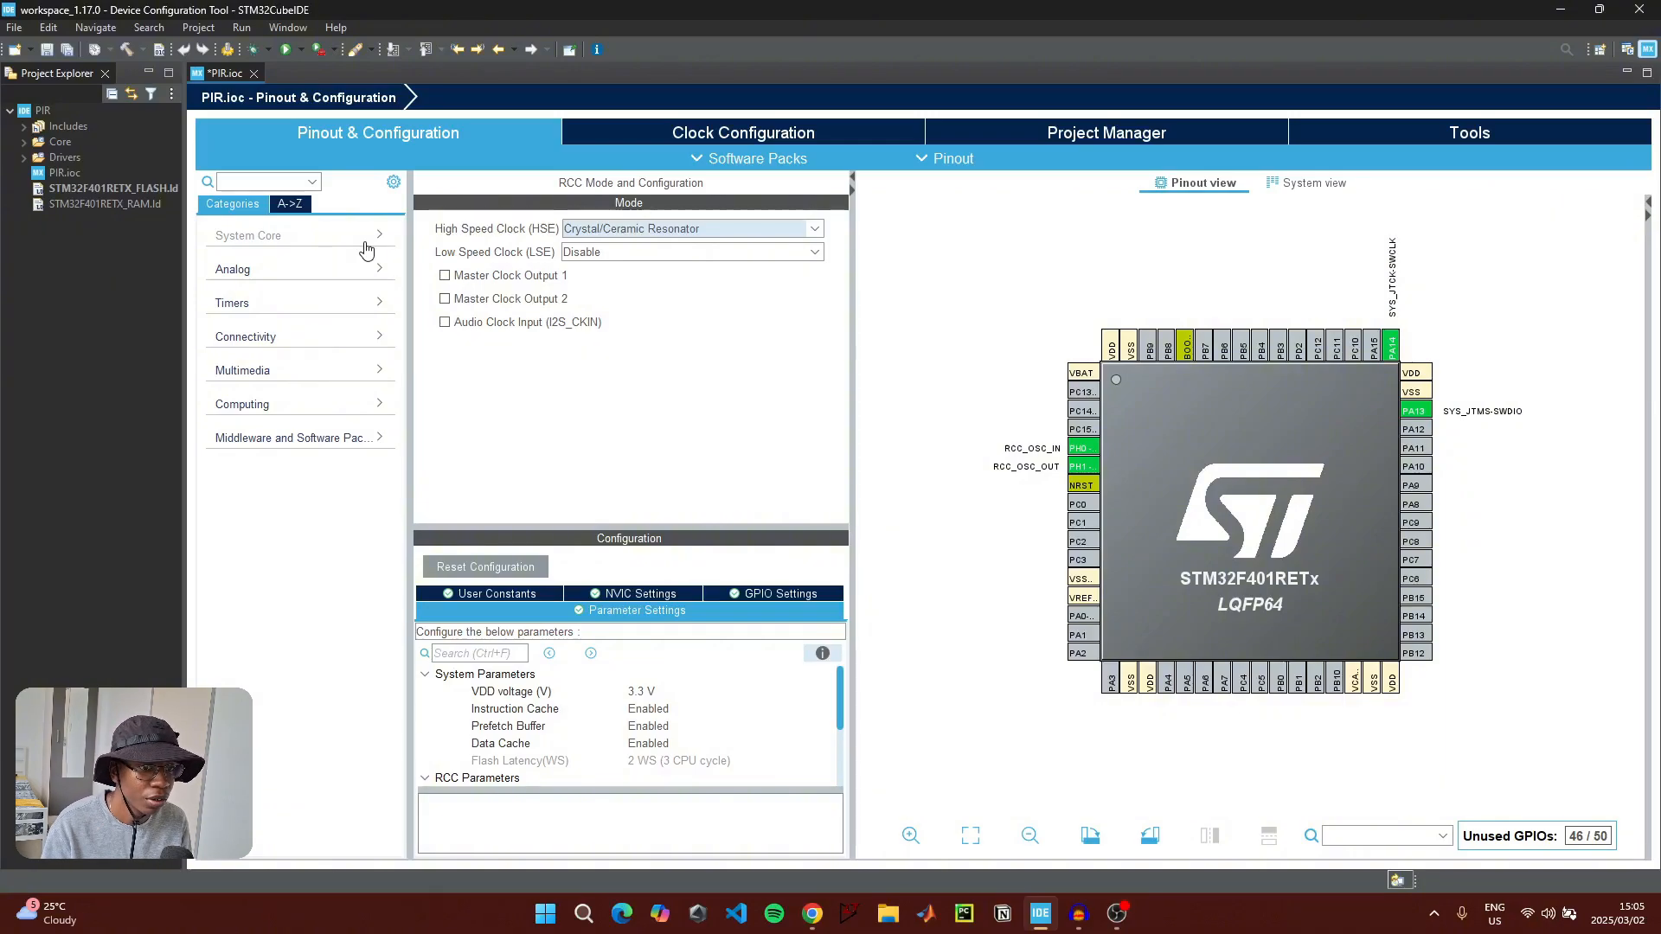
mouse_move(1229, 521)
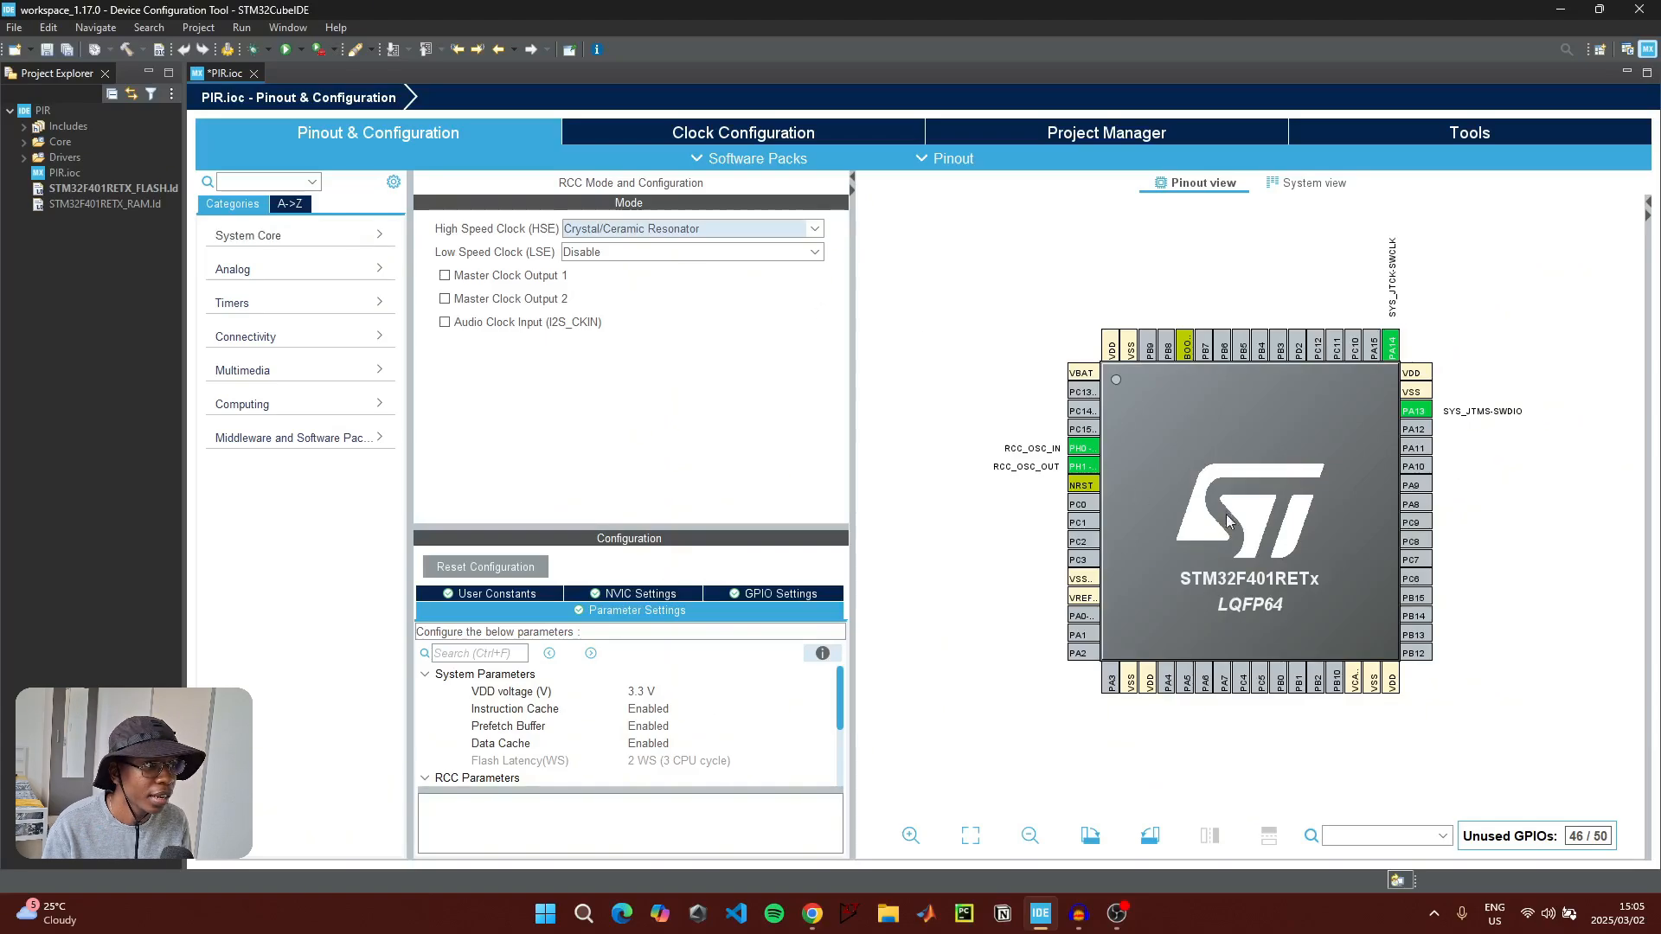
mouse_move(1460, 594)
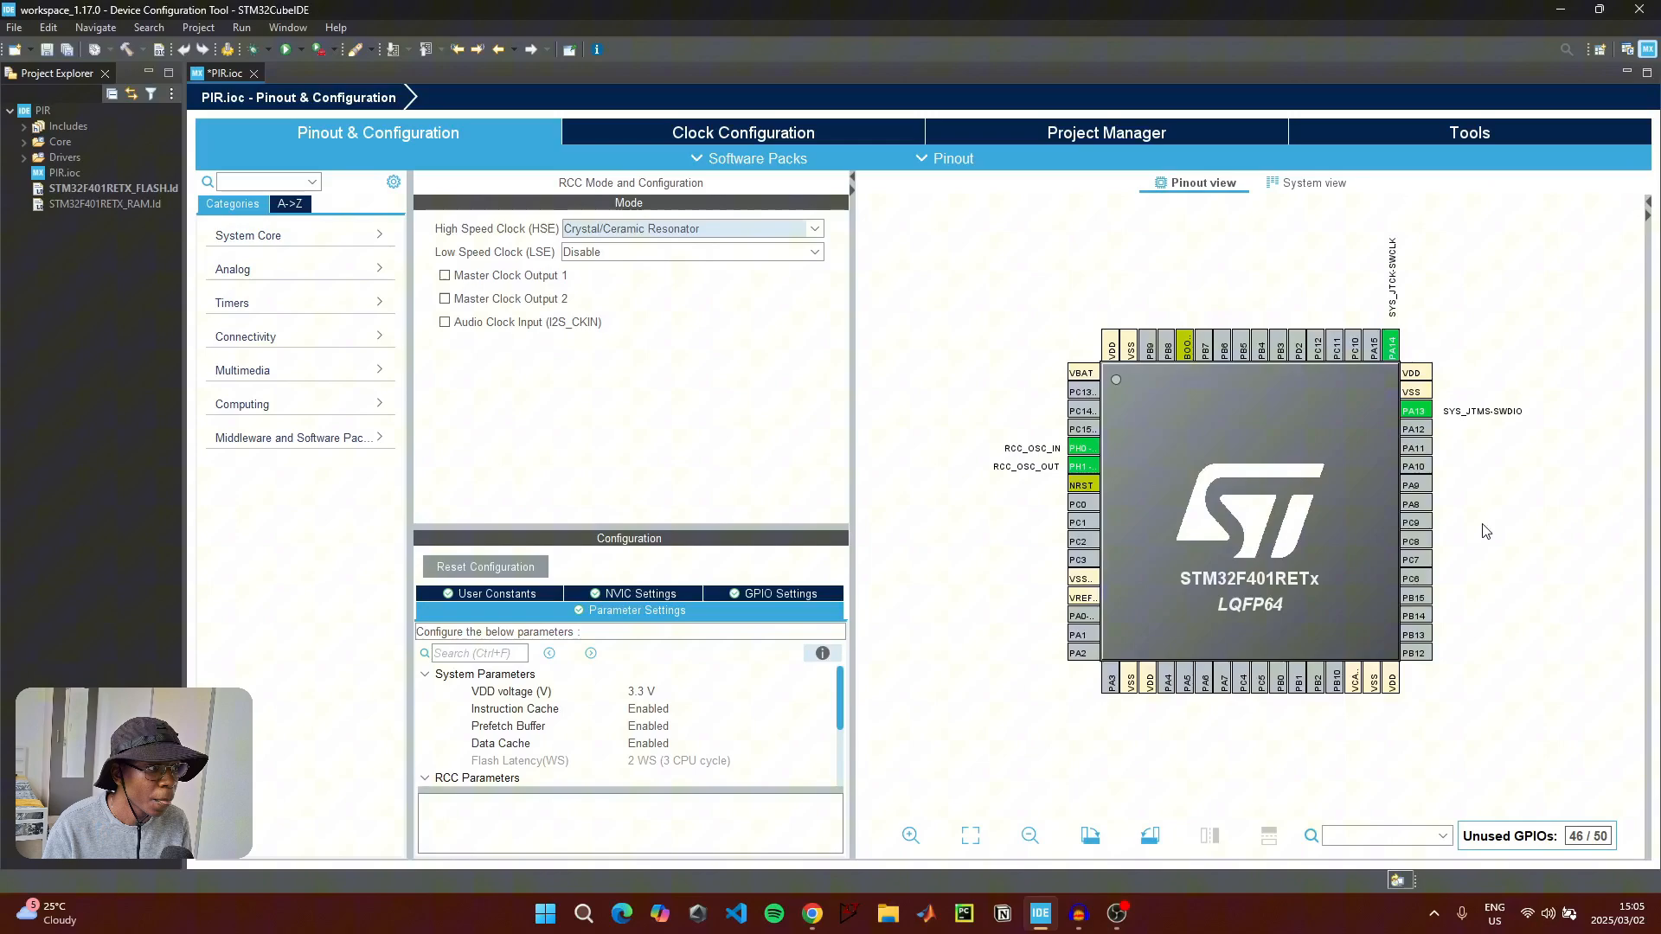
Configure pin PA8 as GPIO_Input from the Pinout view
click(1413, 503)
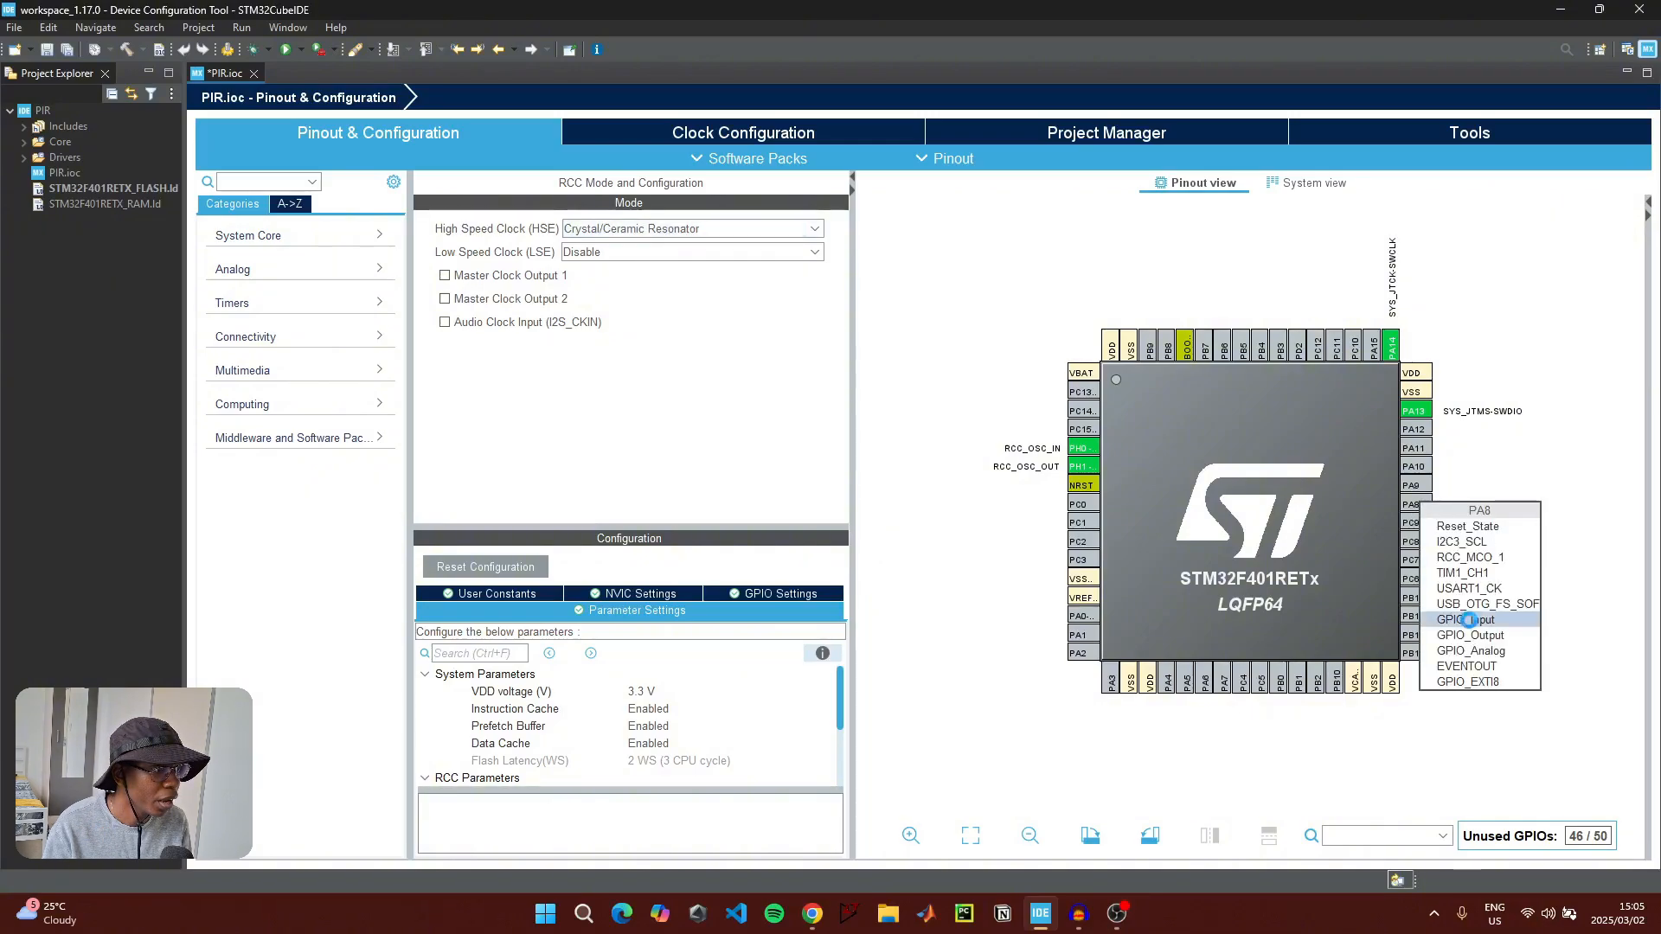
click(1467, 620)
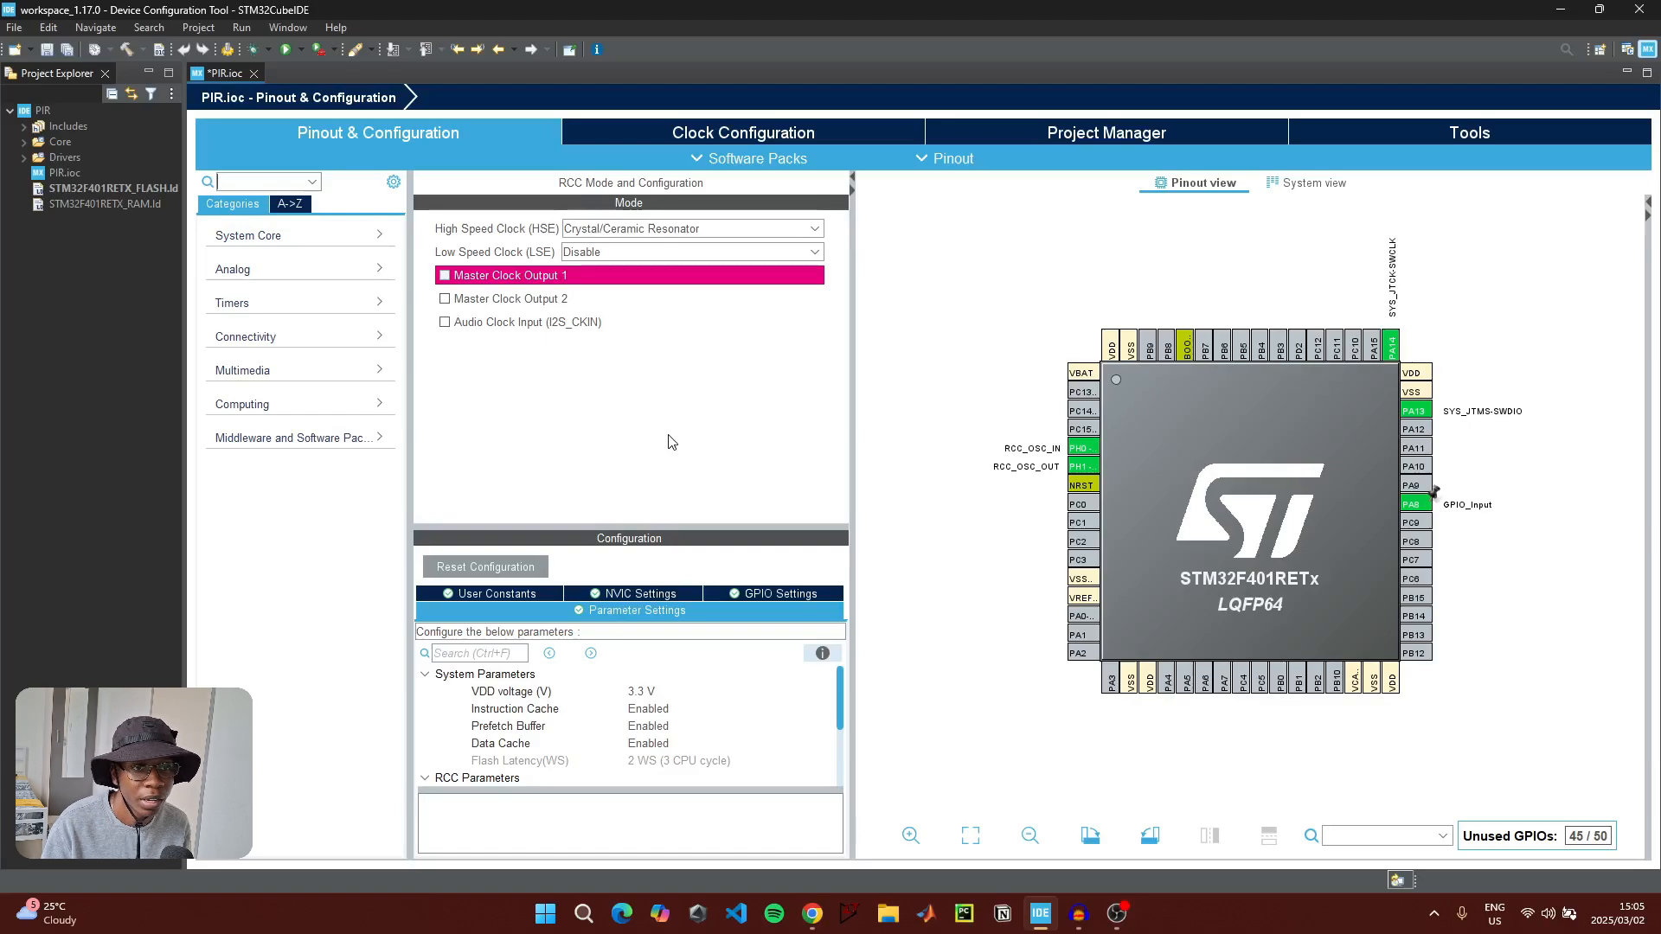
mouse_move(265, 338)
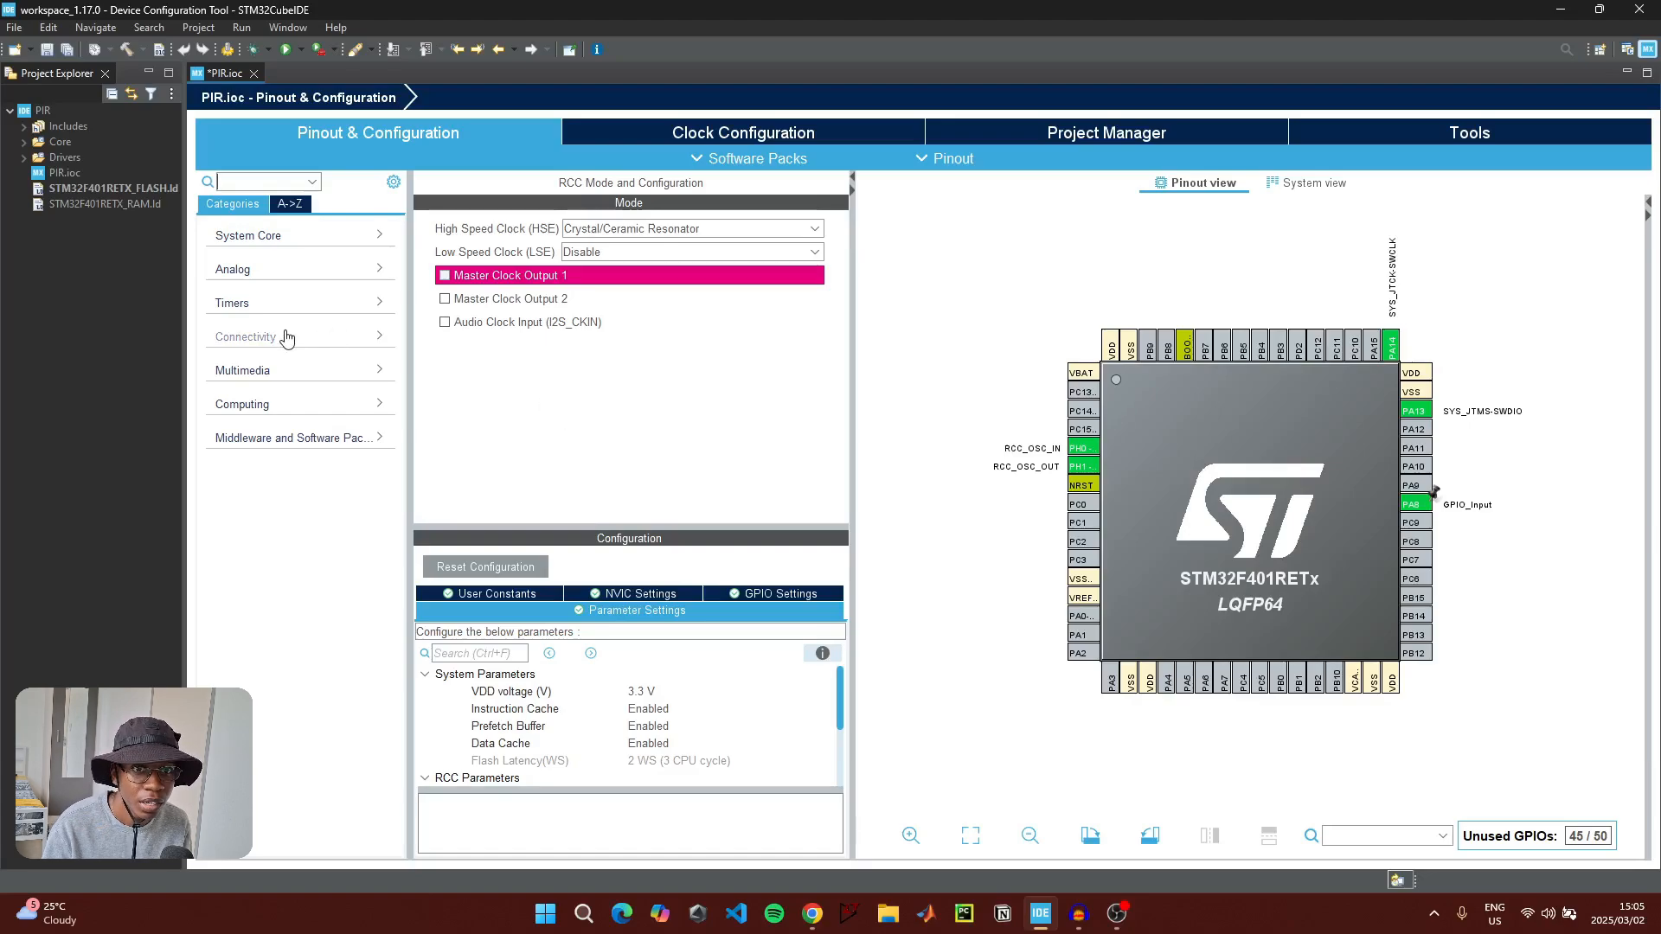
Under Connectivity, set USART2 to Asynchronous mode at 115200 bits/s
click(254, 501)
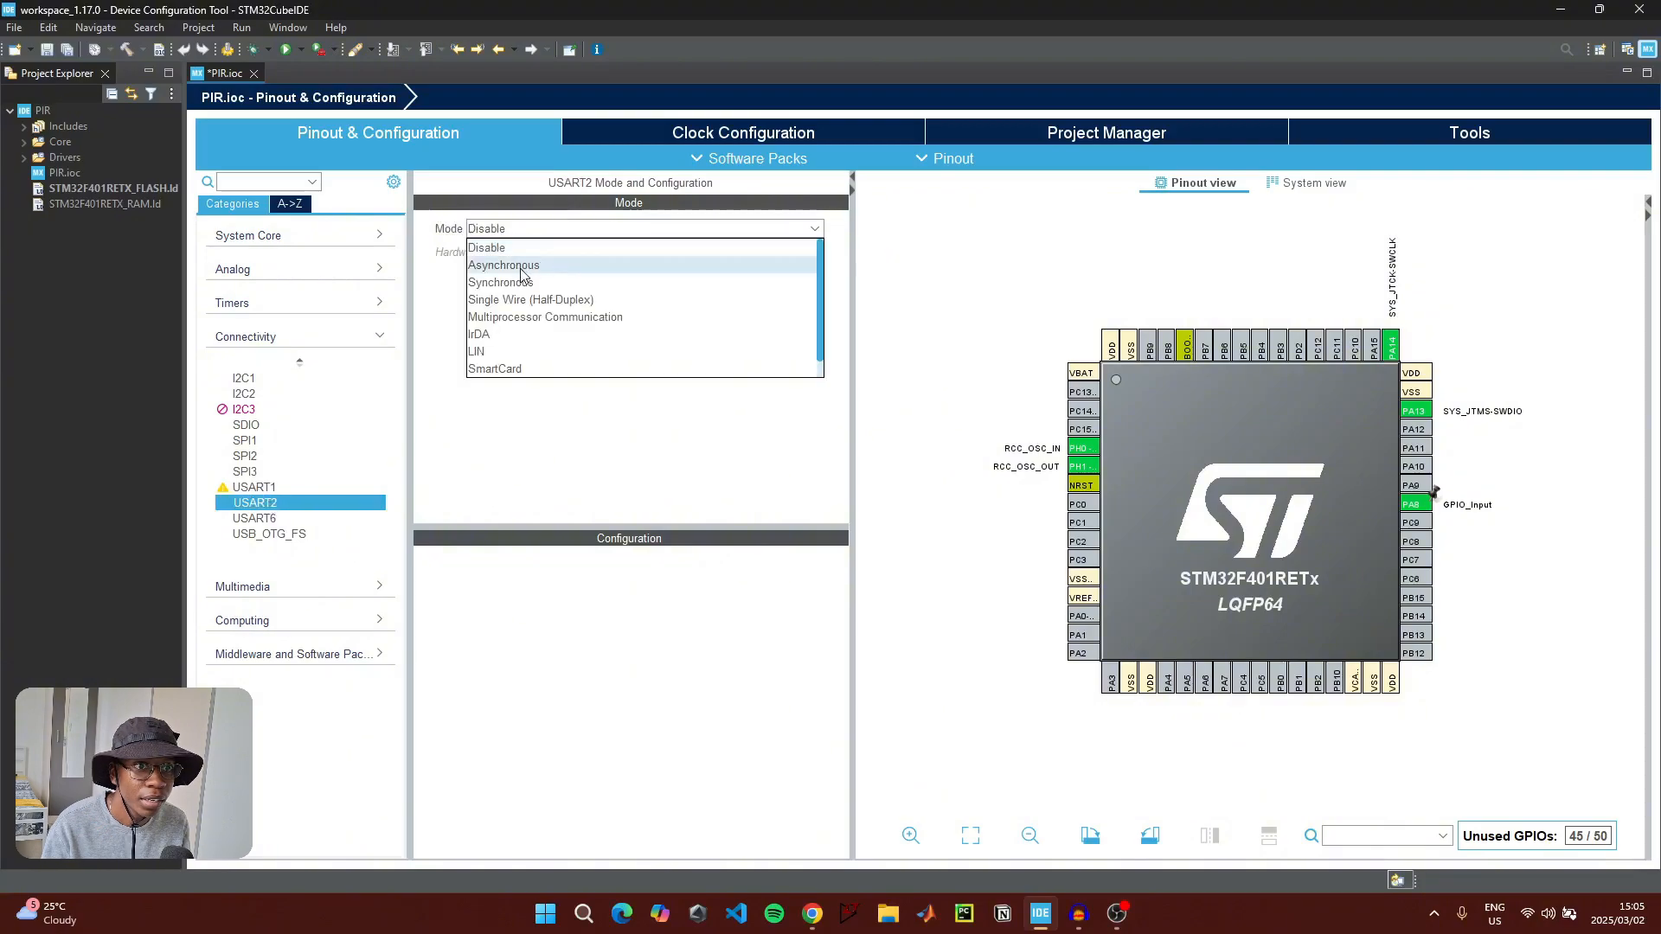
click(503, 265)
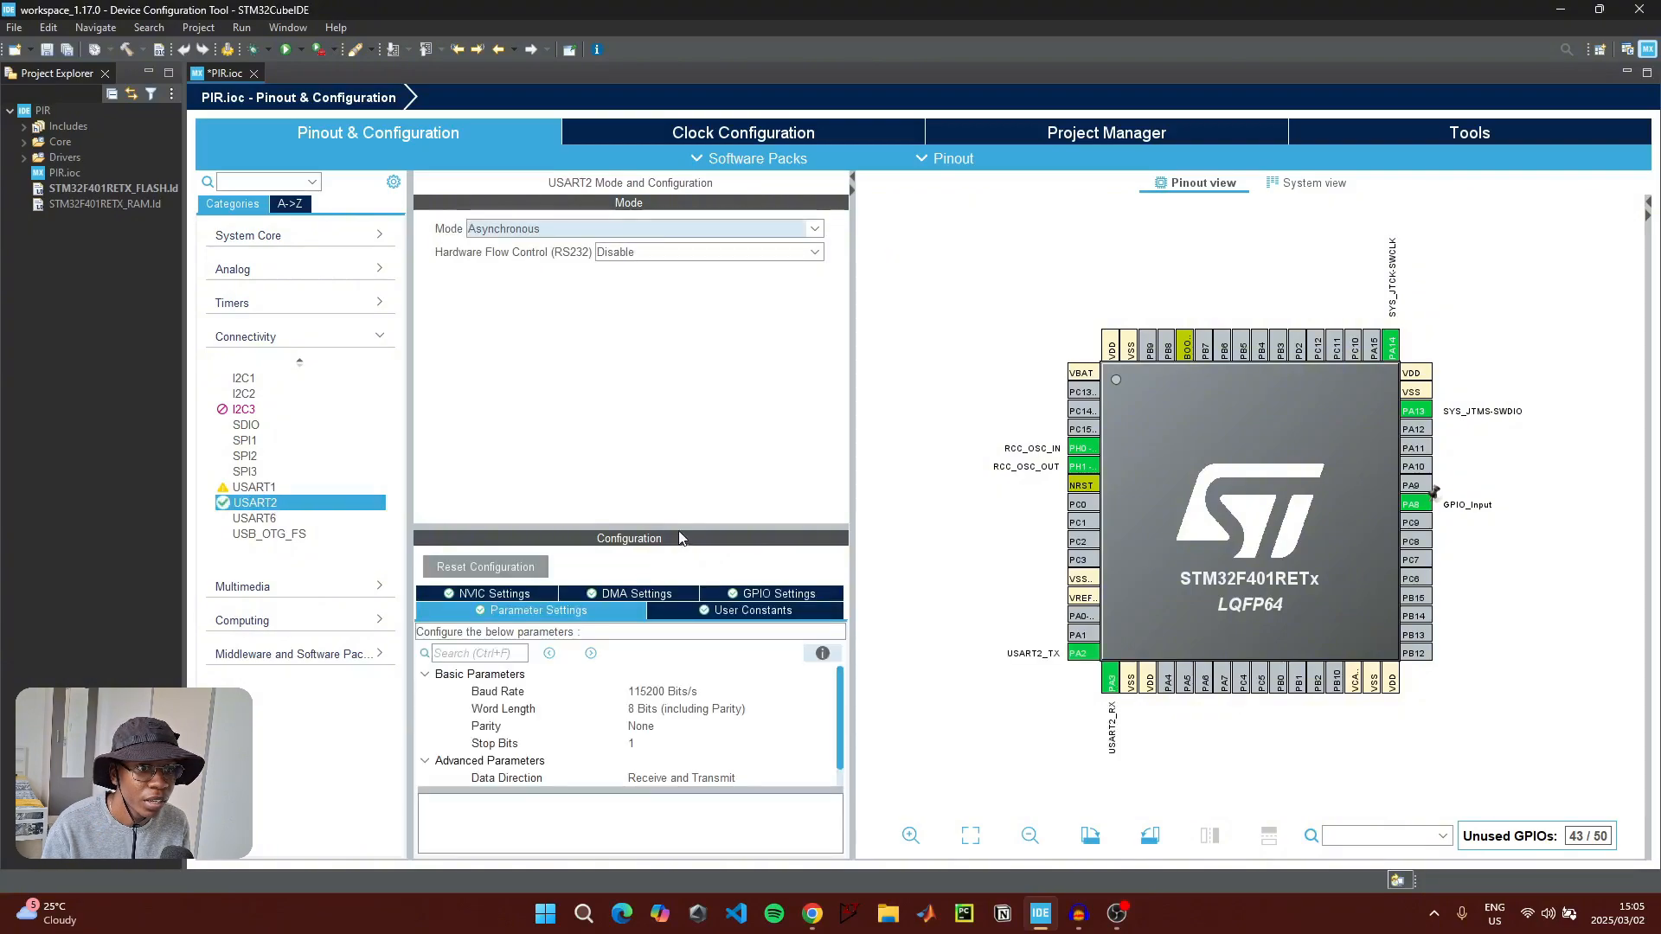
scroll(up, 3)
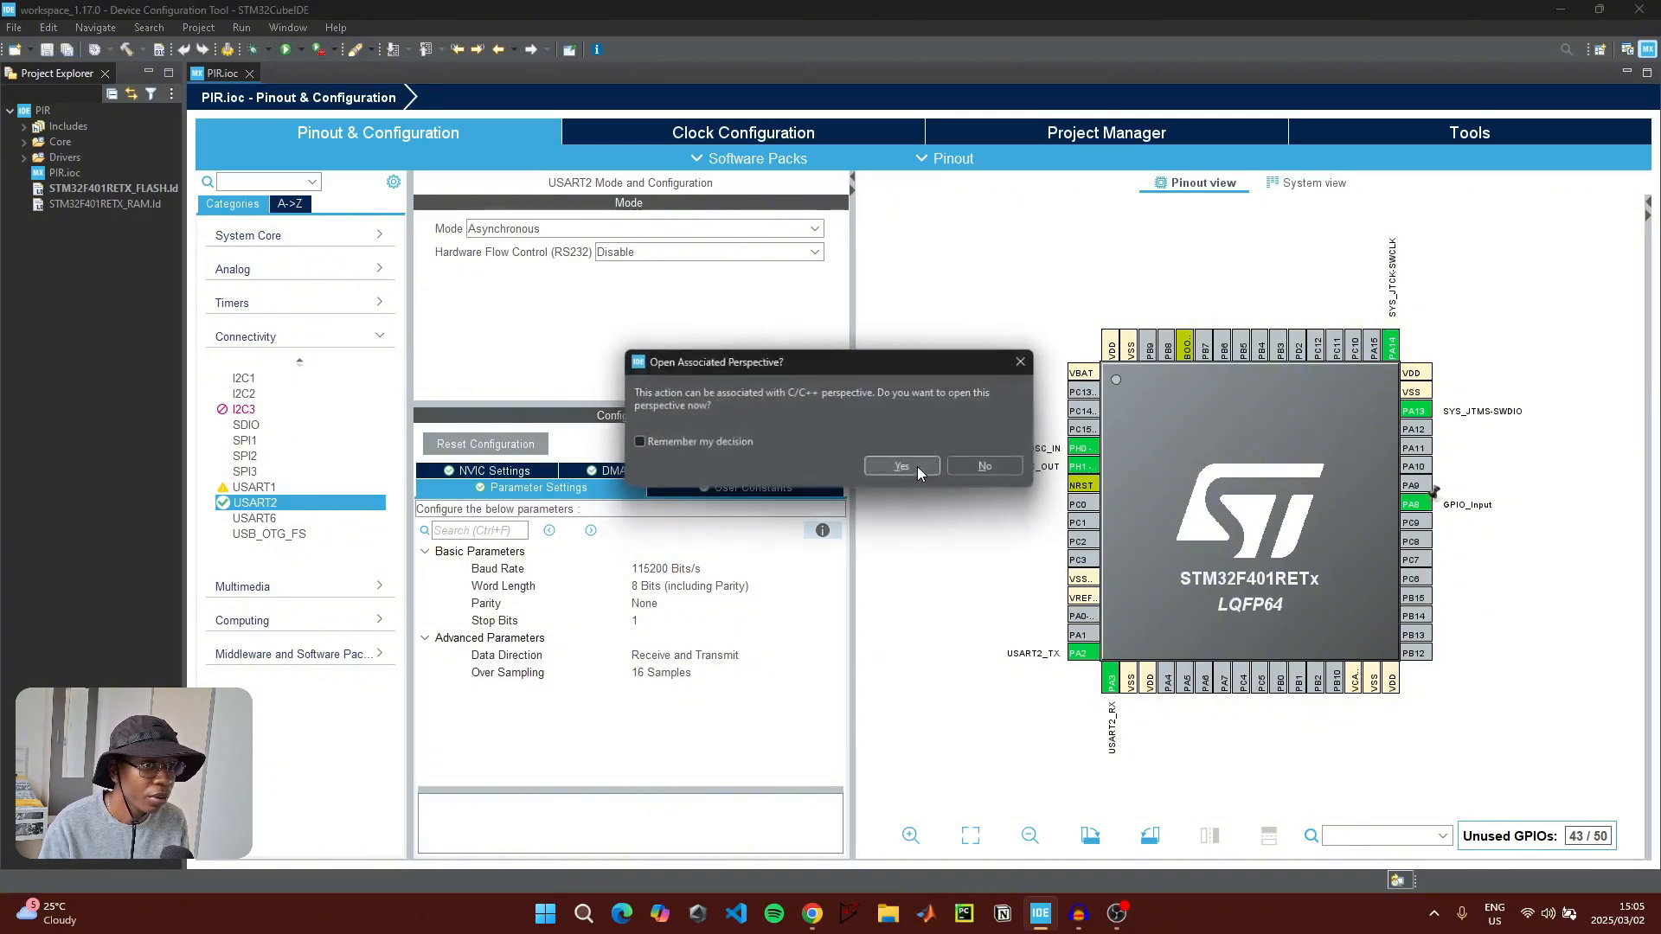
In the C/C++ perspective, add #include "string.h" to main.c's user includes block
click(900, 465)
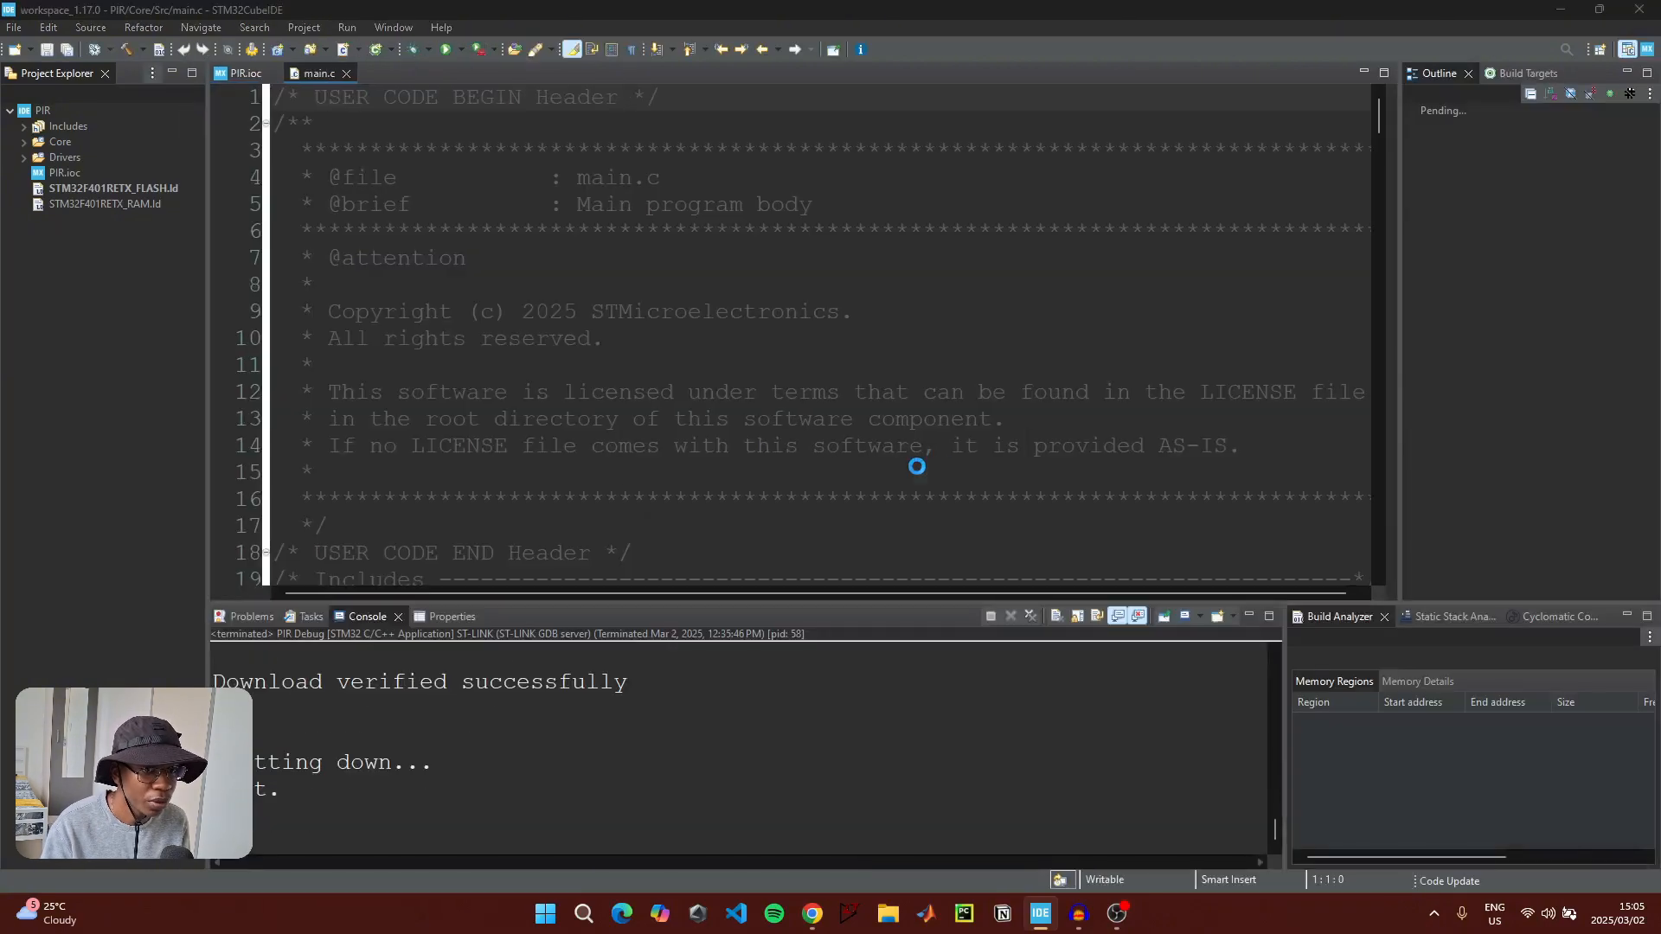
scroll(down, 3)
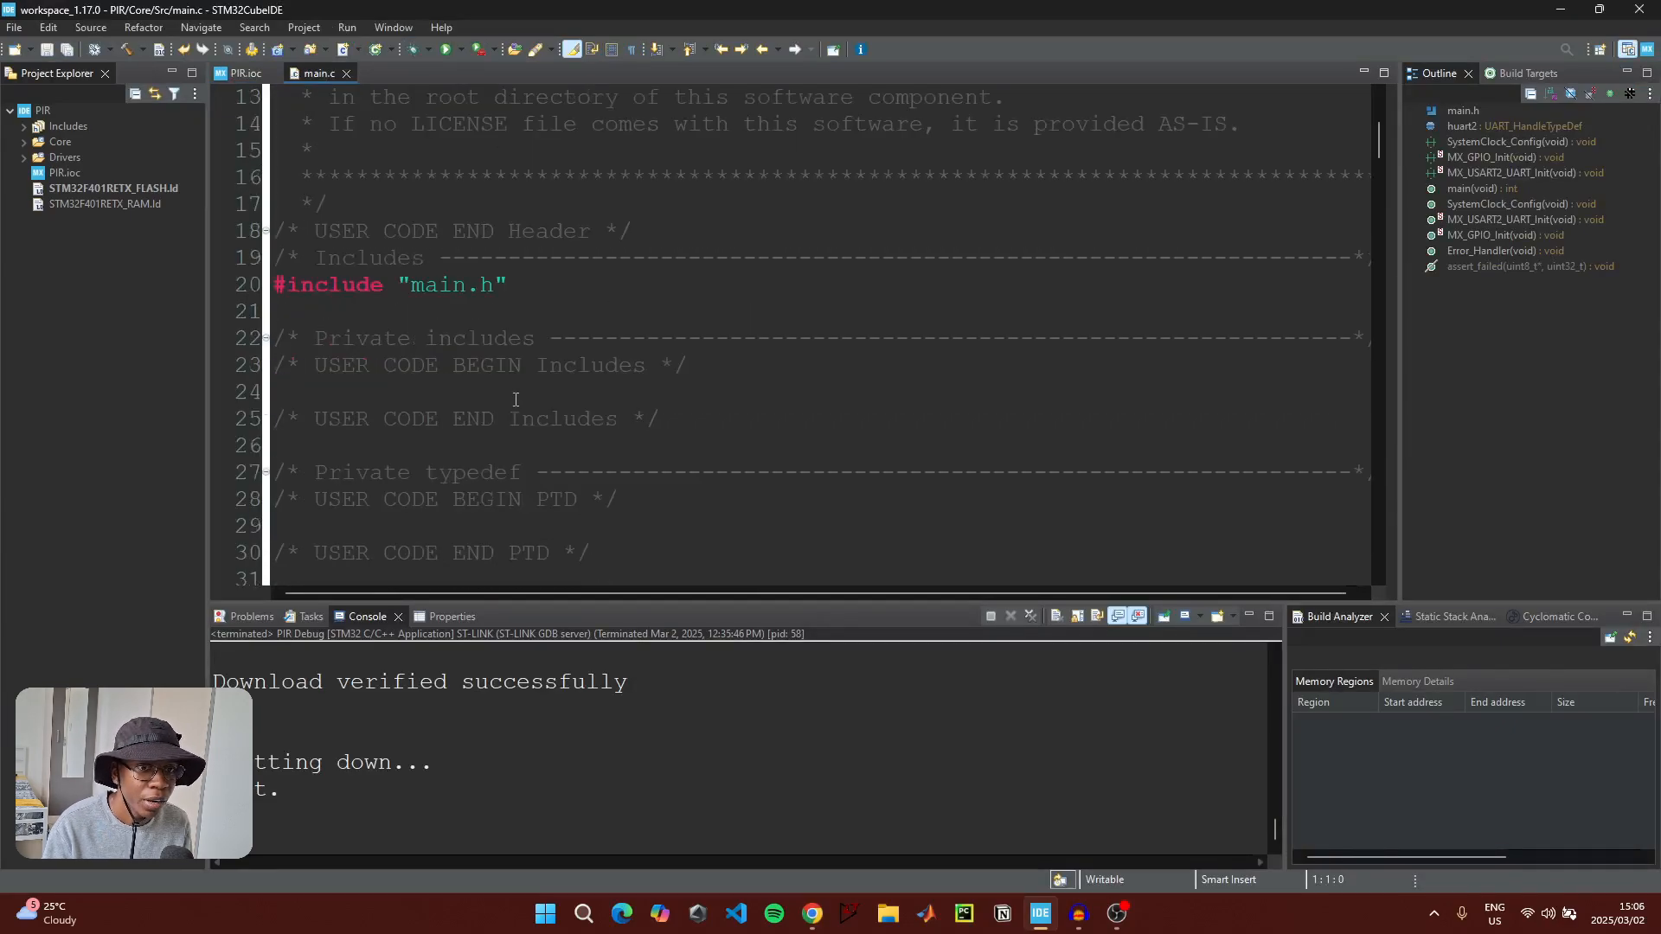
mouse_move(365, 387)
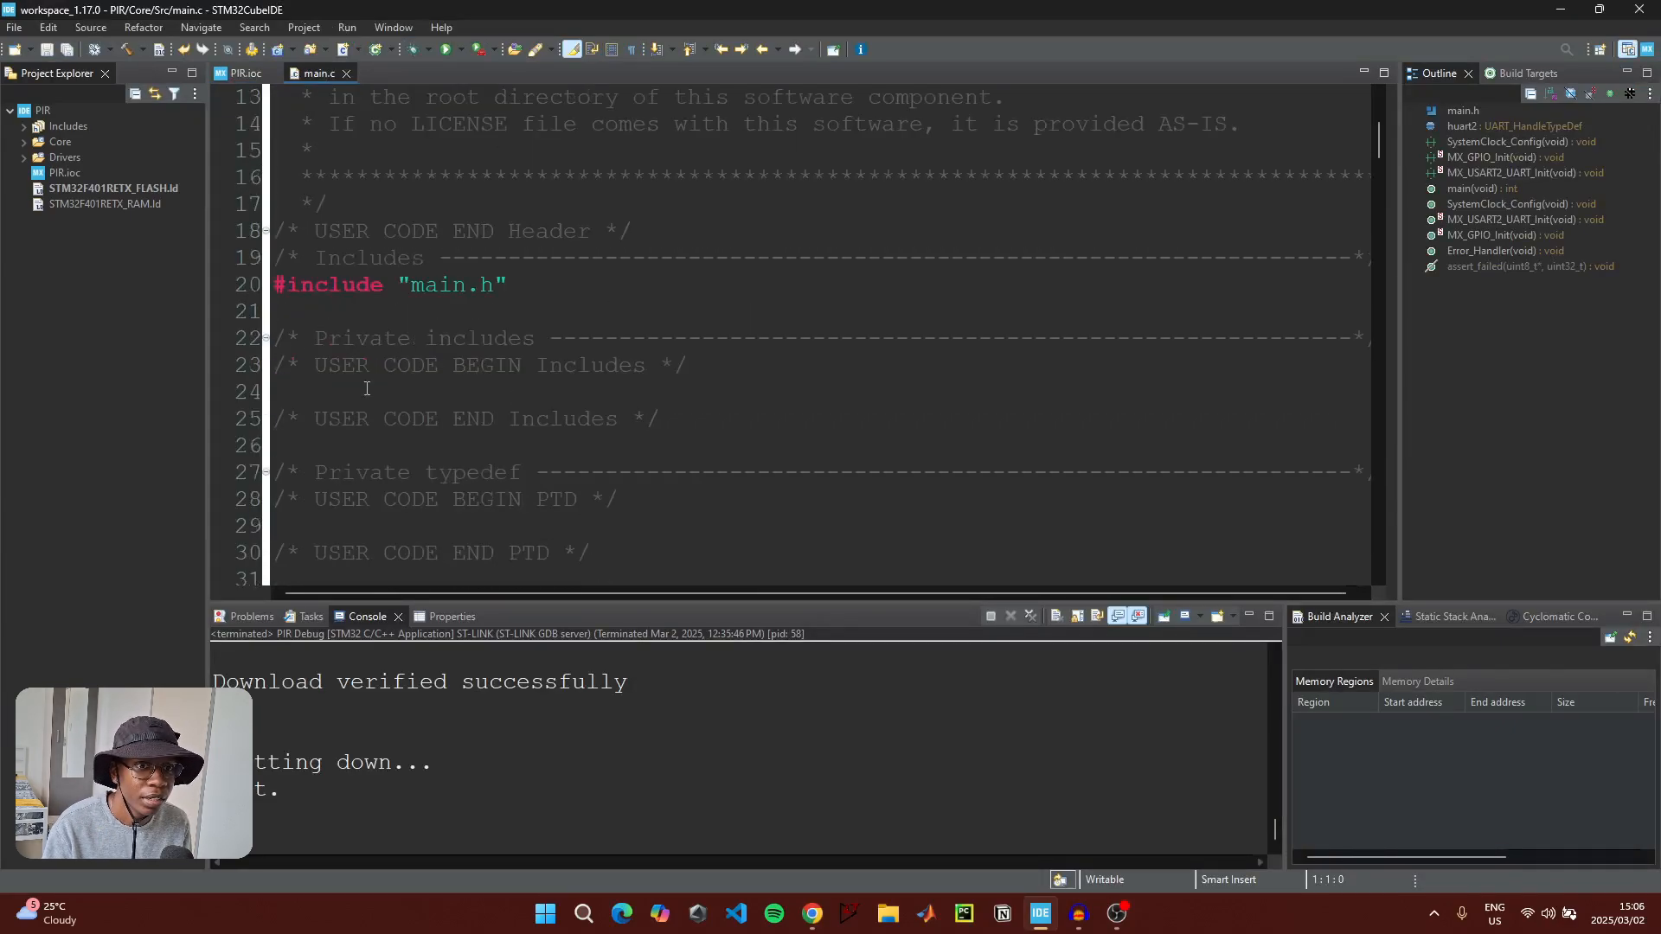
click(365, 393)
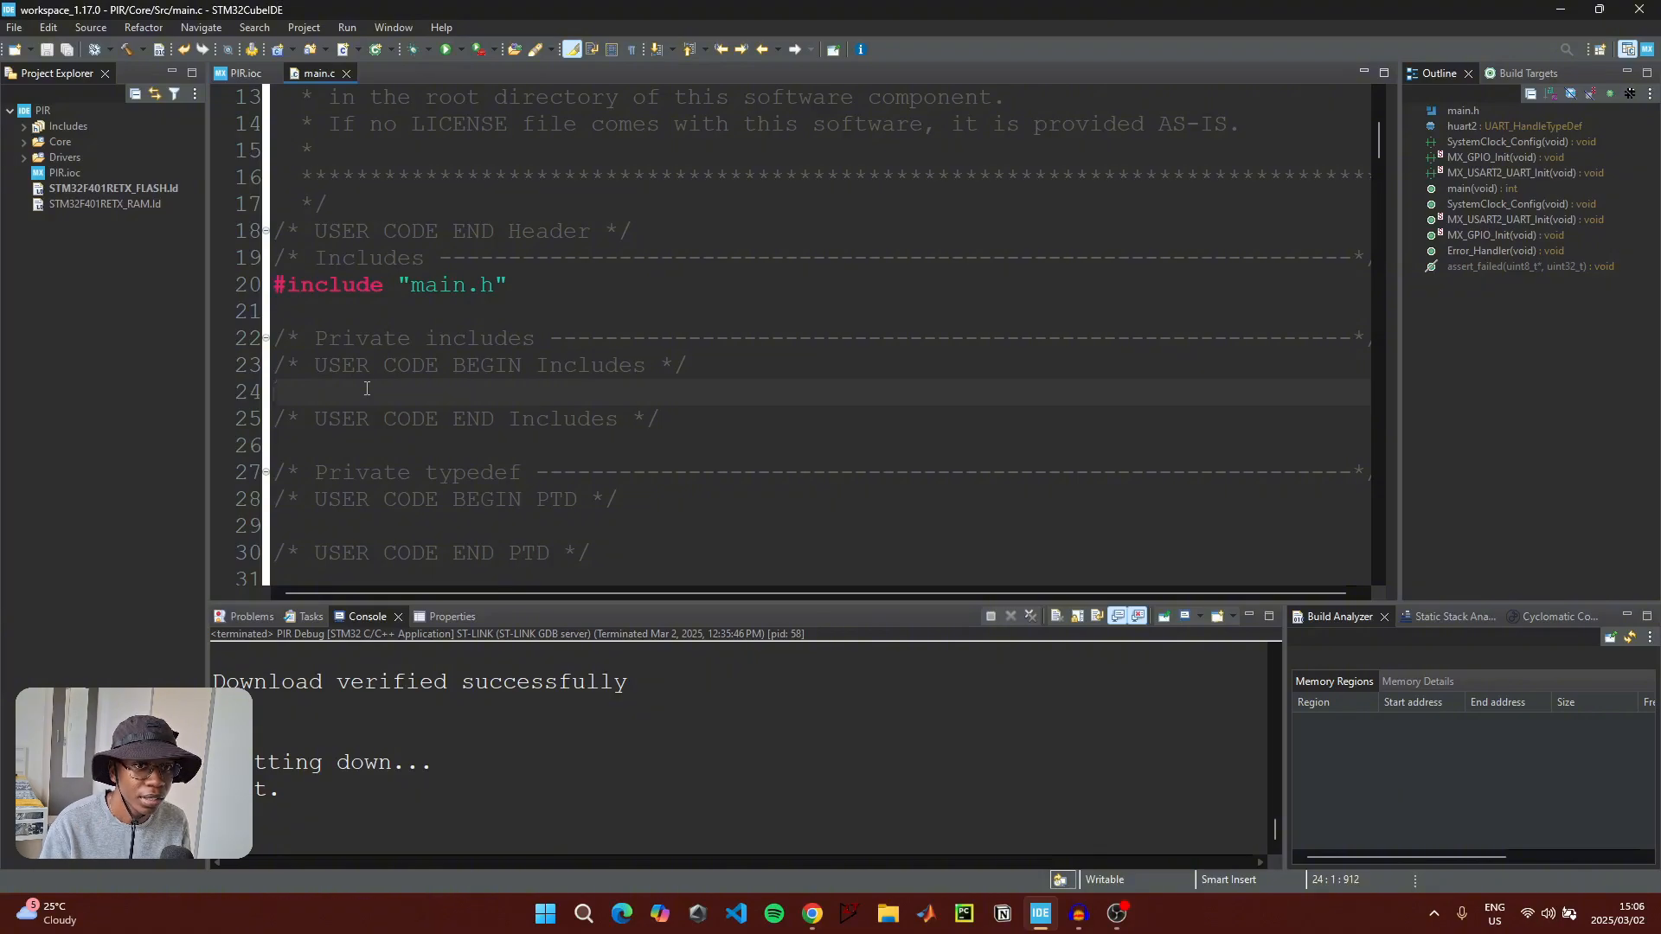
text(#)
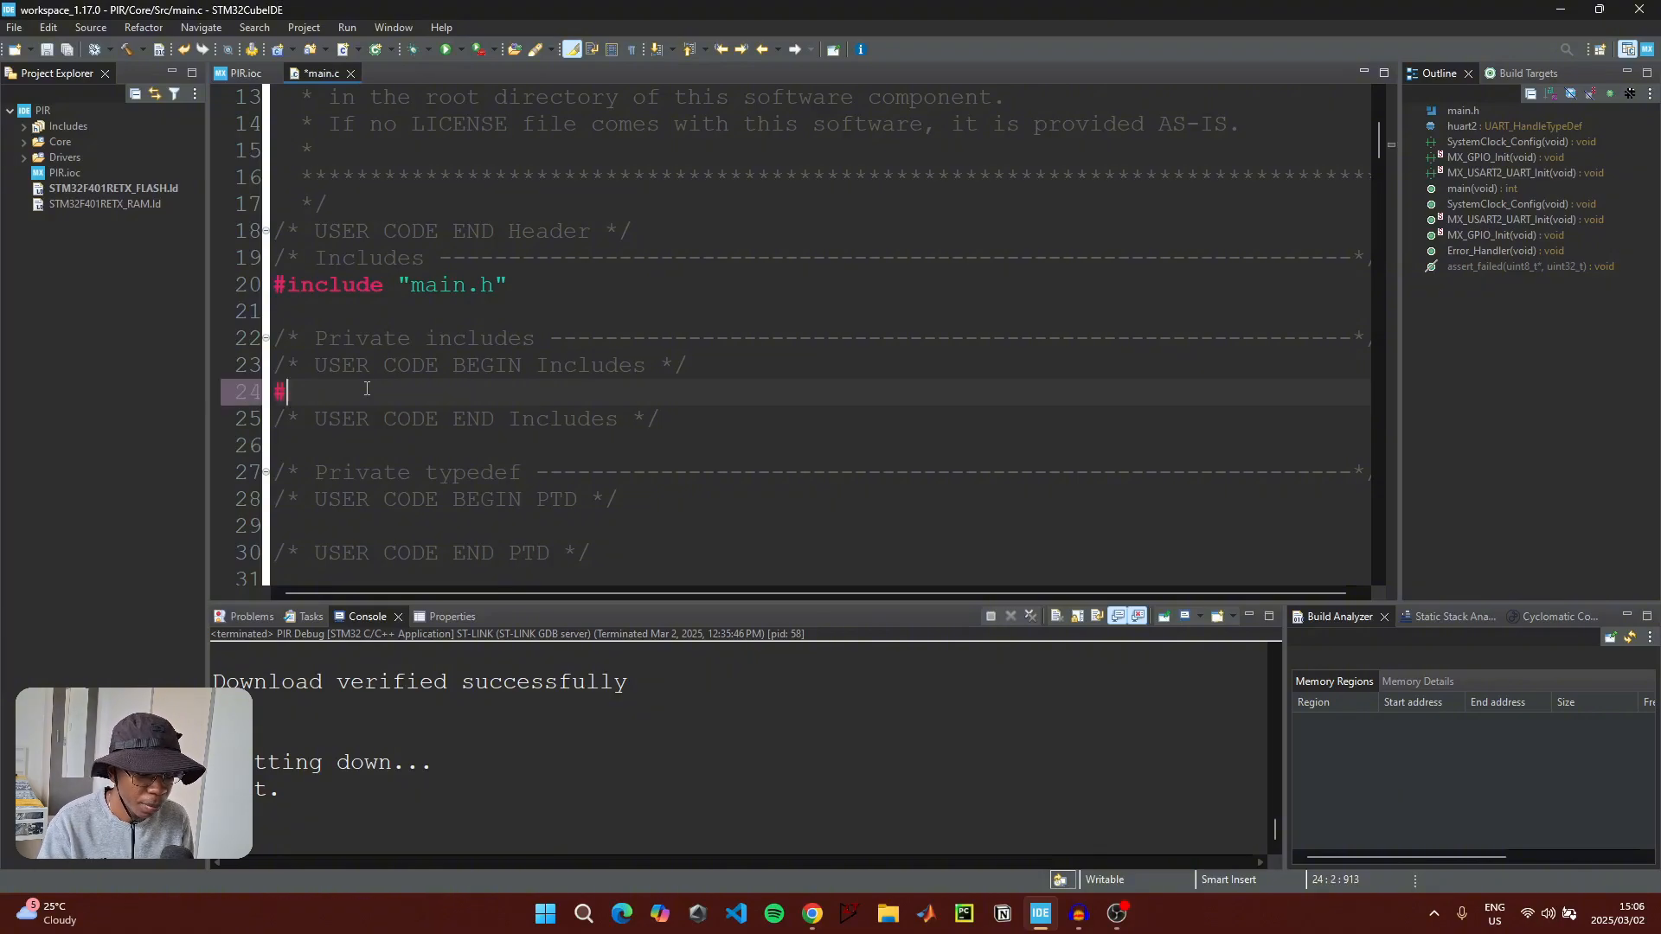
text(include)
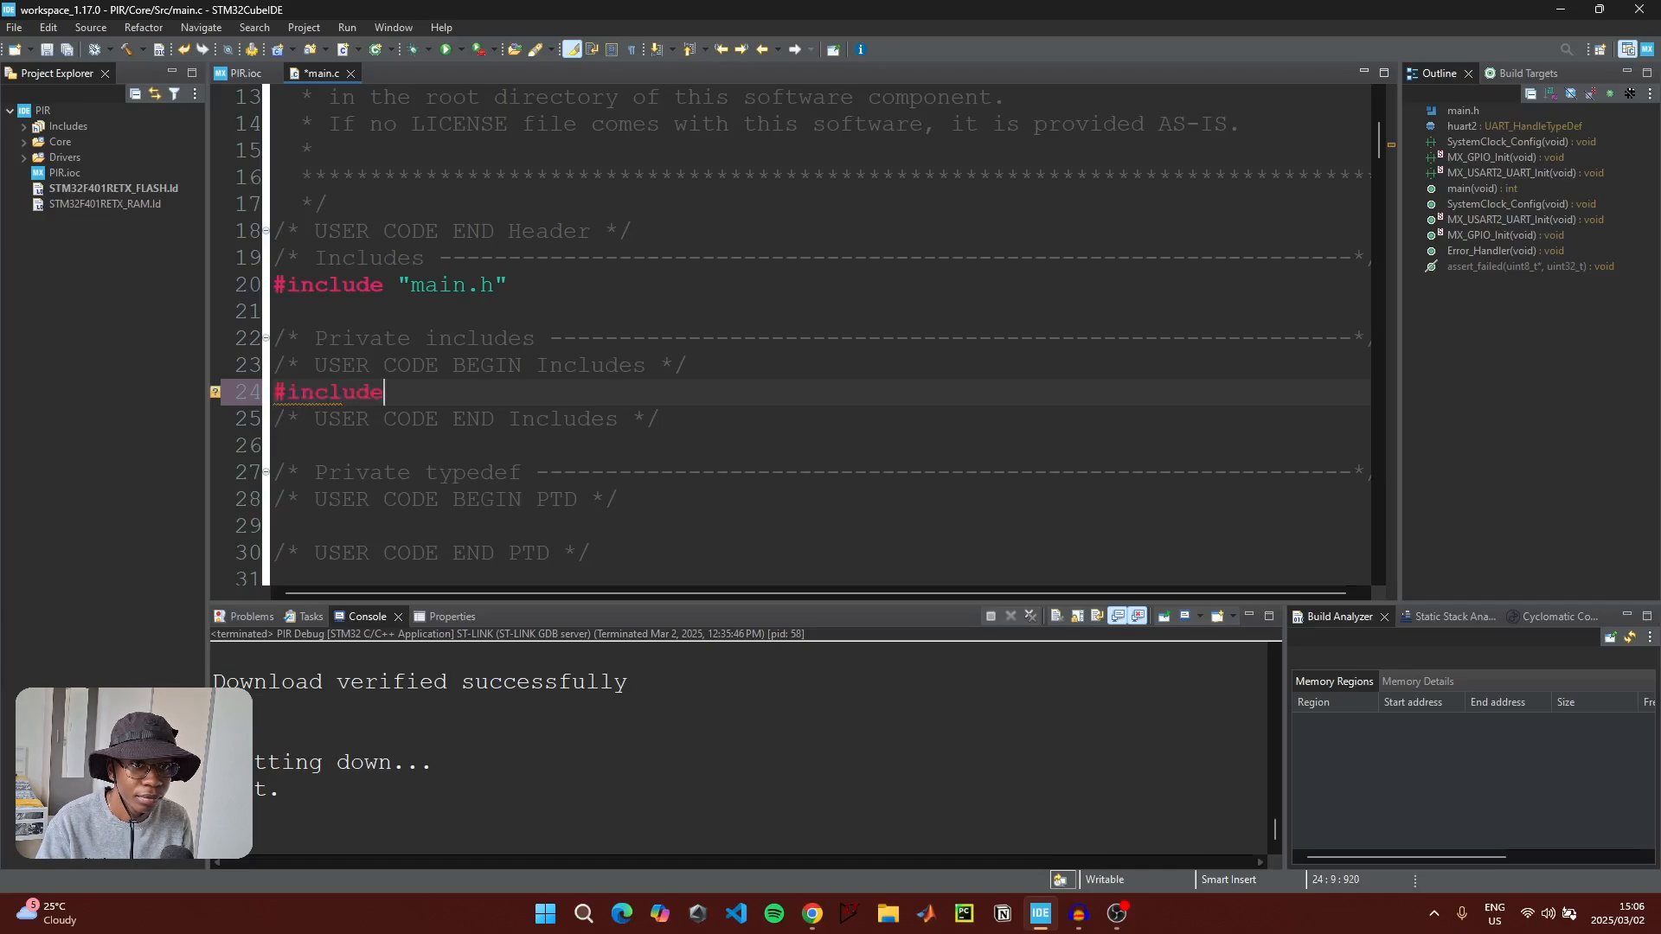
text("string.")
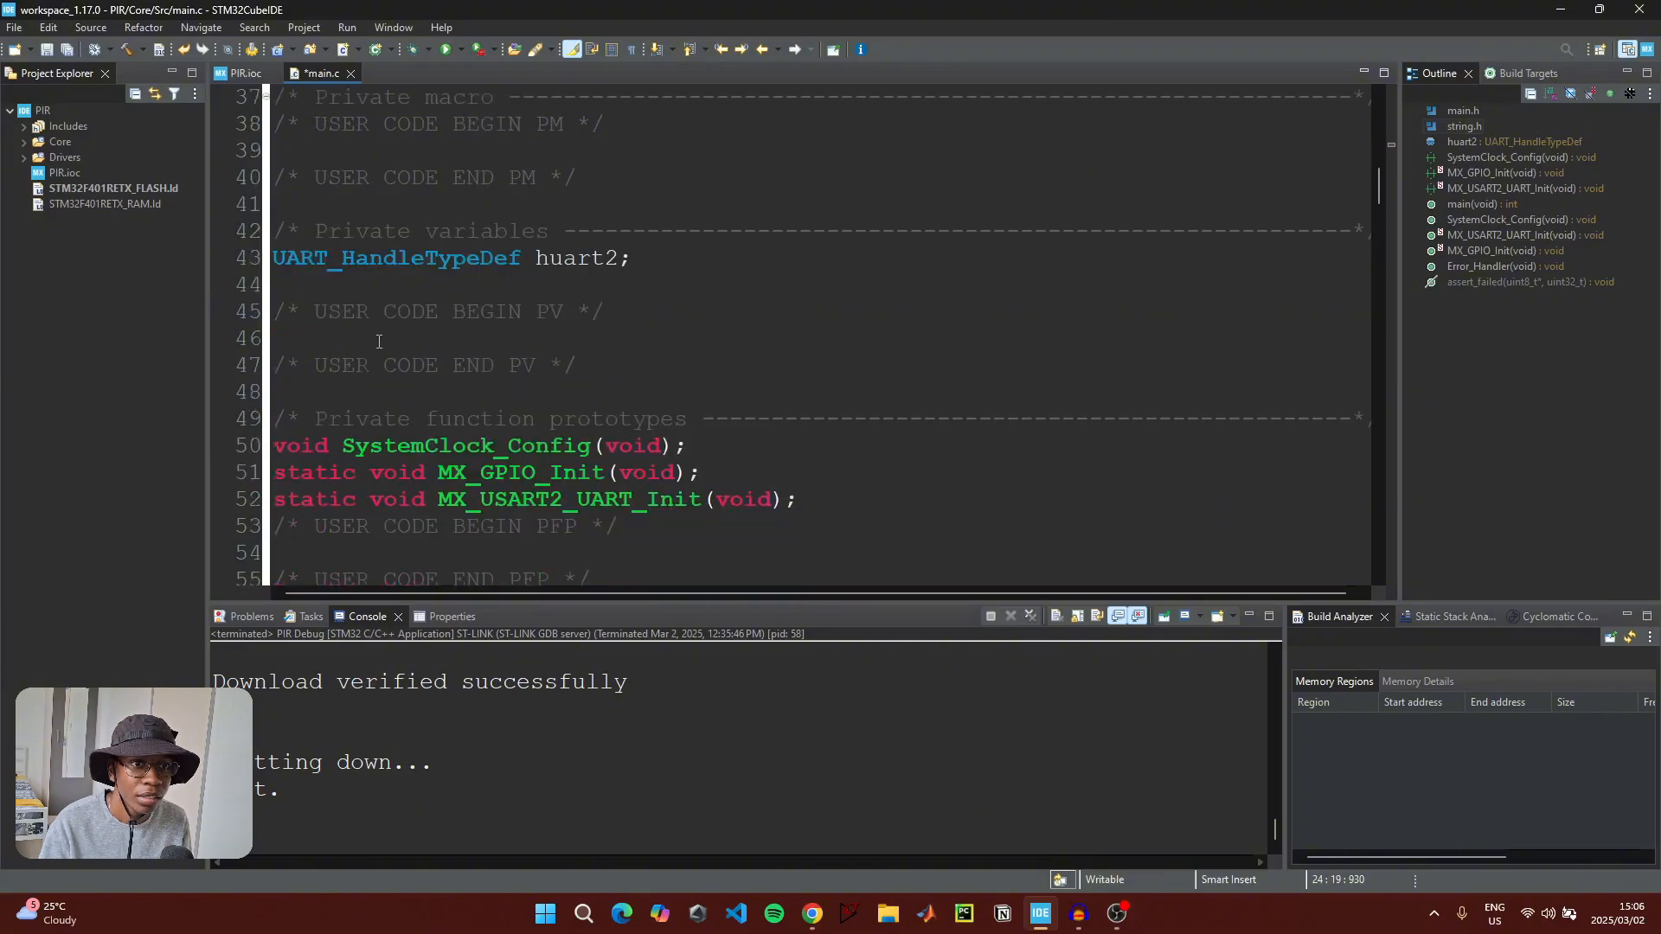
Declare int motion; and char msg1[] = "Motion Detected\r\n"; in the private variables block
click(318, 338)
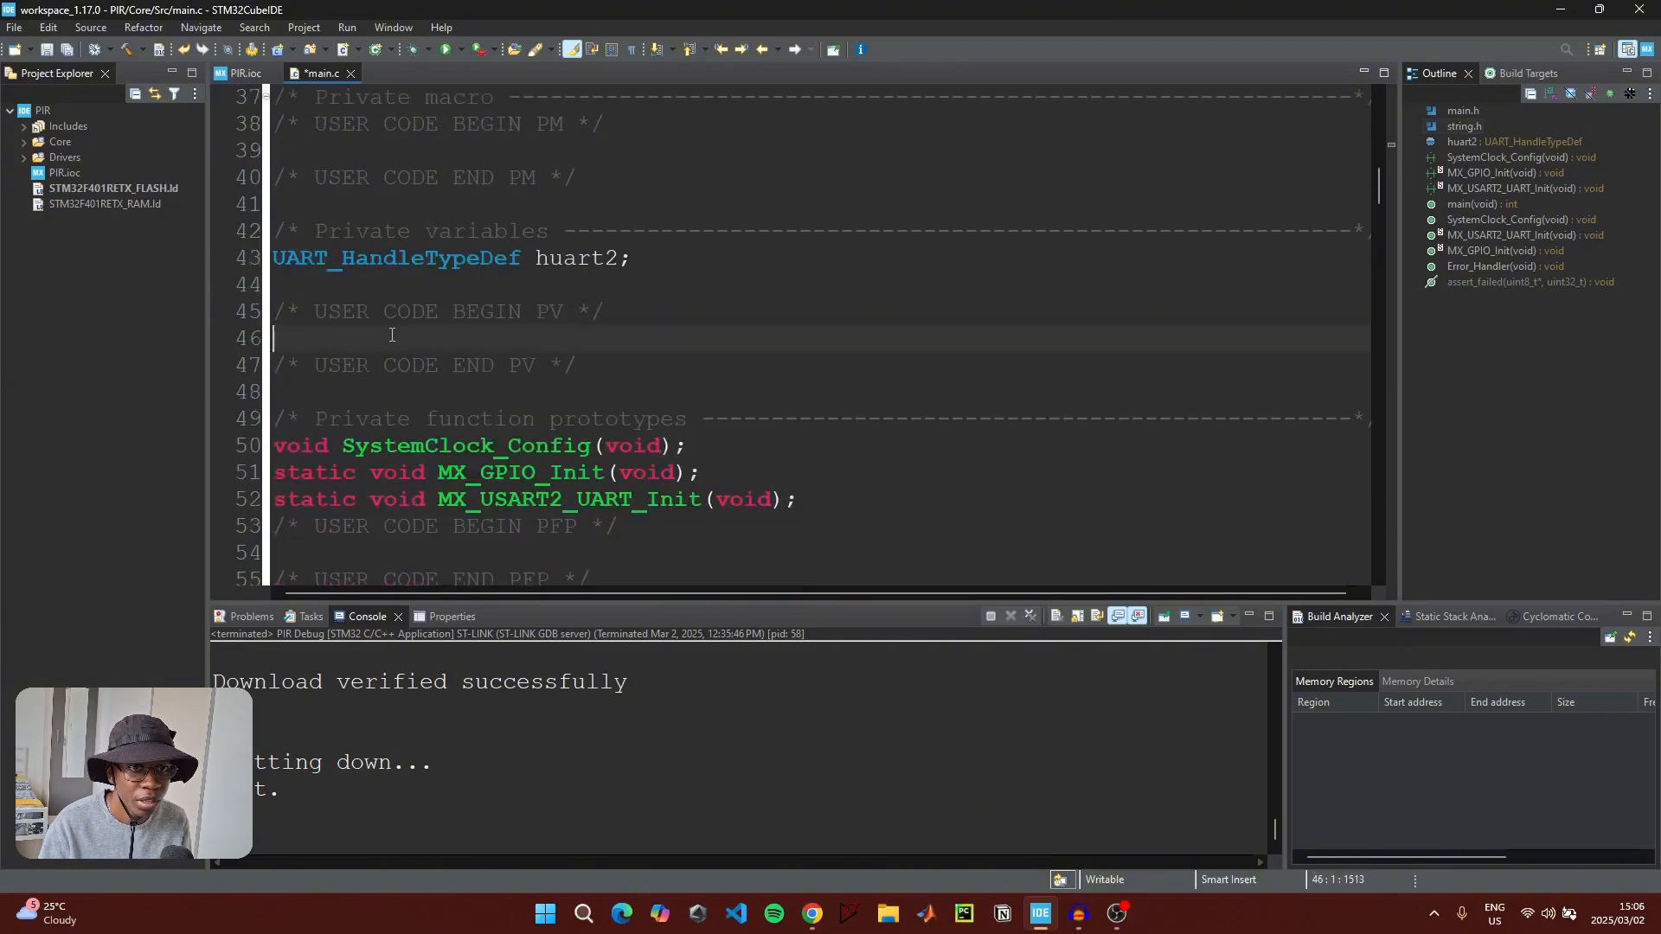
mouse_move(318, 337)
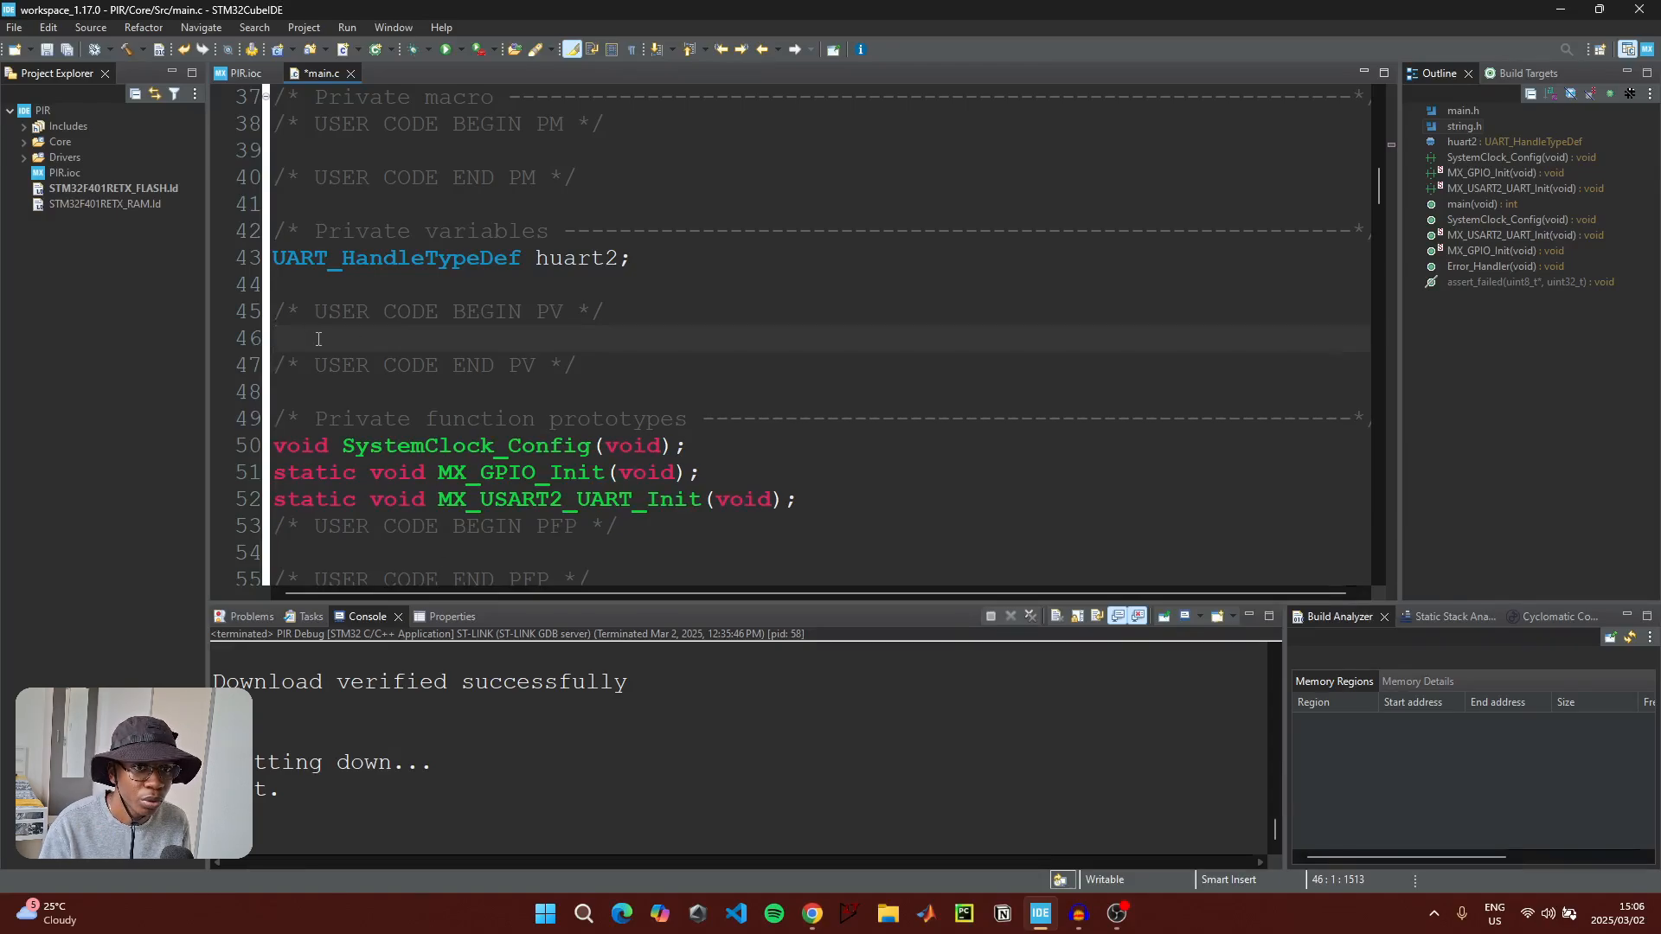
text(int motio)
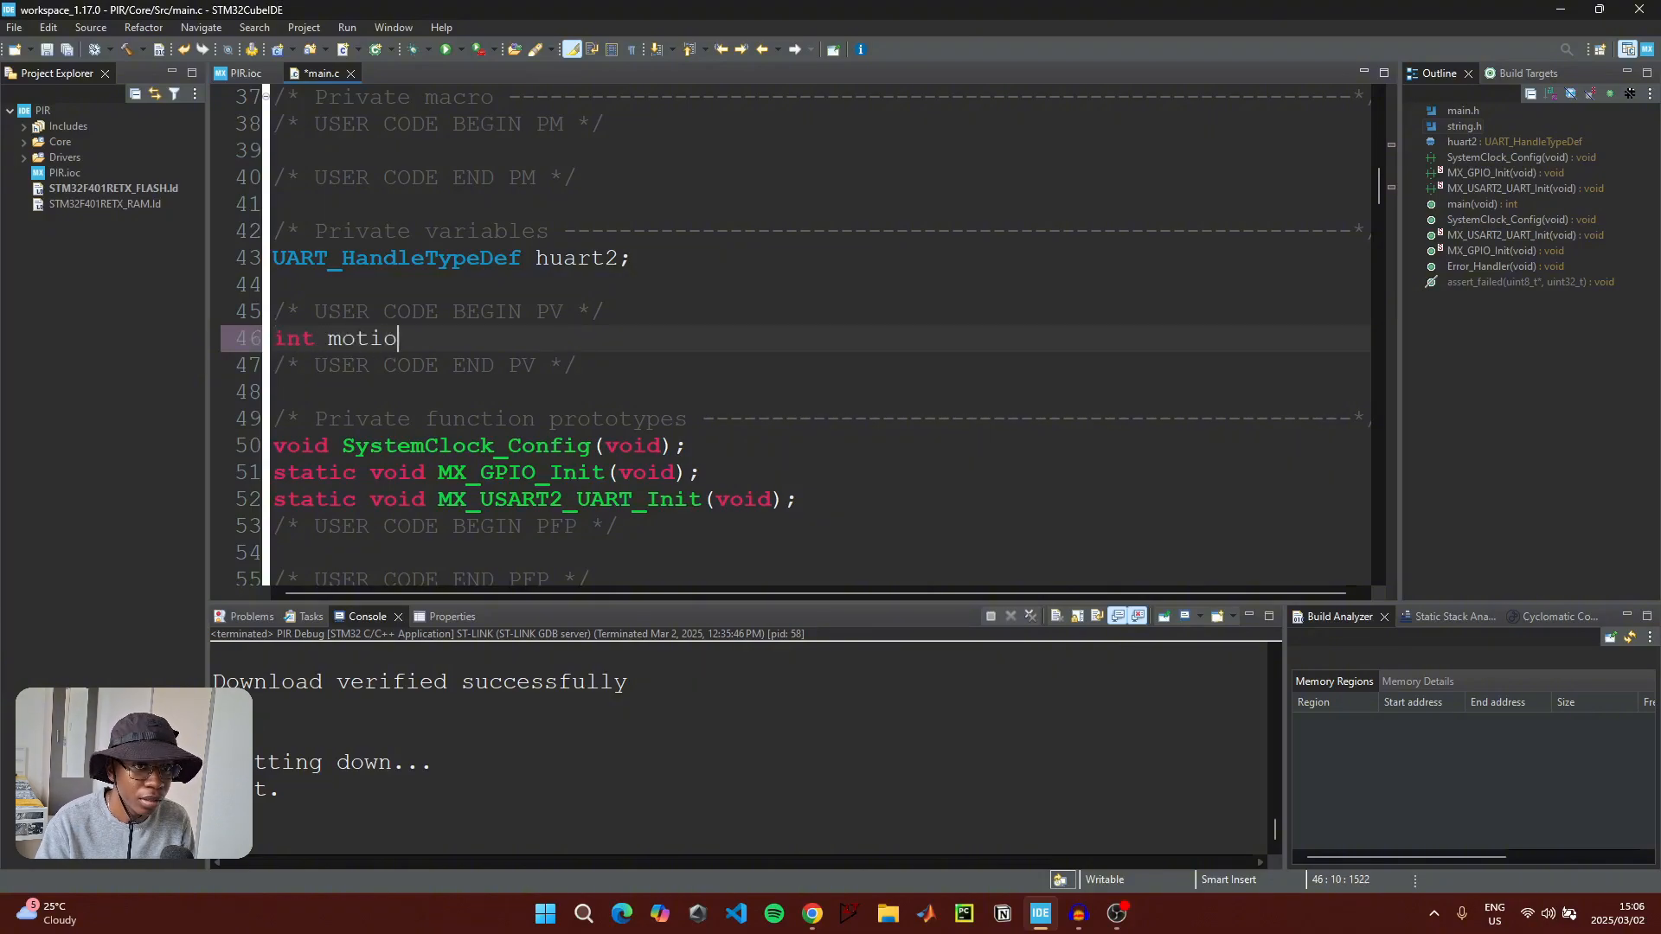
text(n;)
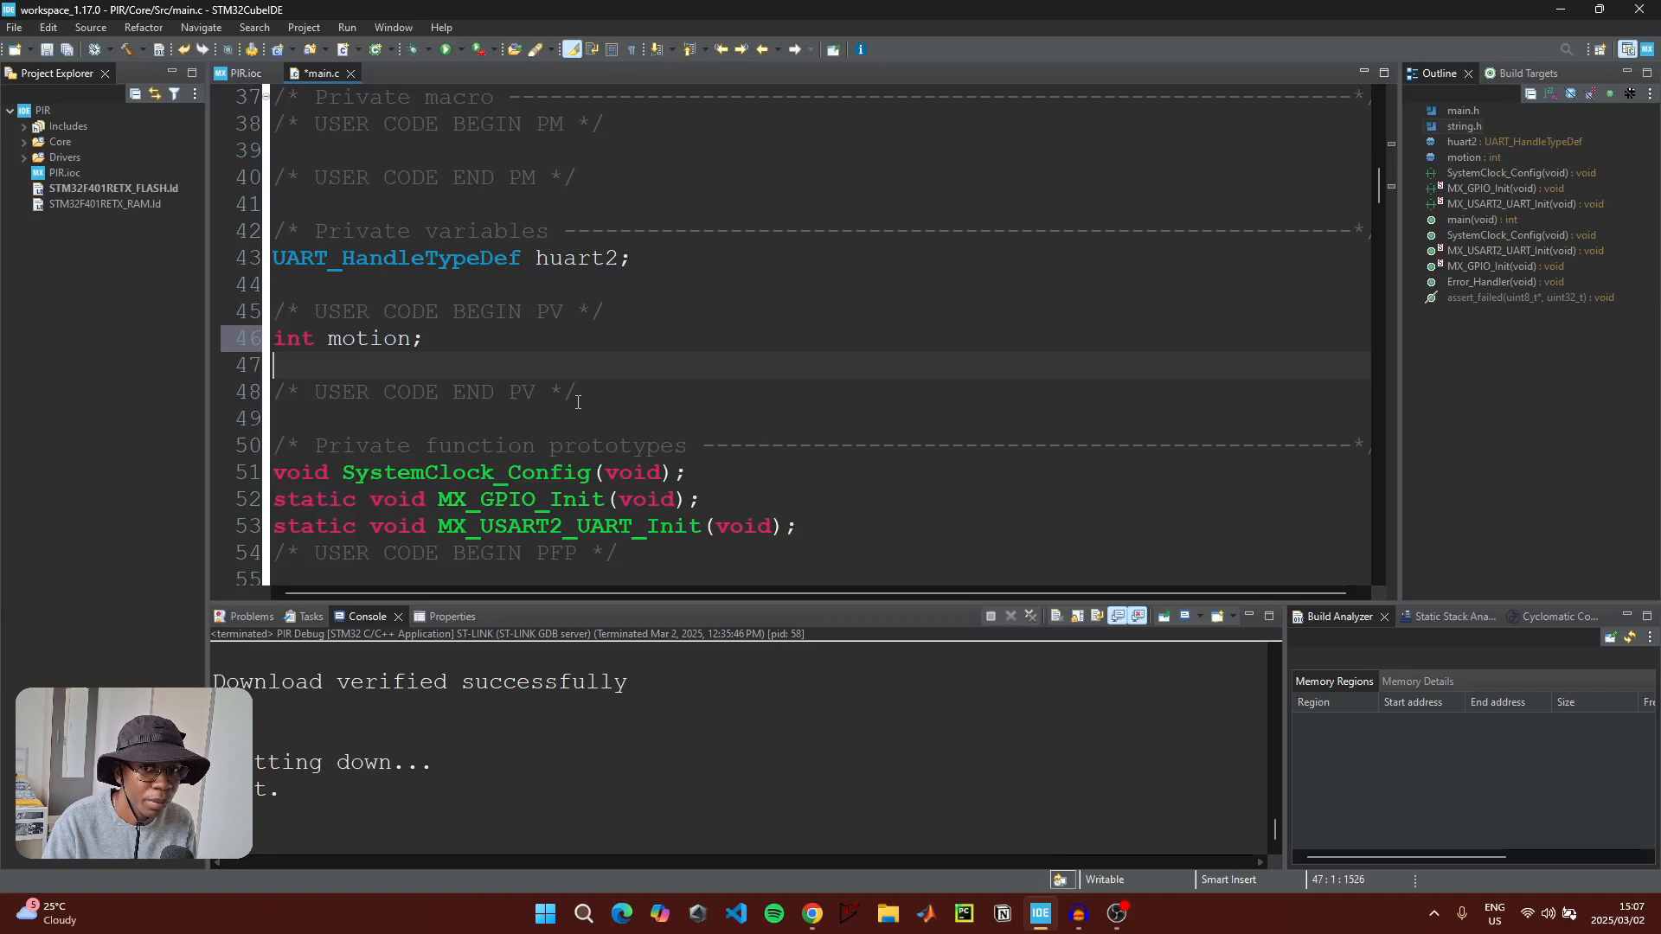
text(char)
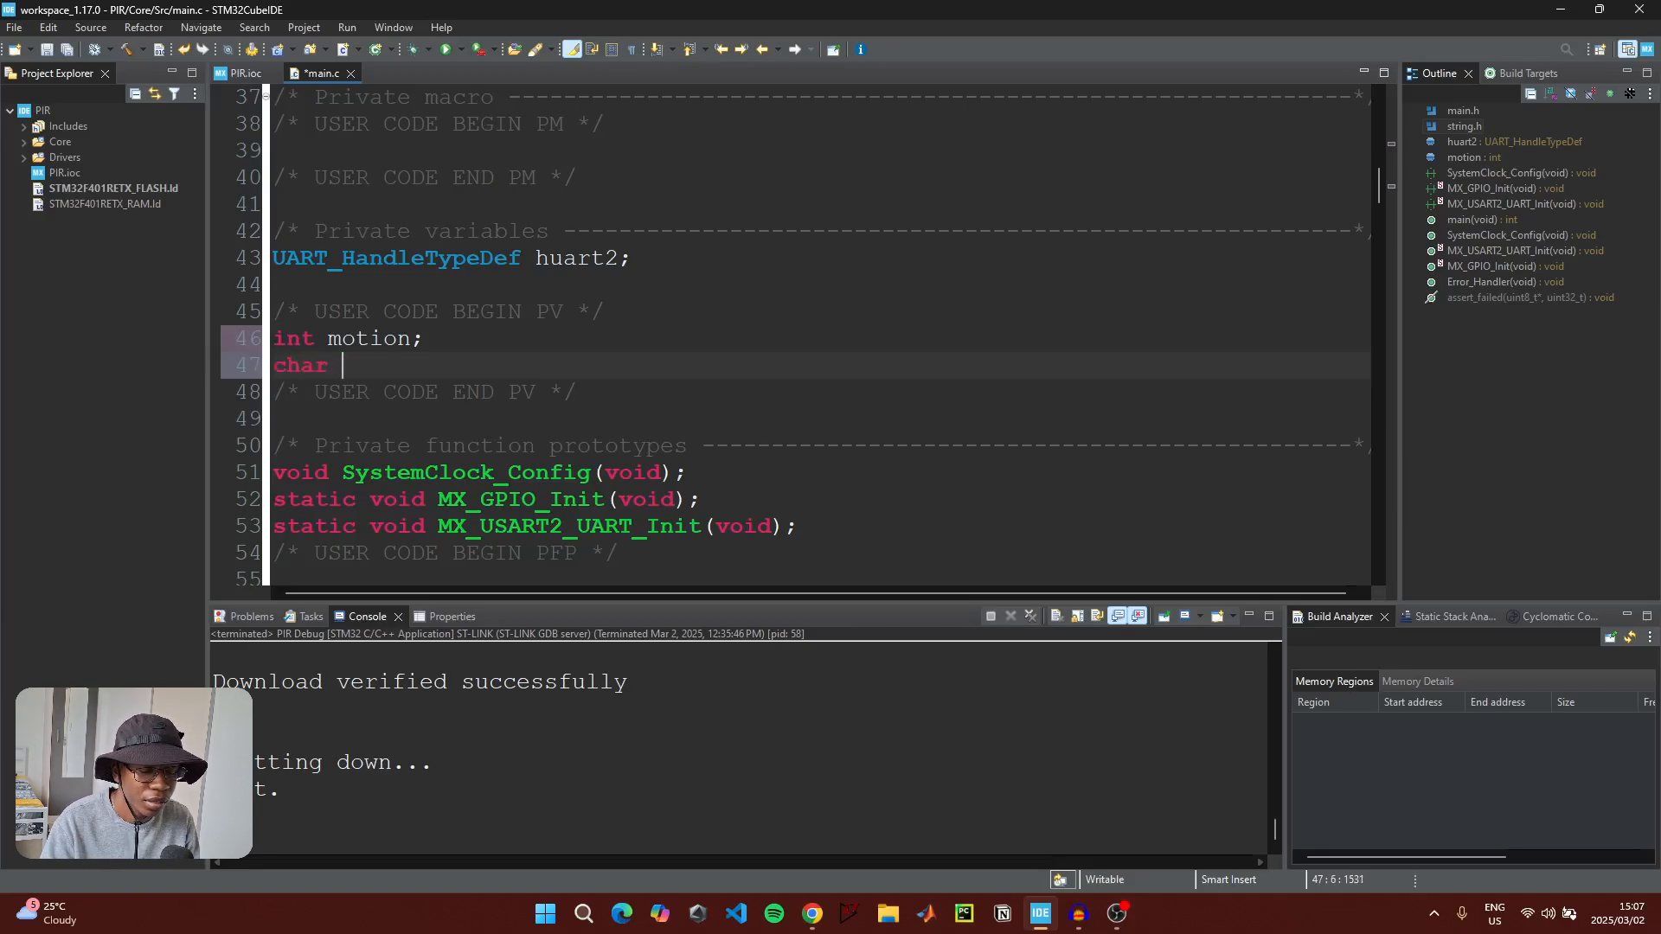
text(msg1)
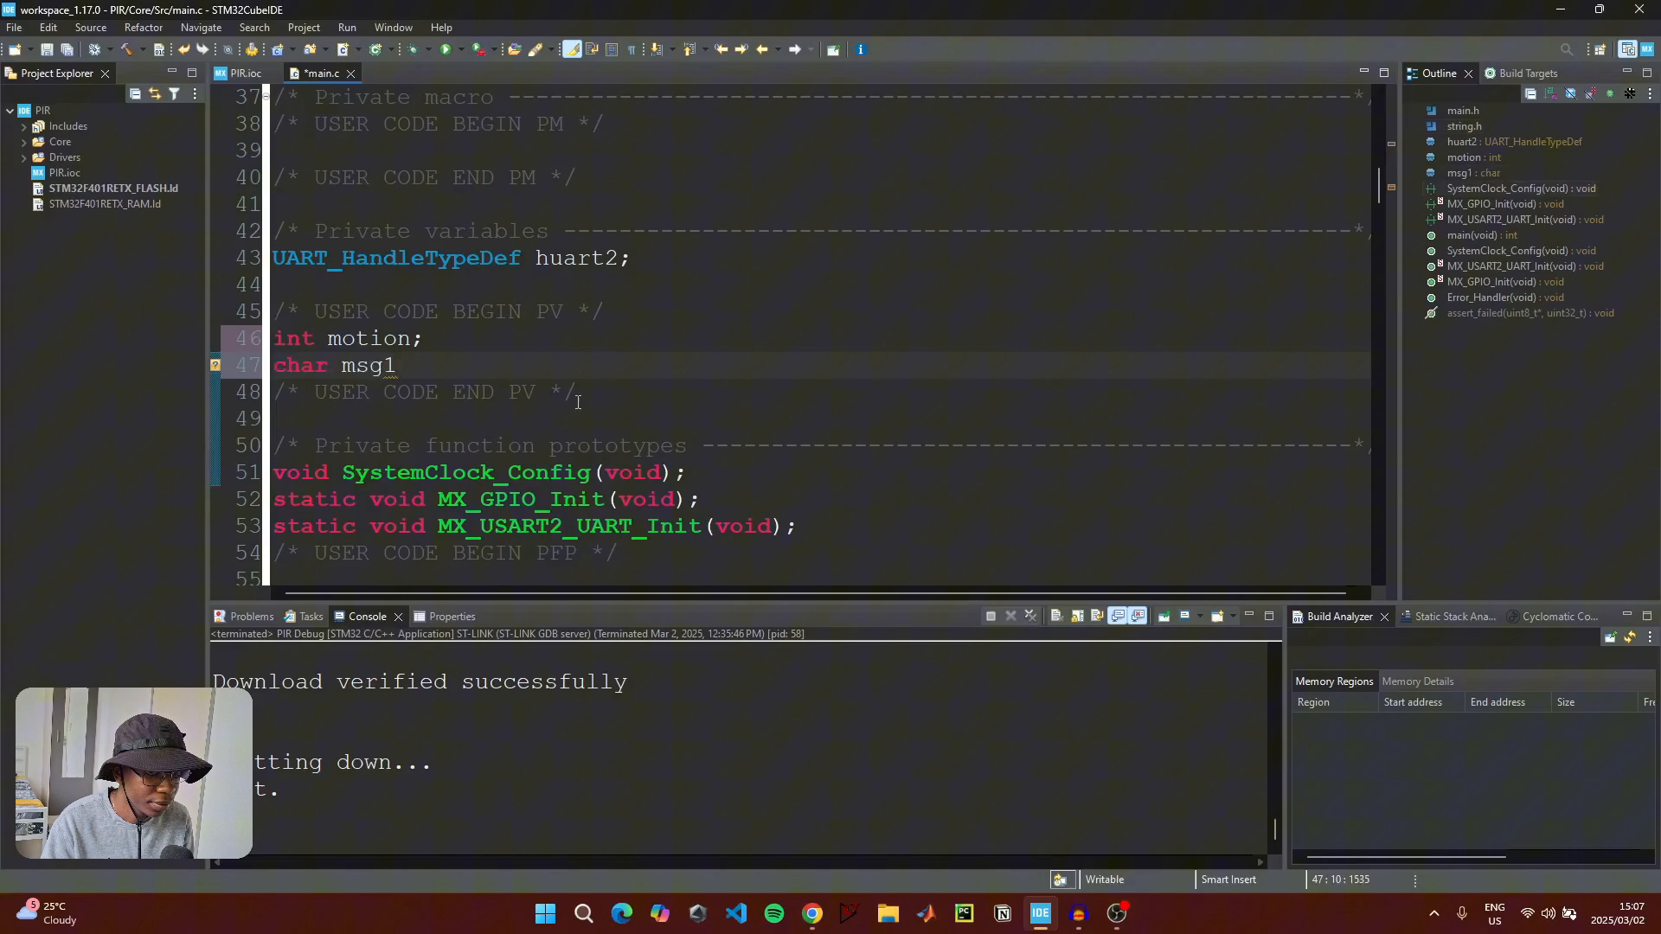
text([] =)
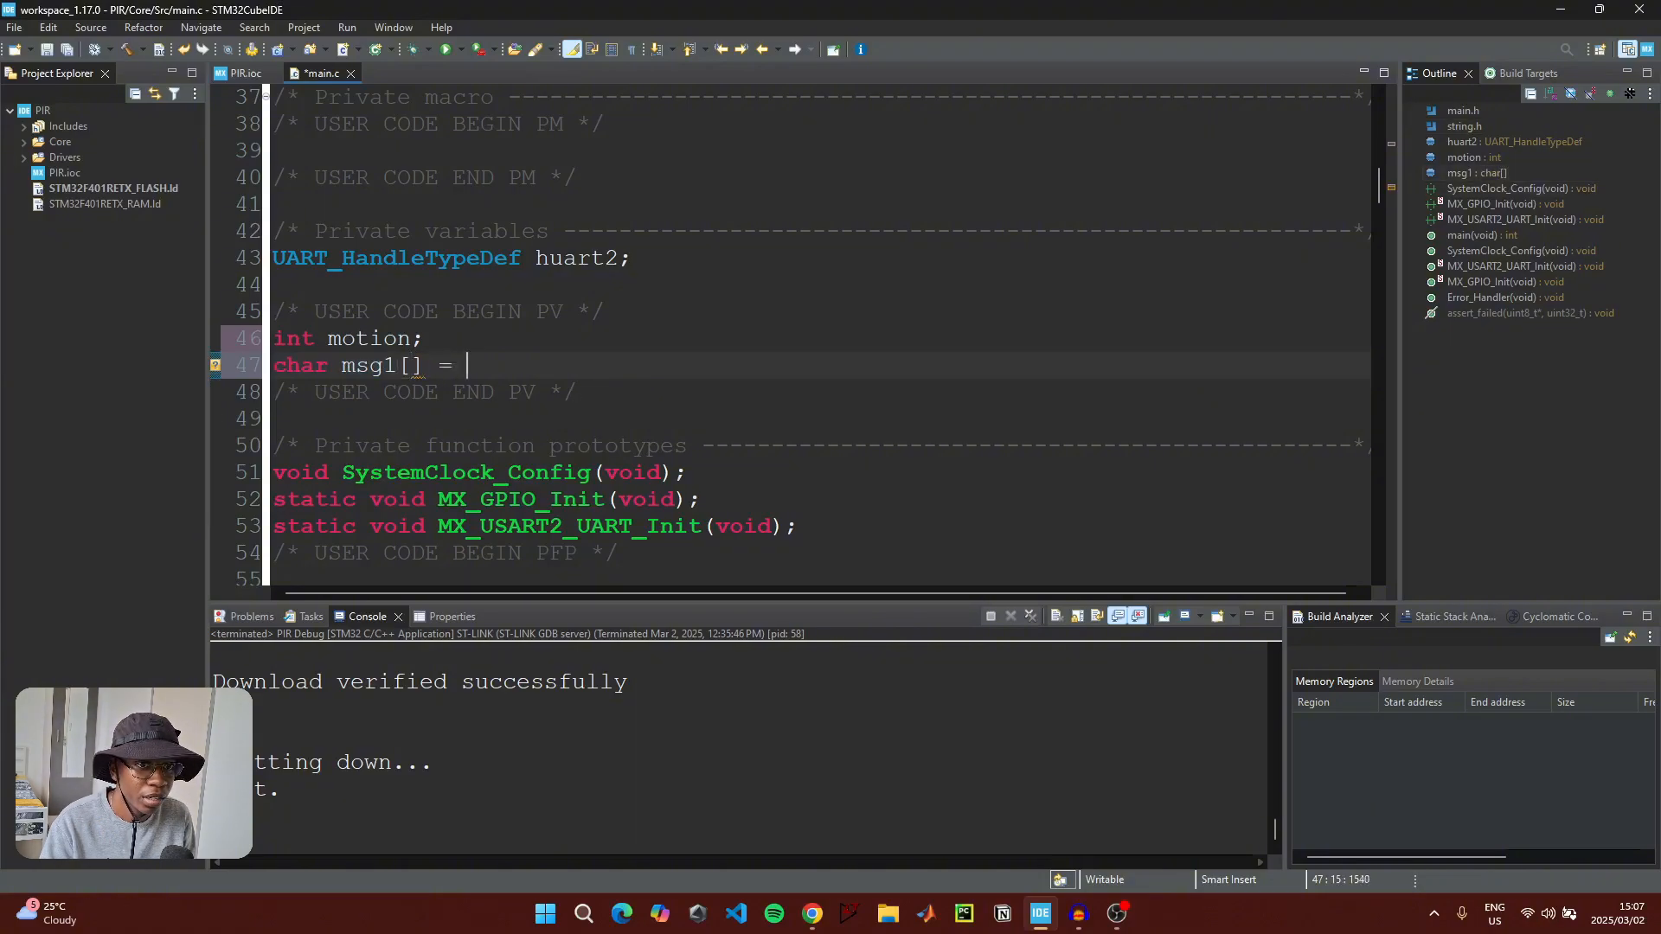
text("M)
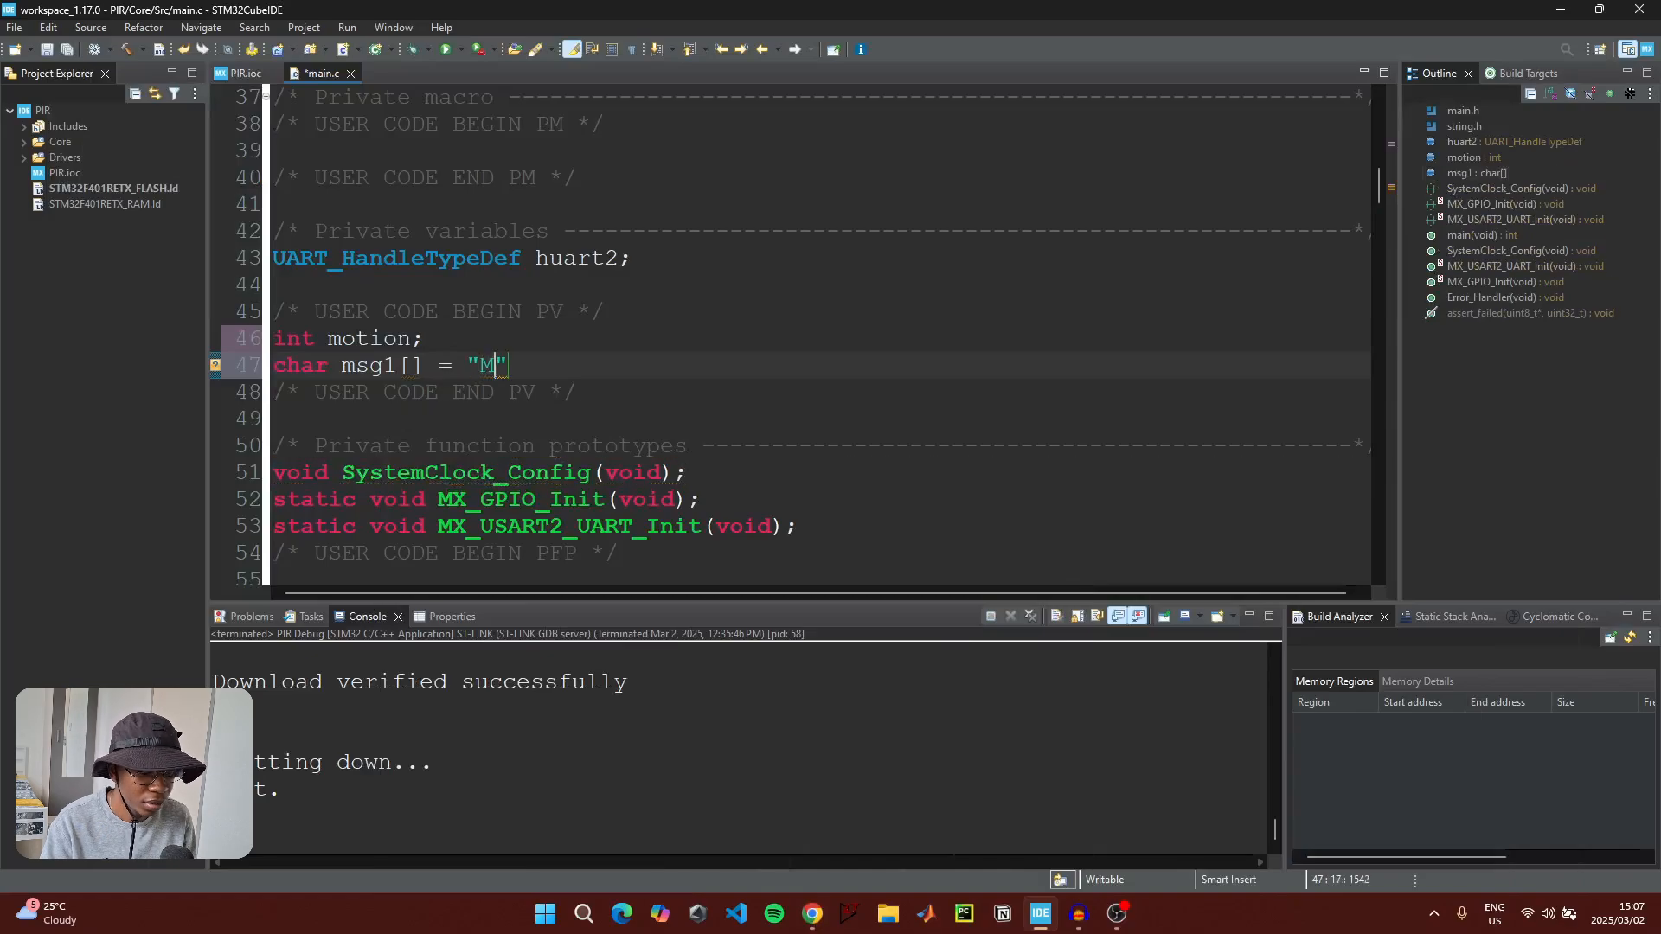
text(otion De)
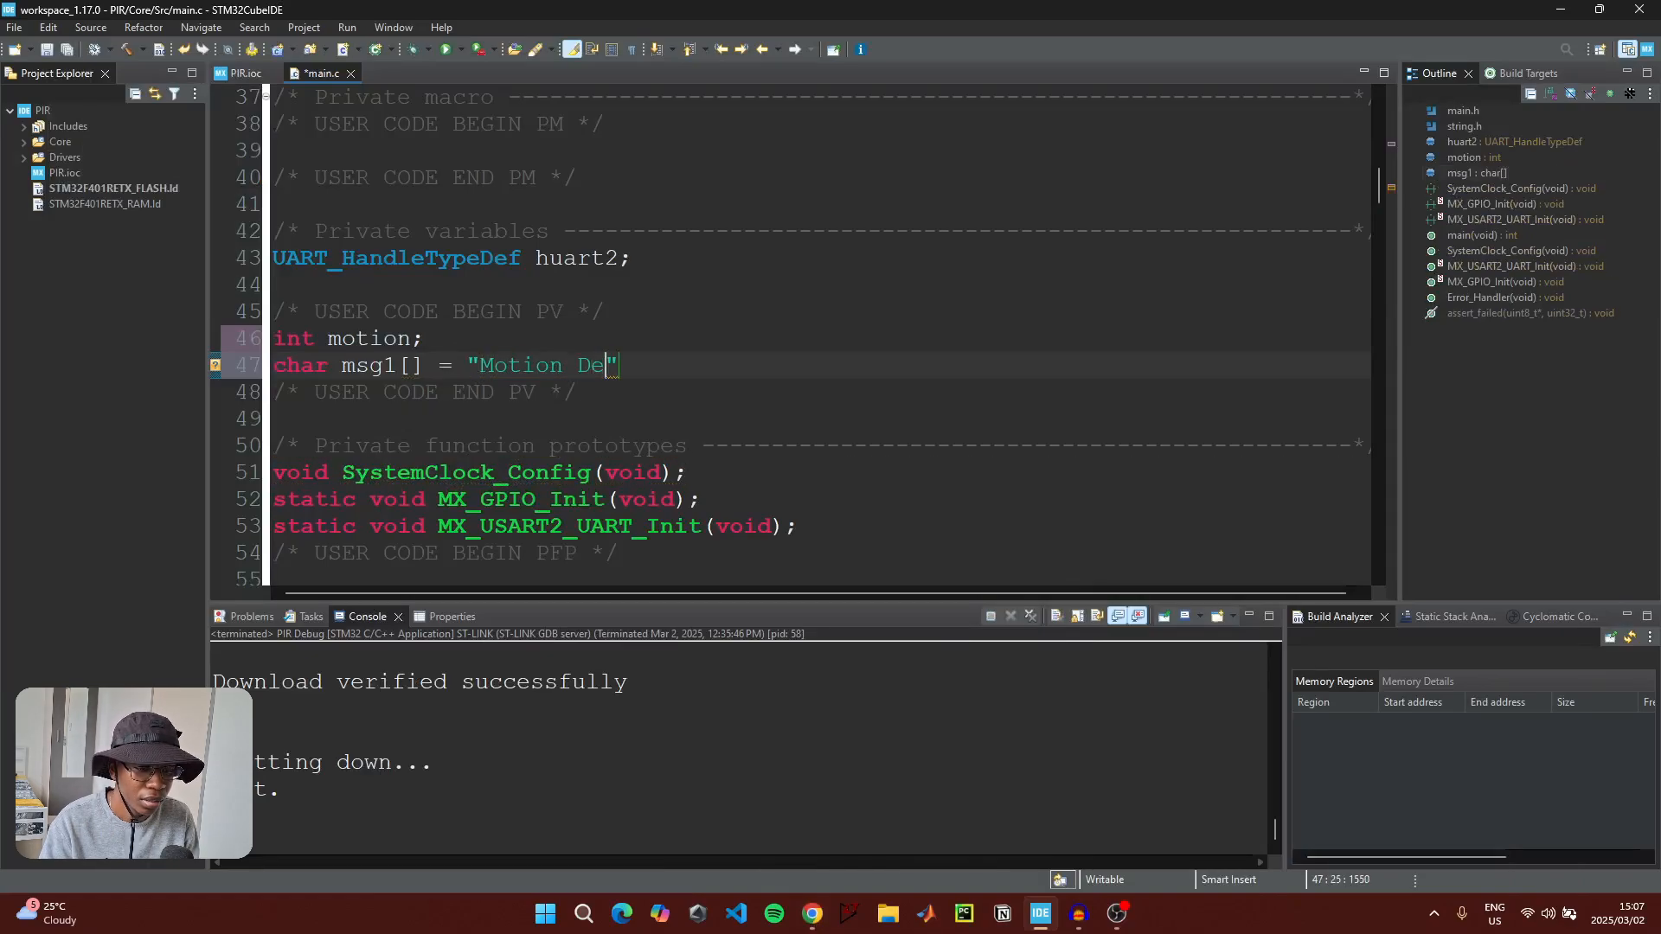
text(tected)
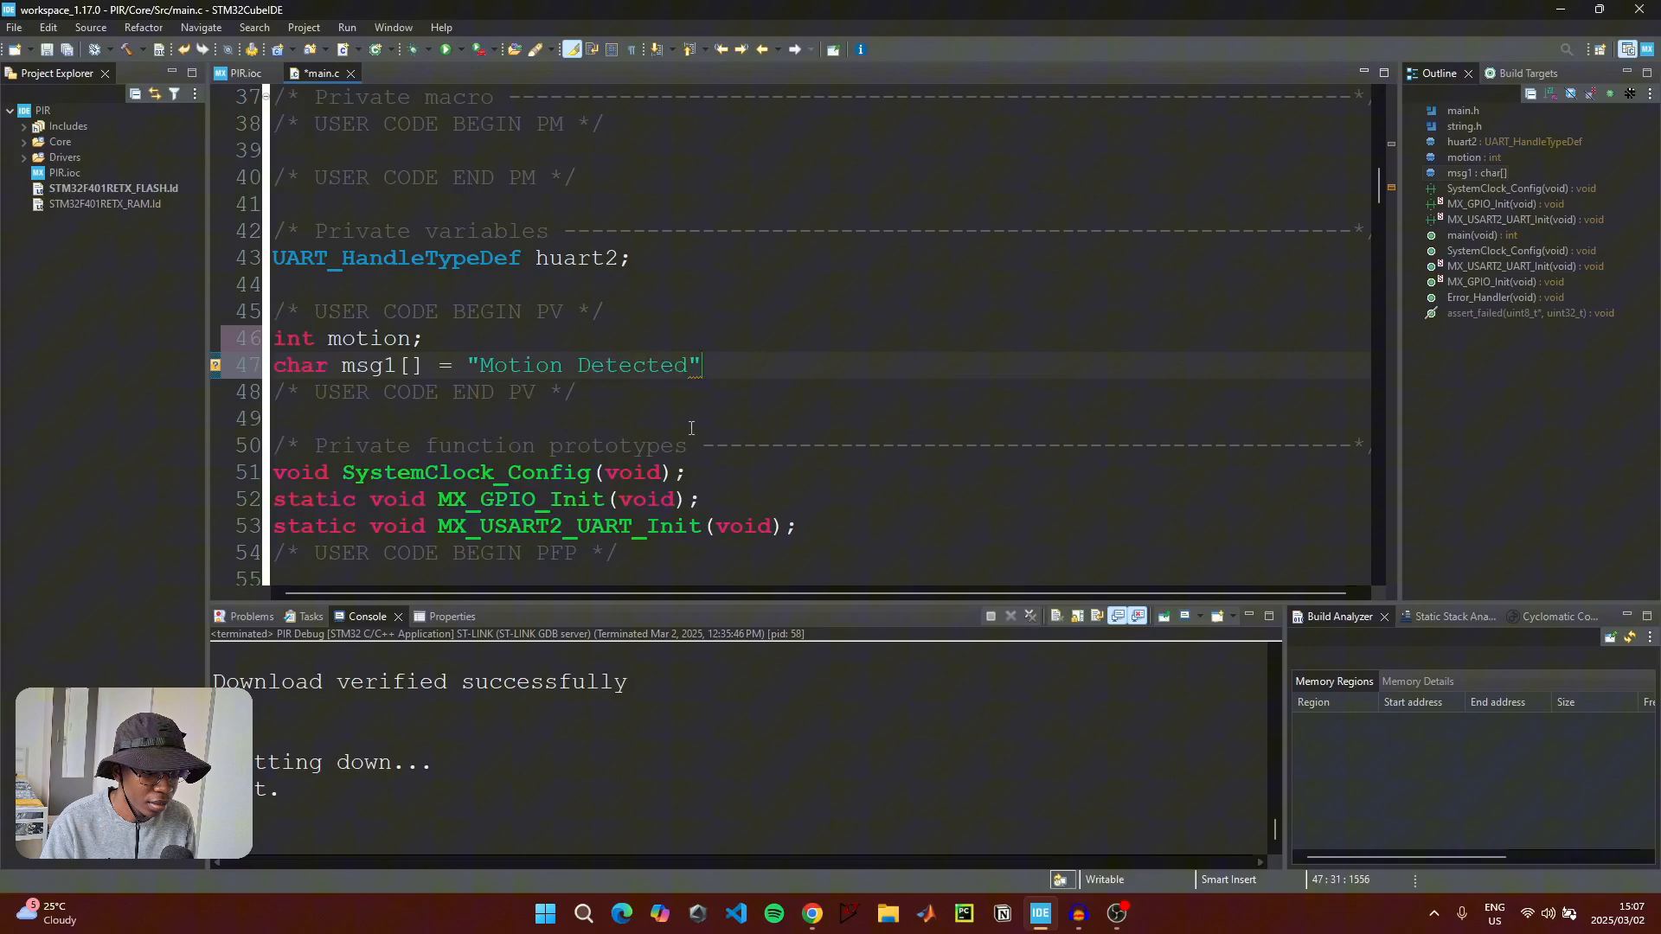
text(\r\n)
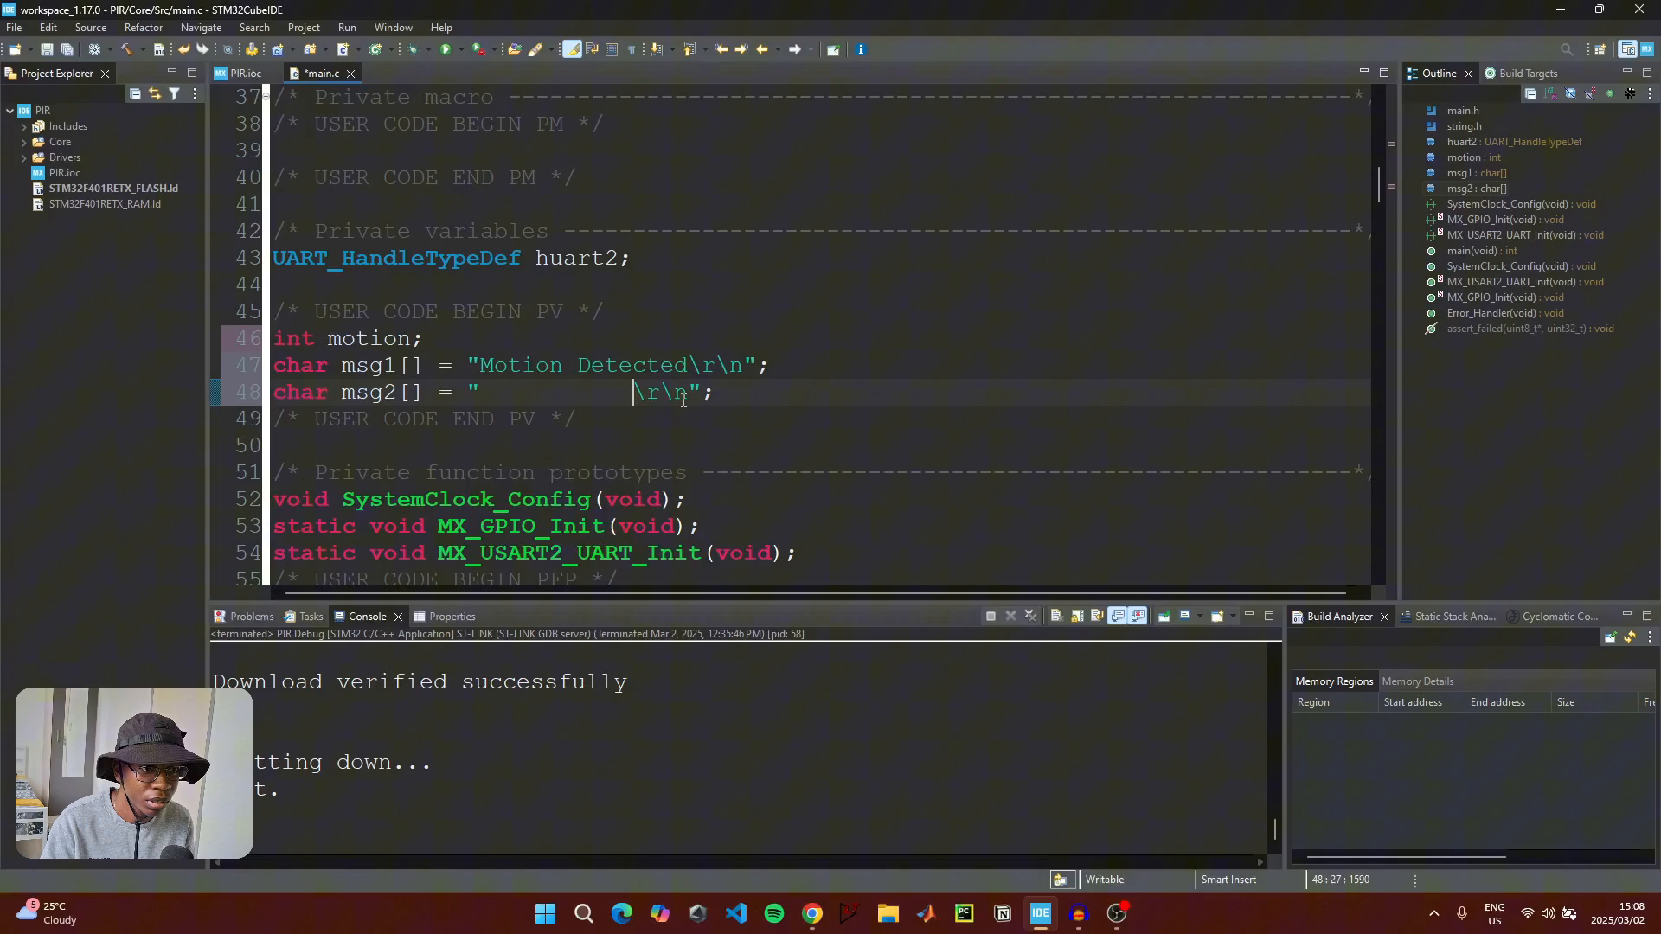
scroll(down, 3)
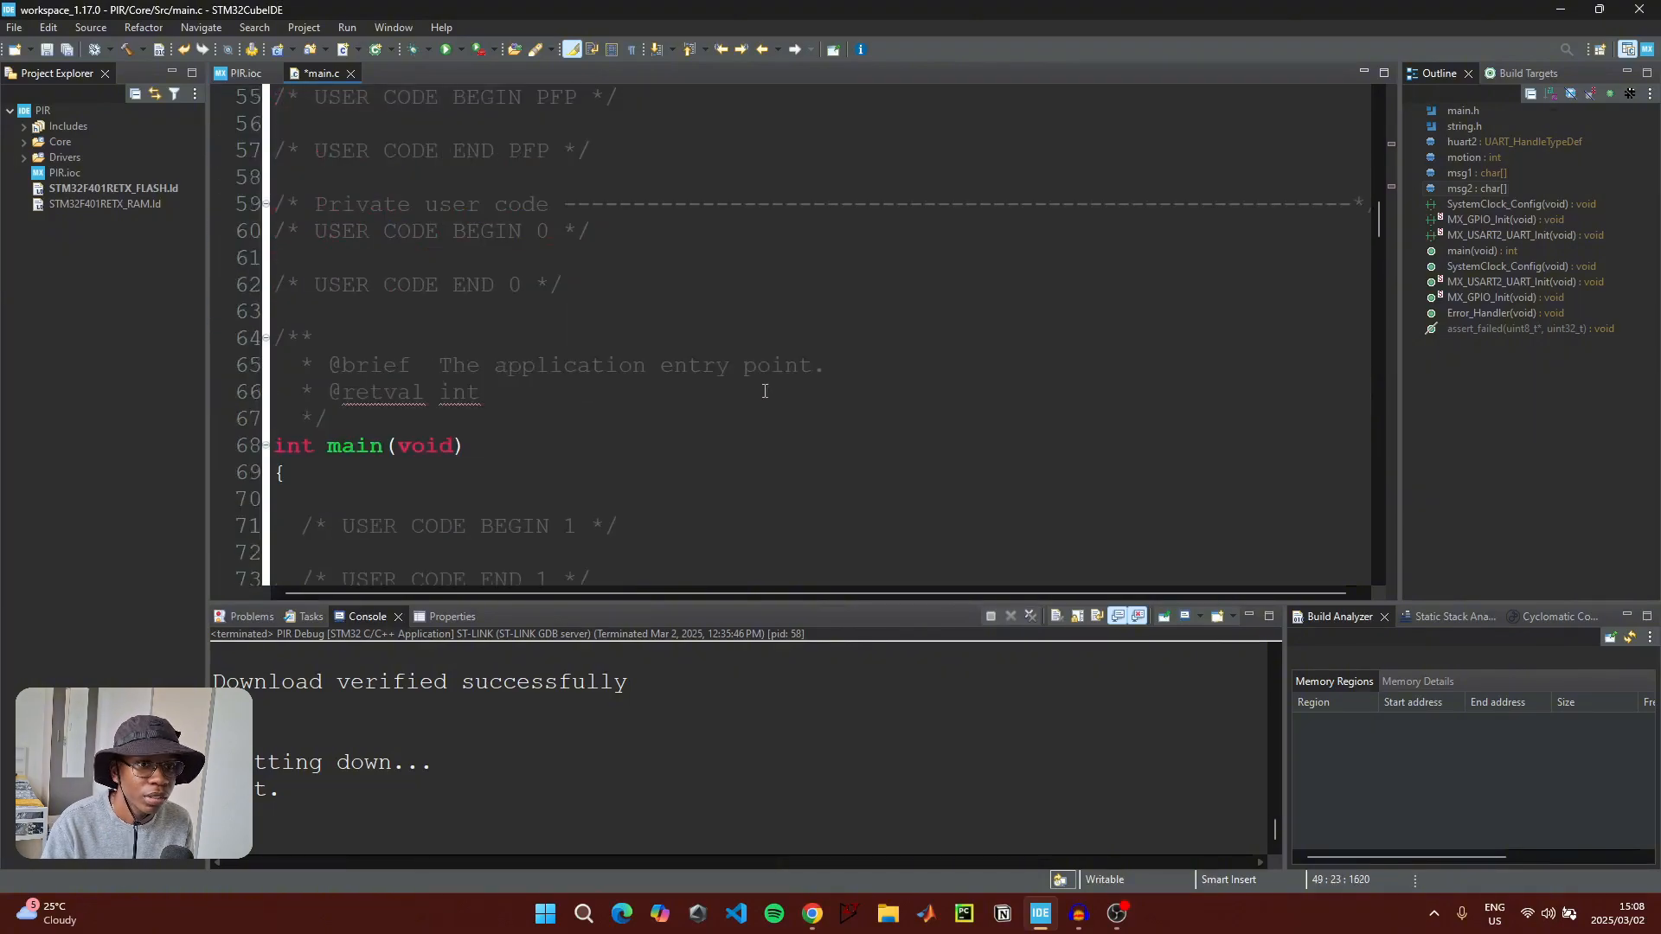
In the while loop, write motion = HAL_GPIO_ReadPin(GPIOA, GPIO_PIN_8); and start a new line
scroll(down, 3)
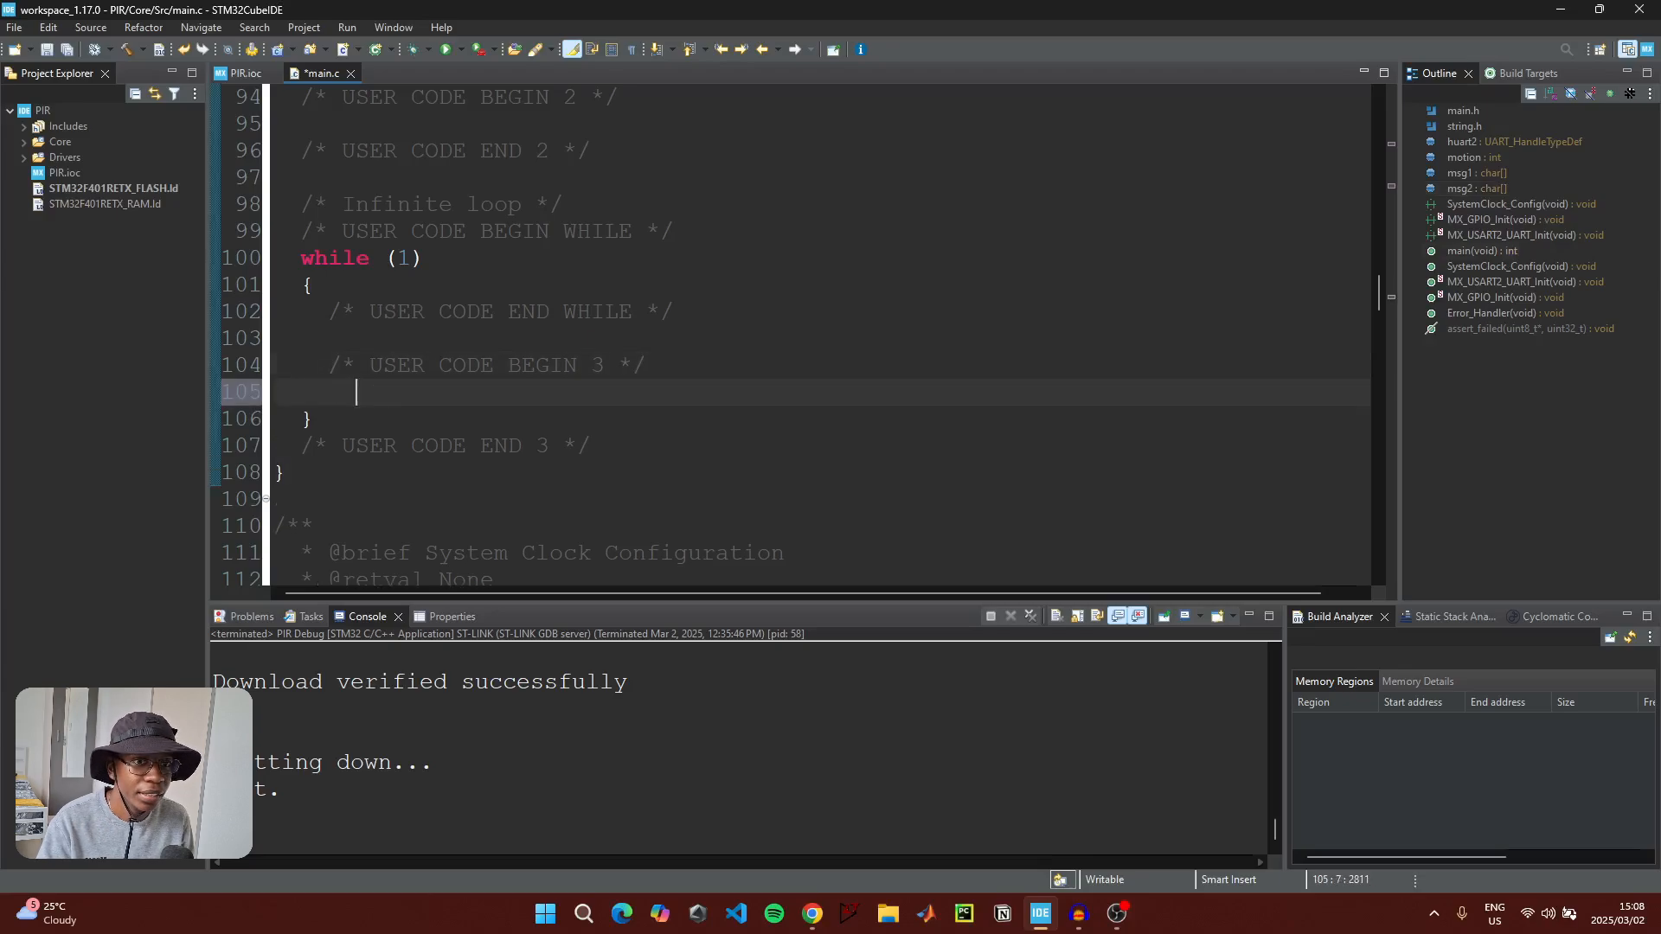
text(motion)
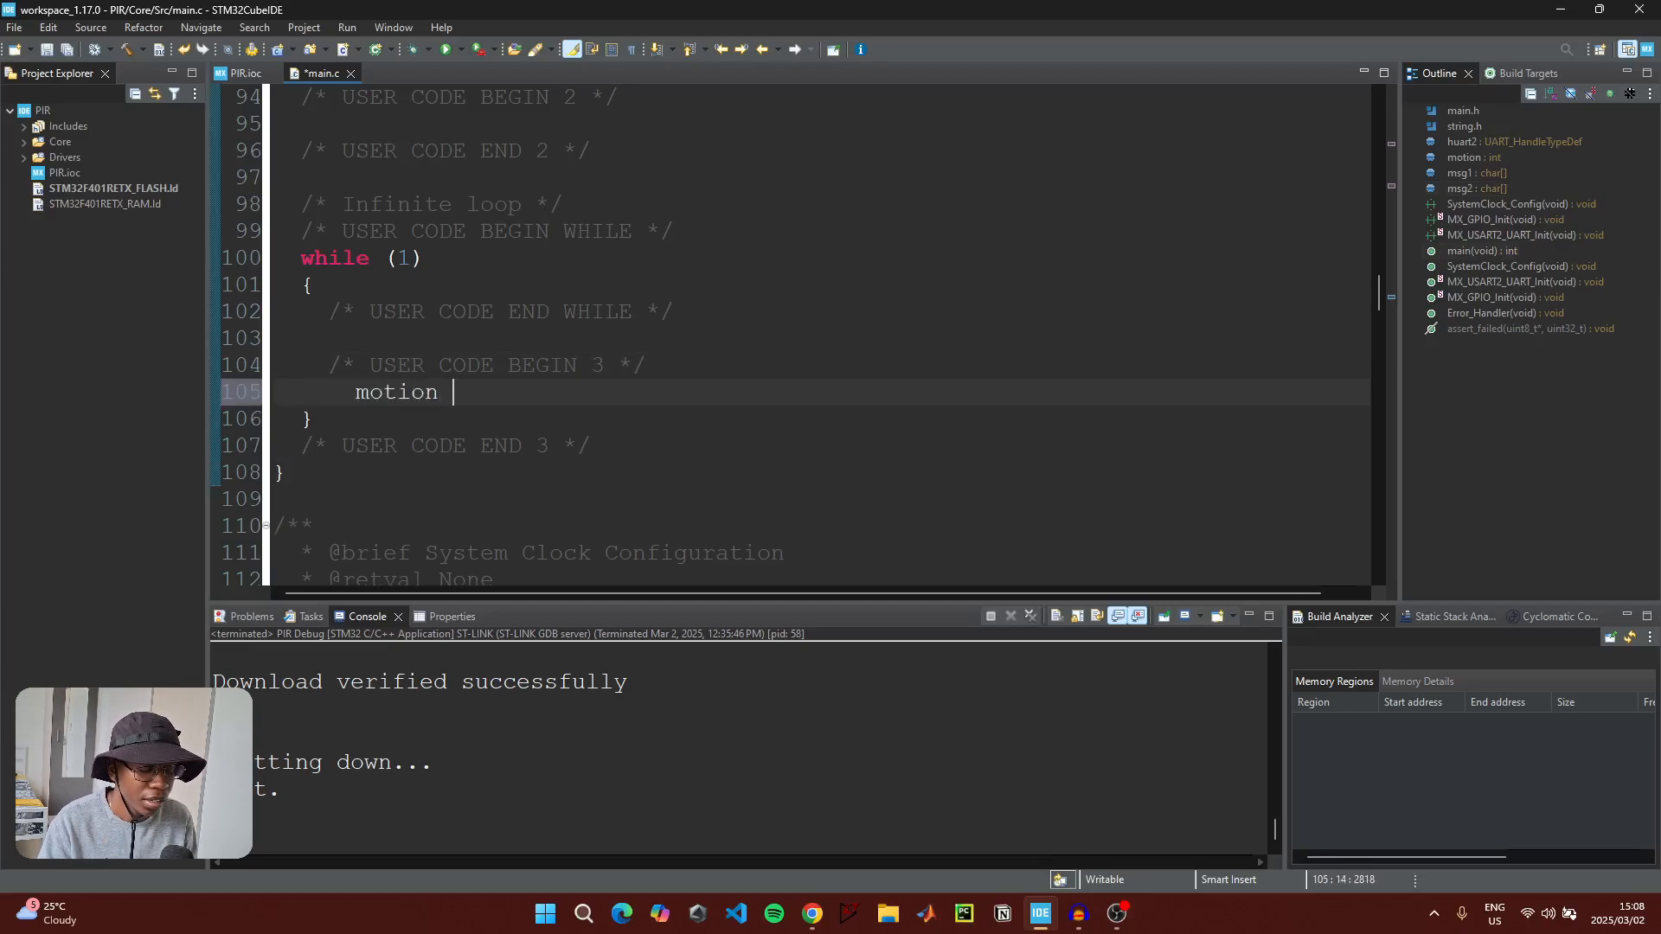
text(= HAL_))
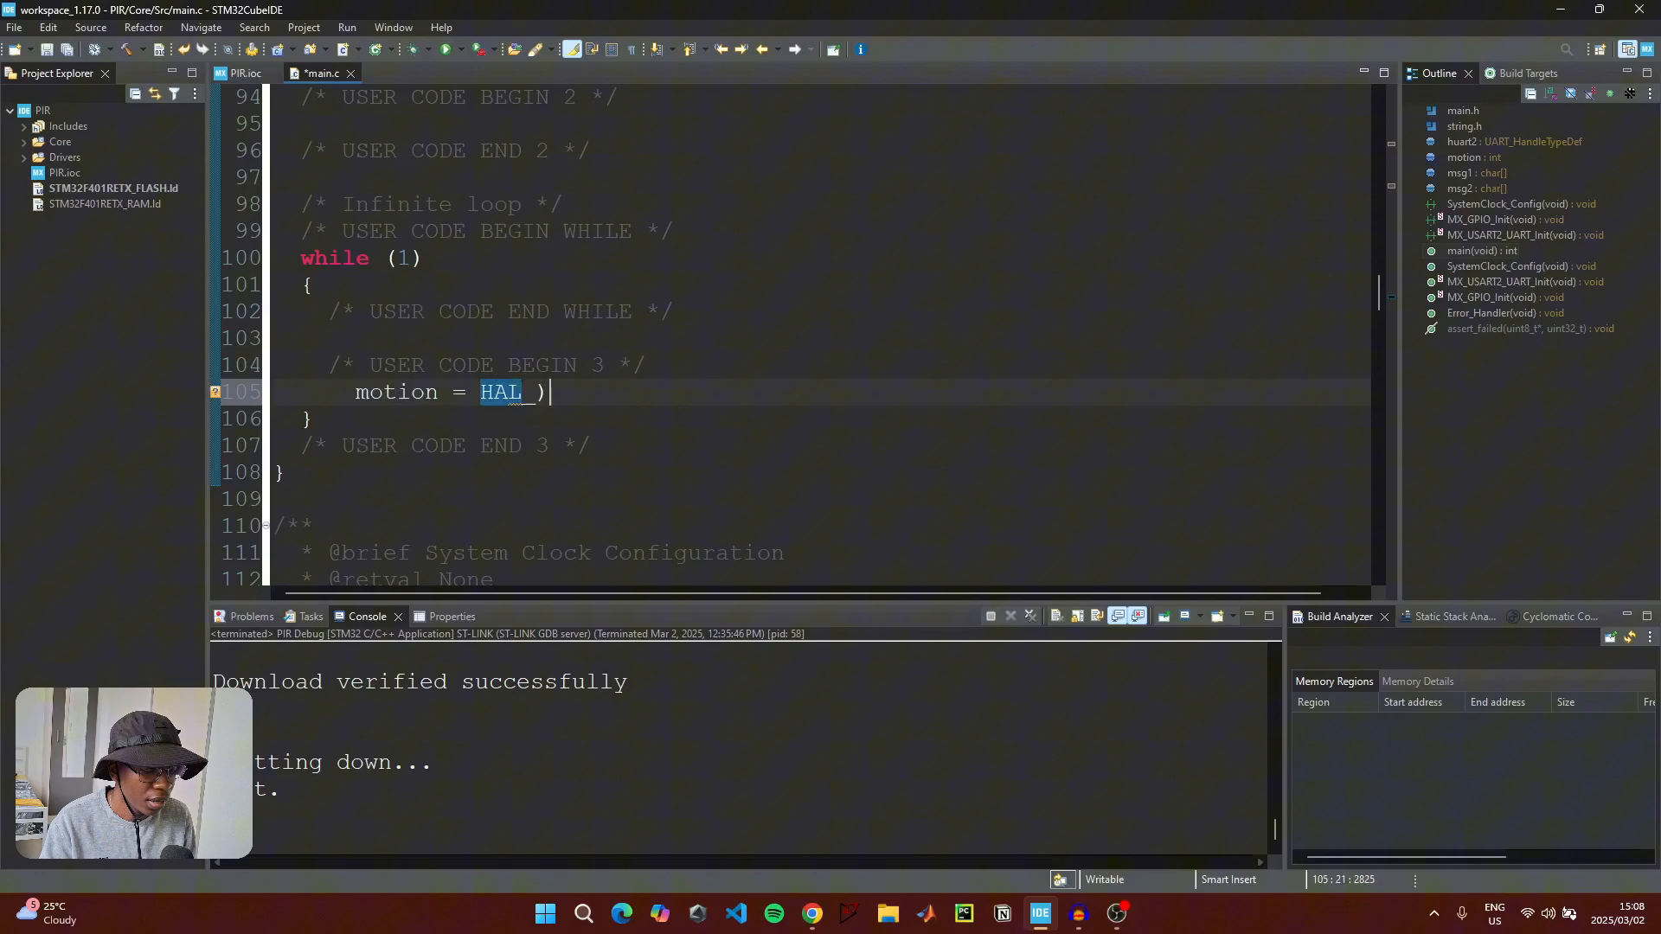
text(GPIO_ReadPin(GPIOA, GPIO_P)
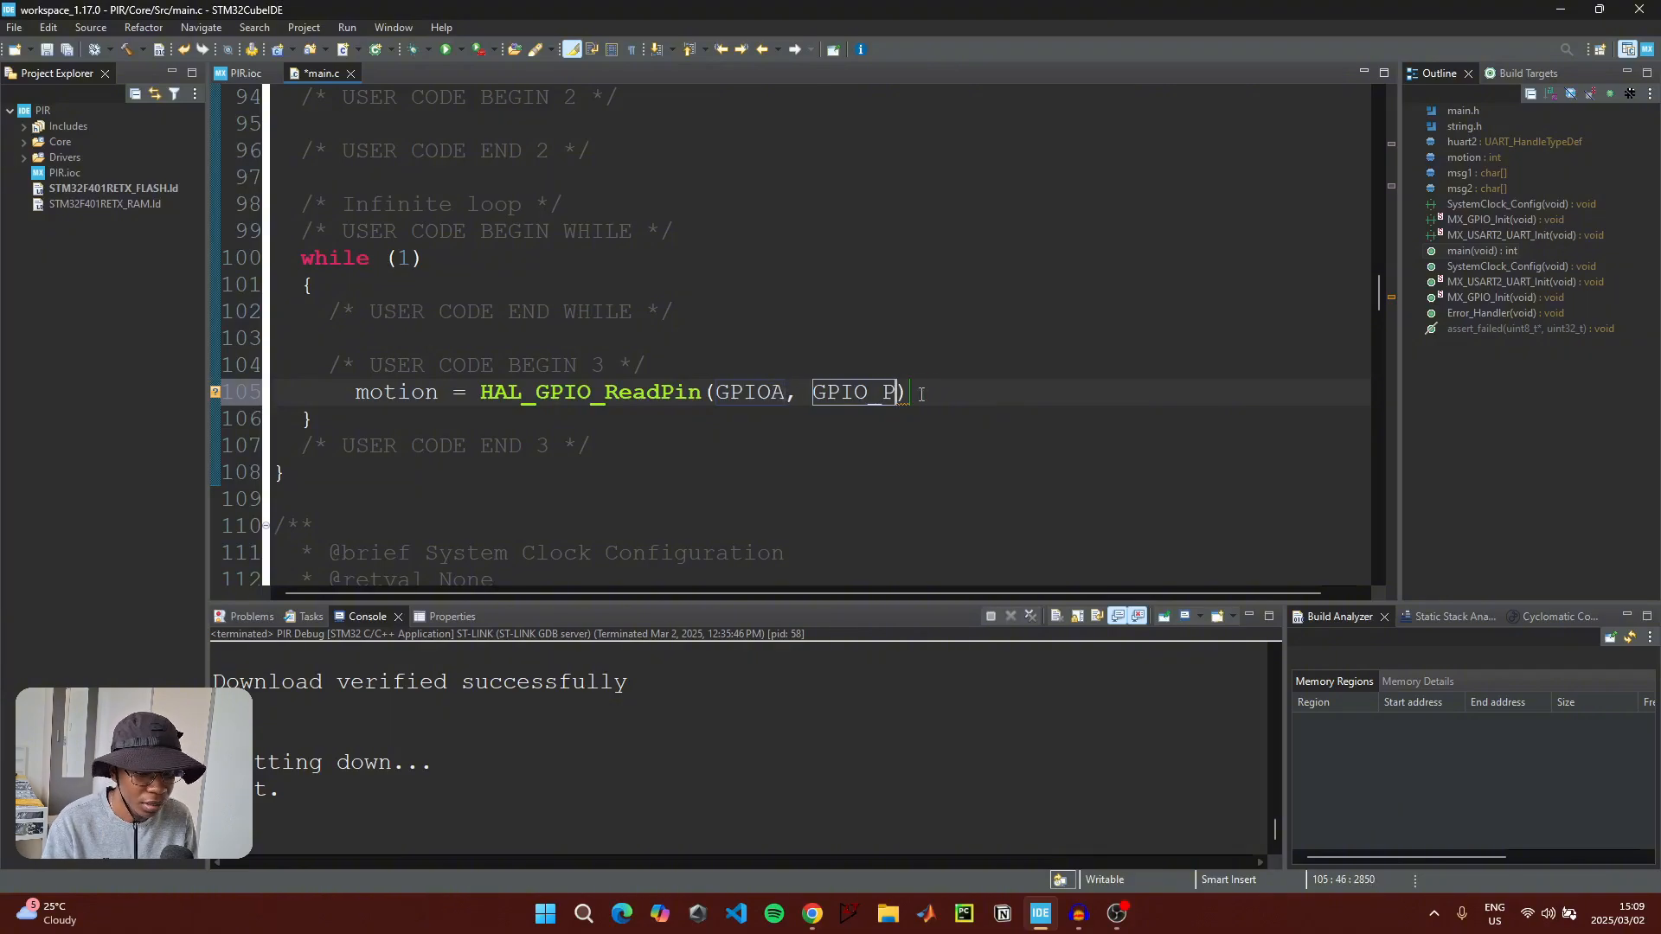
text(IN_8)
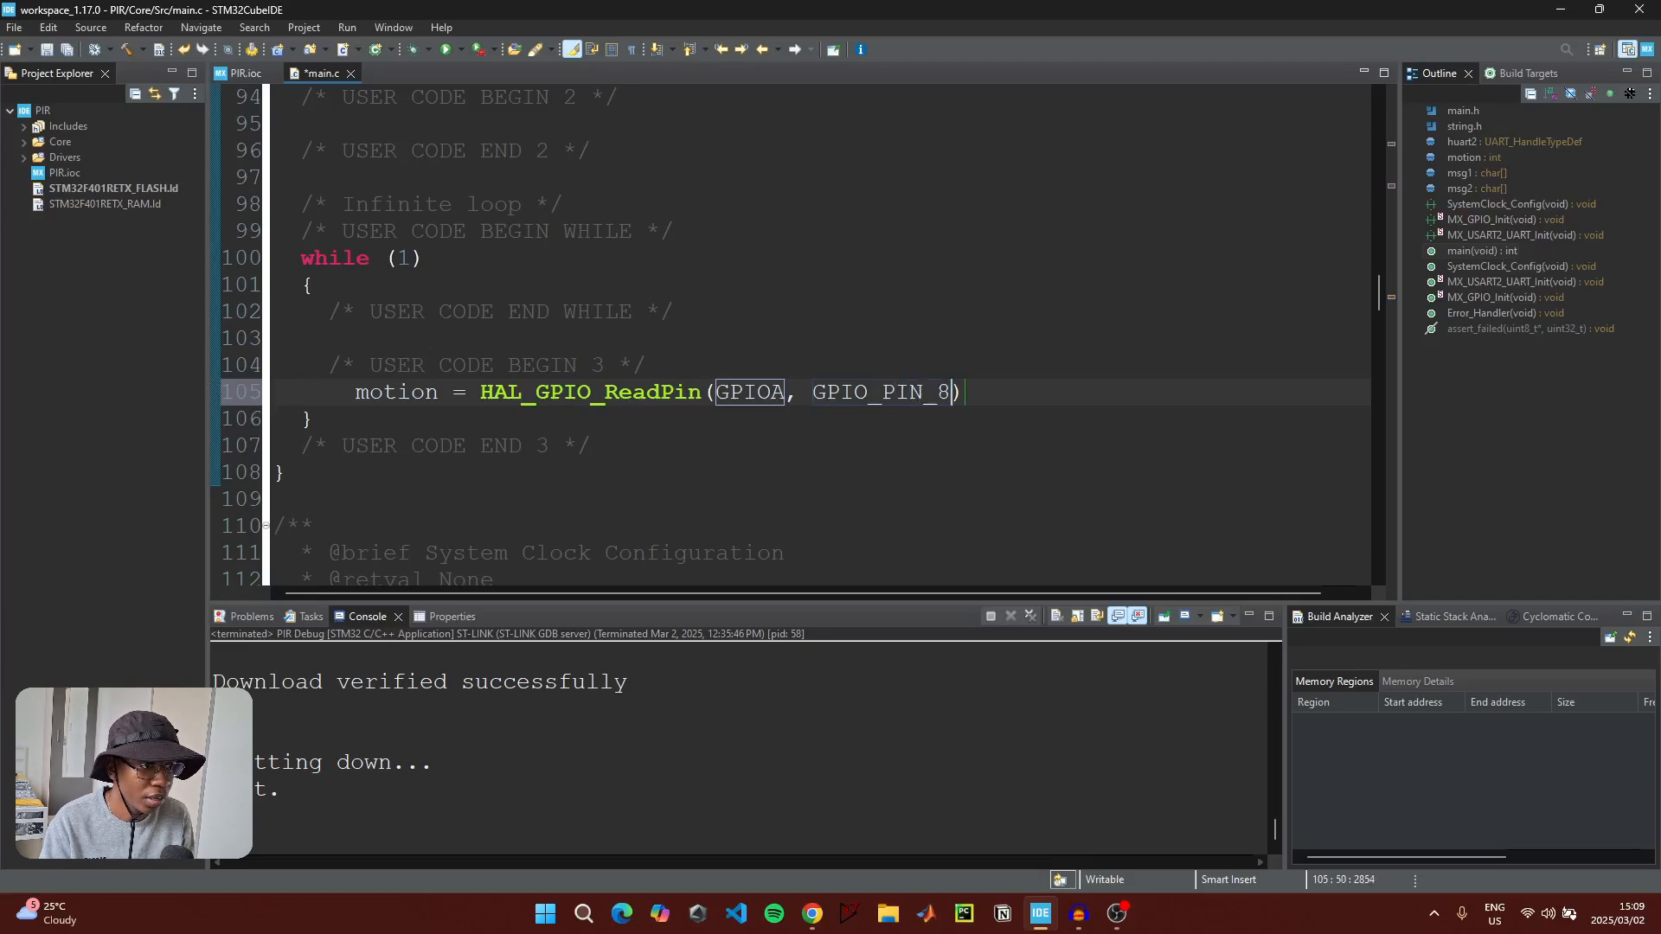
text(;)
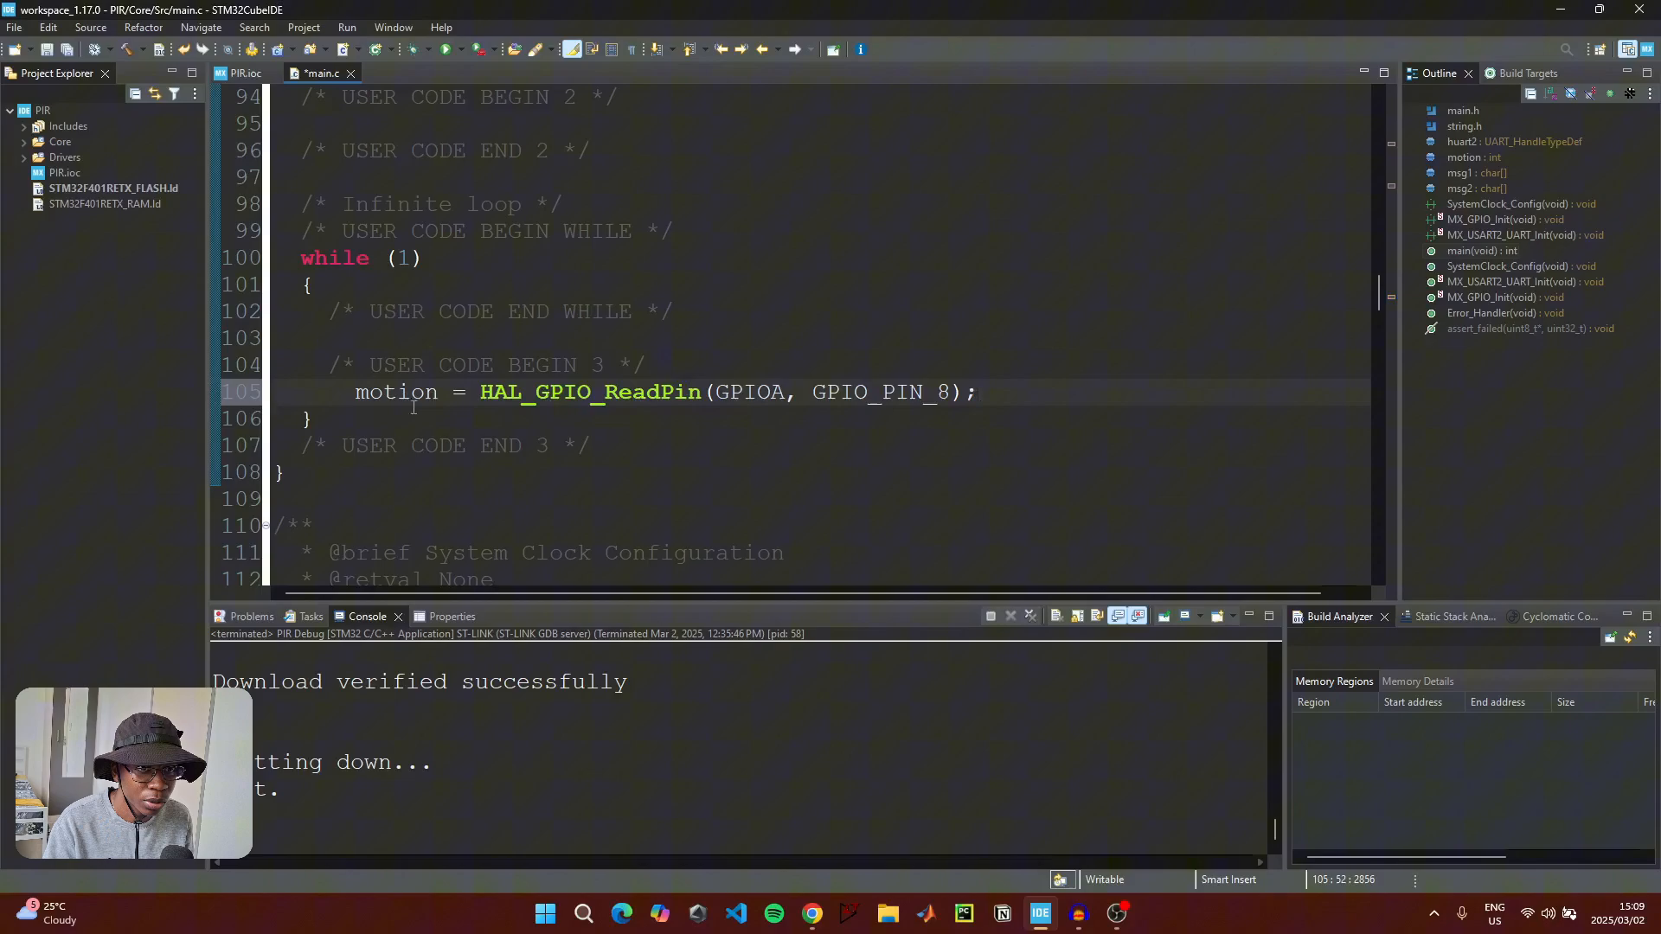
double_click(396, 392)
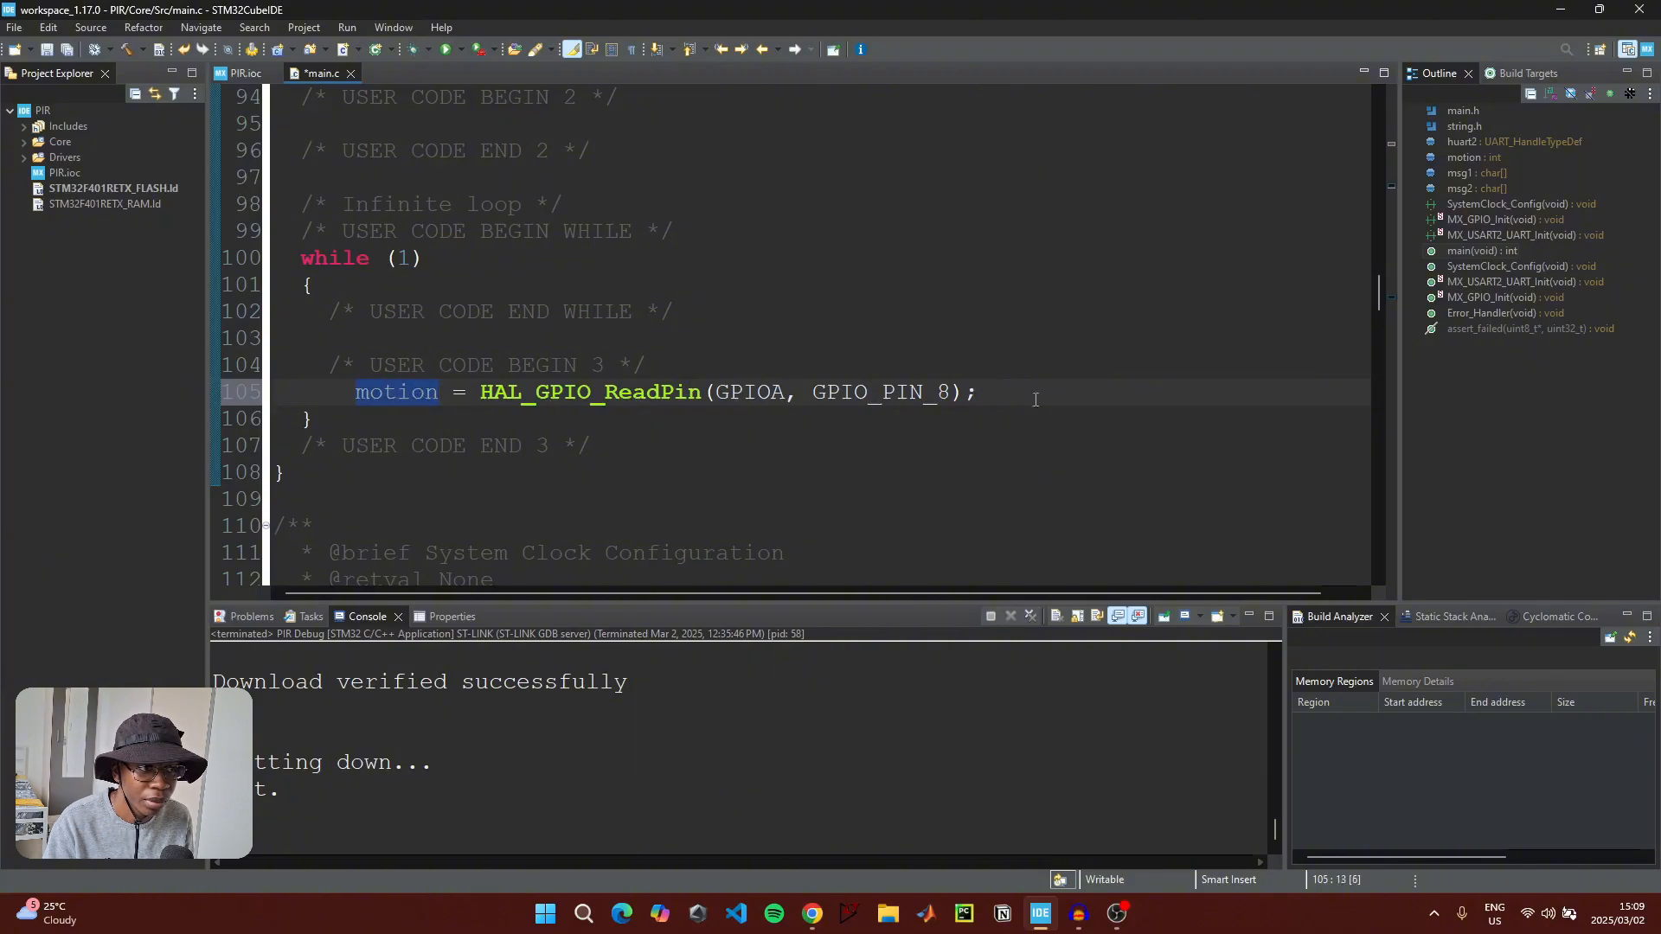
key(Return)
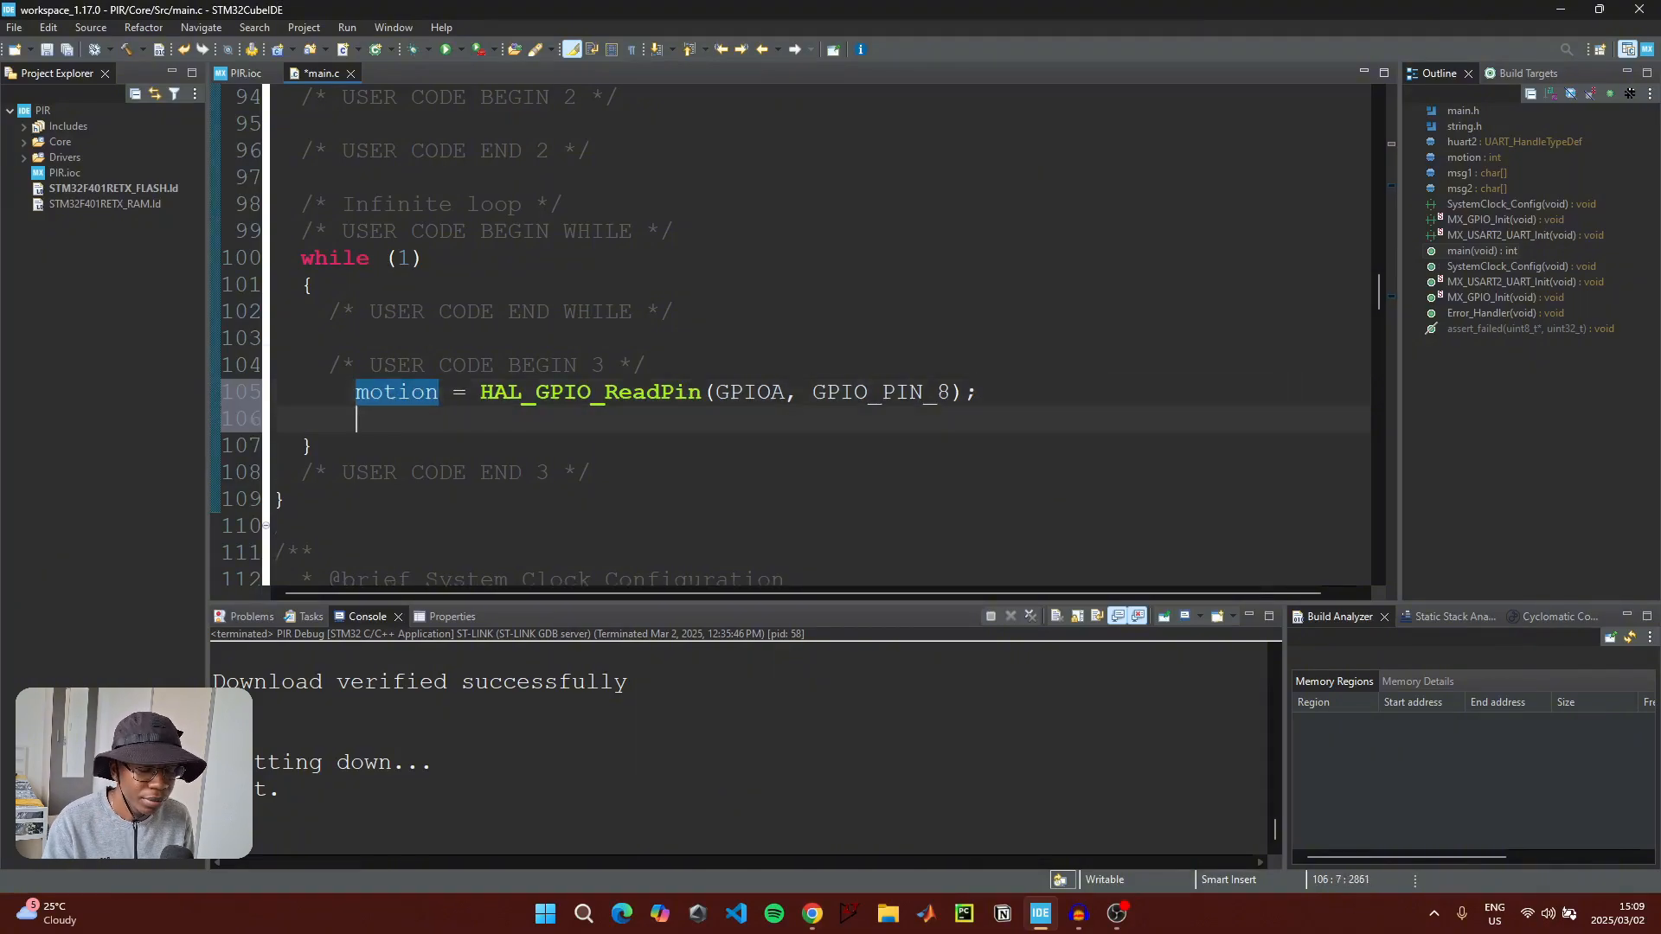
Open an if (motion == 1){ branch in the main loop
text(if ()
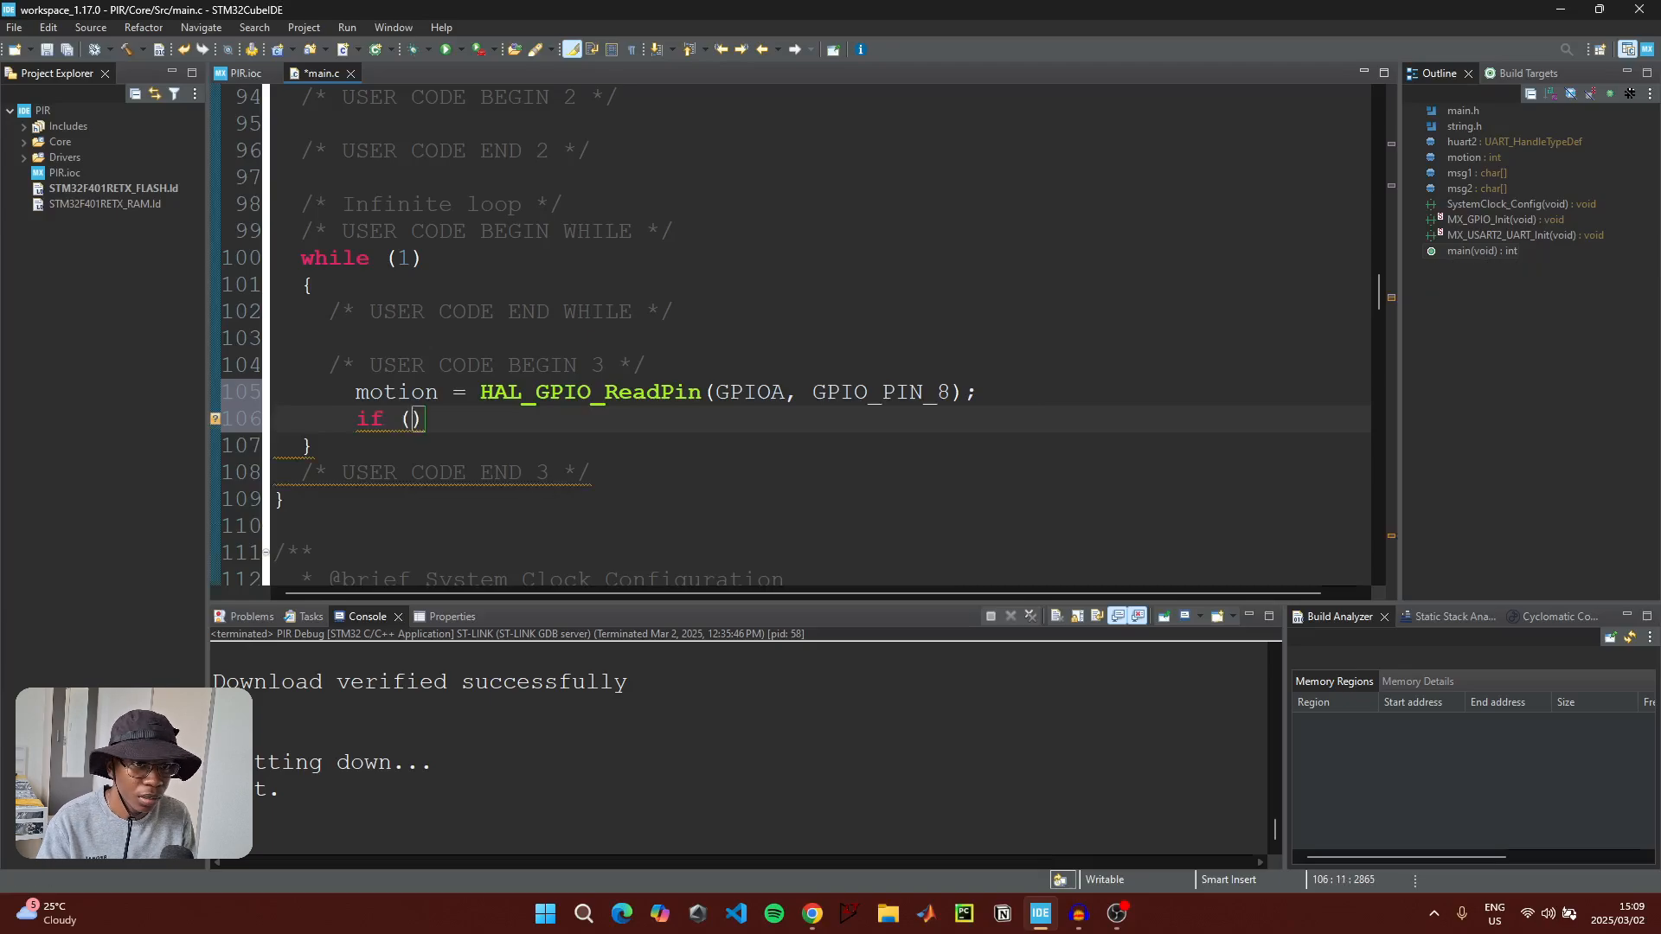
text(motion)
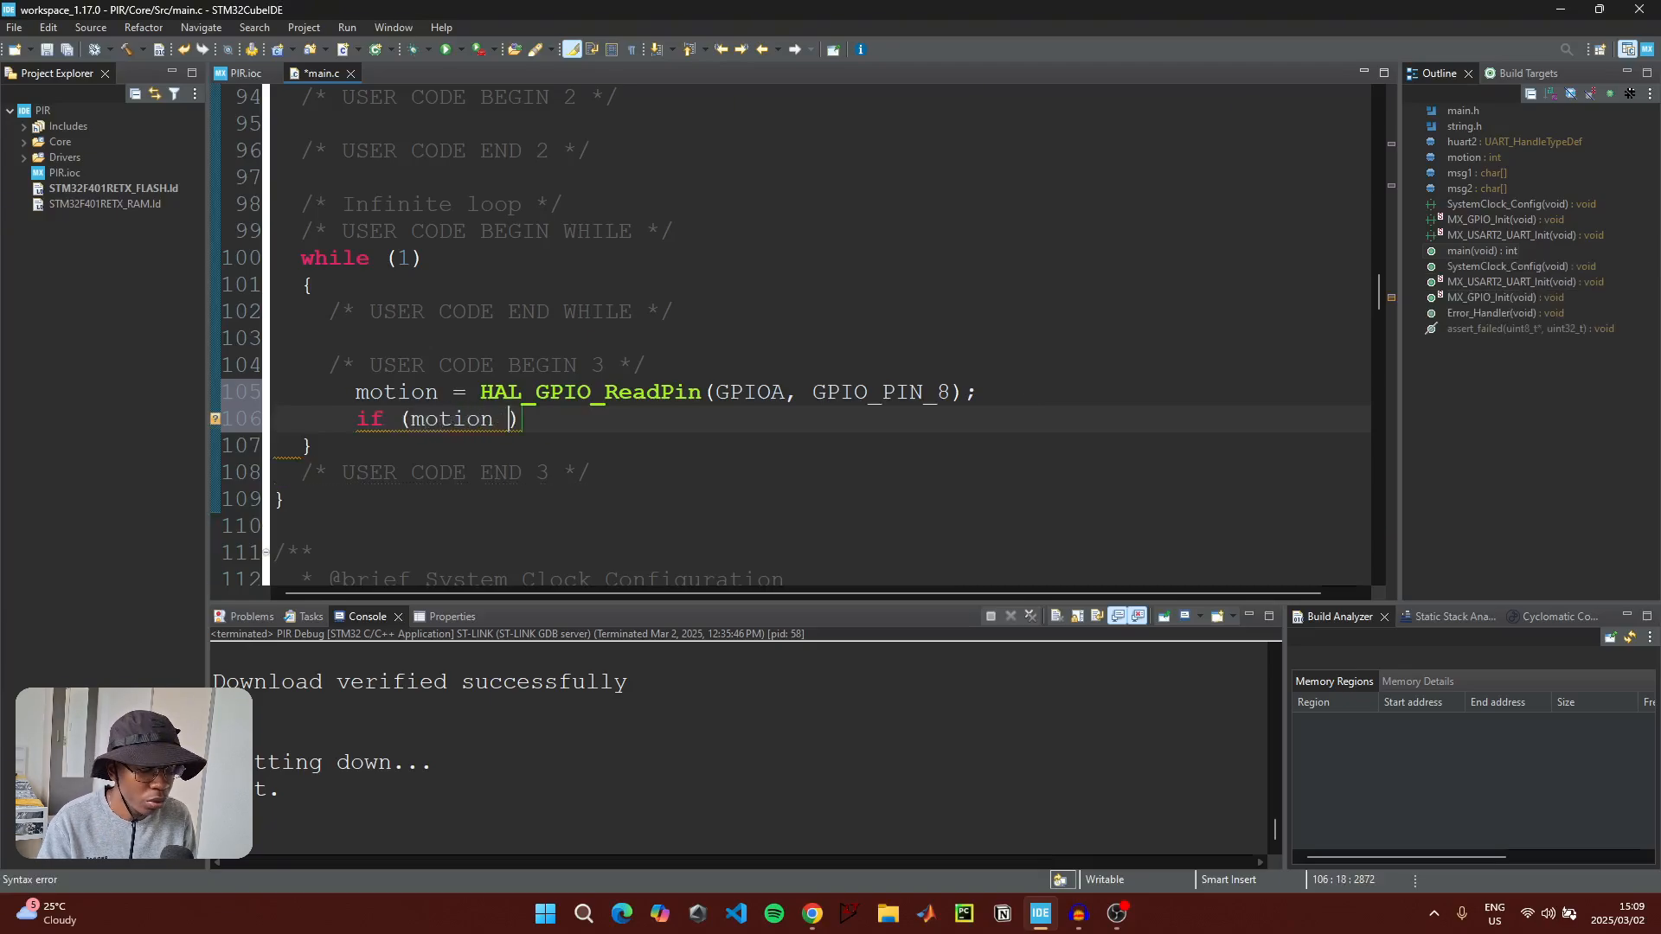
text(== 1)
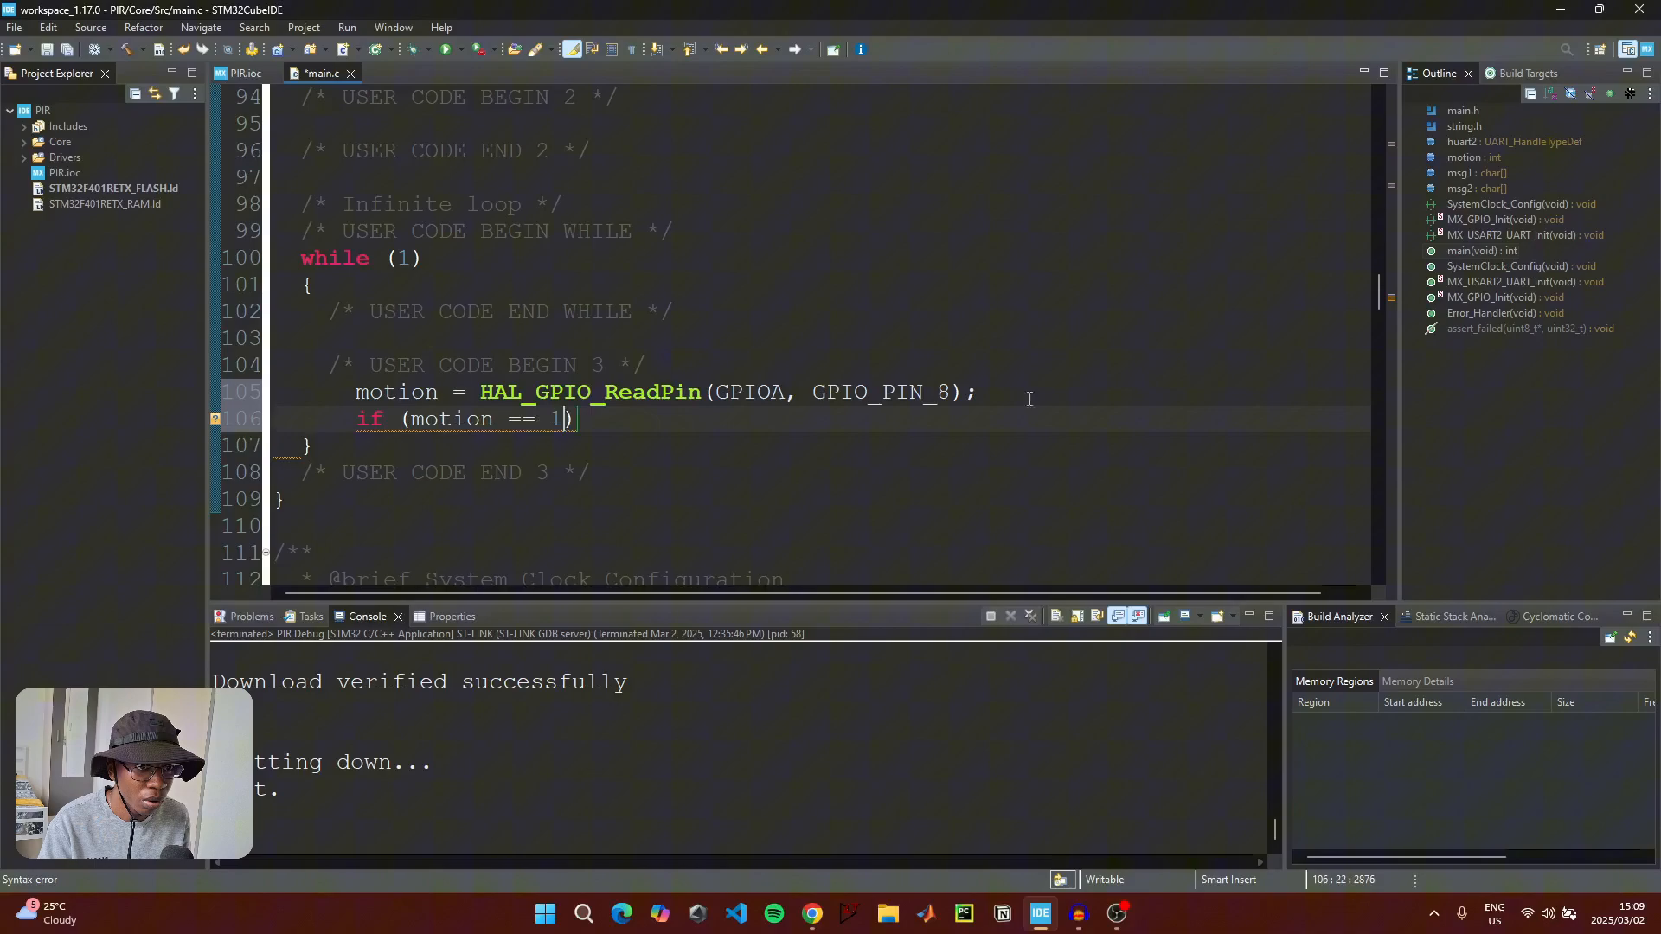
text({)
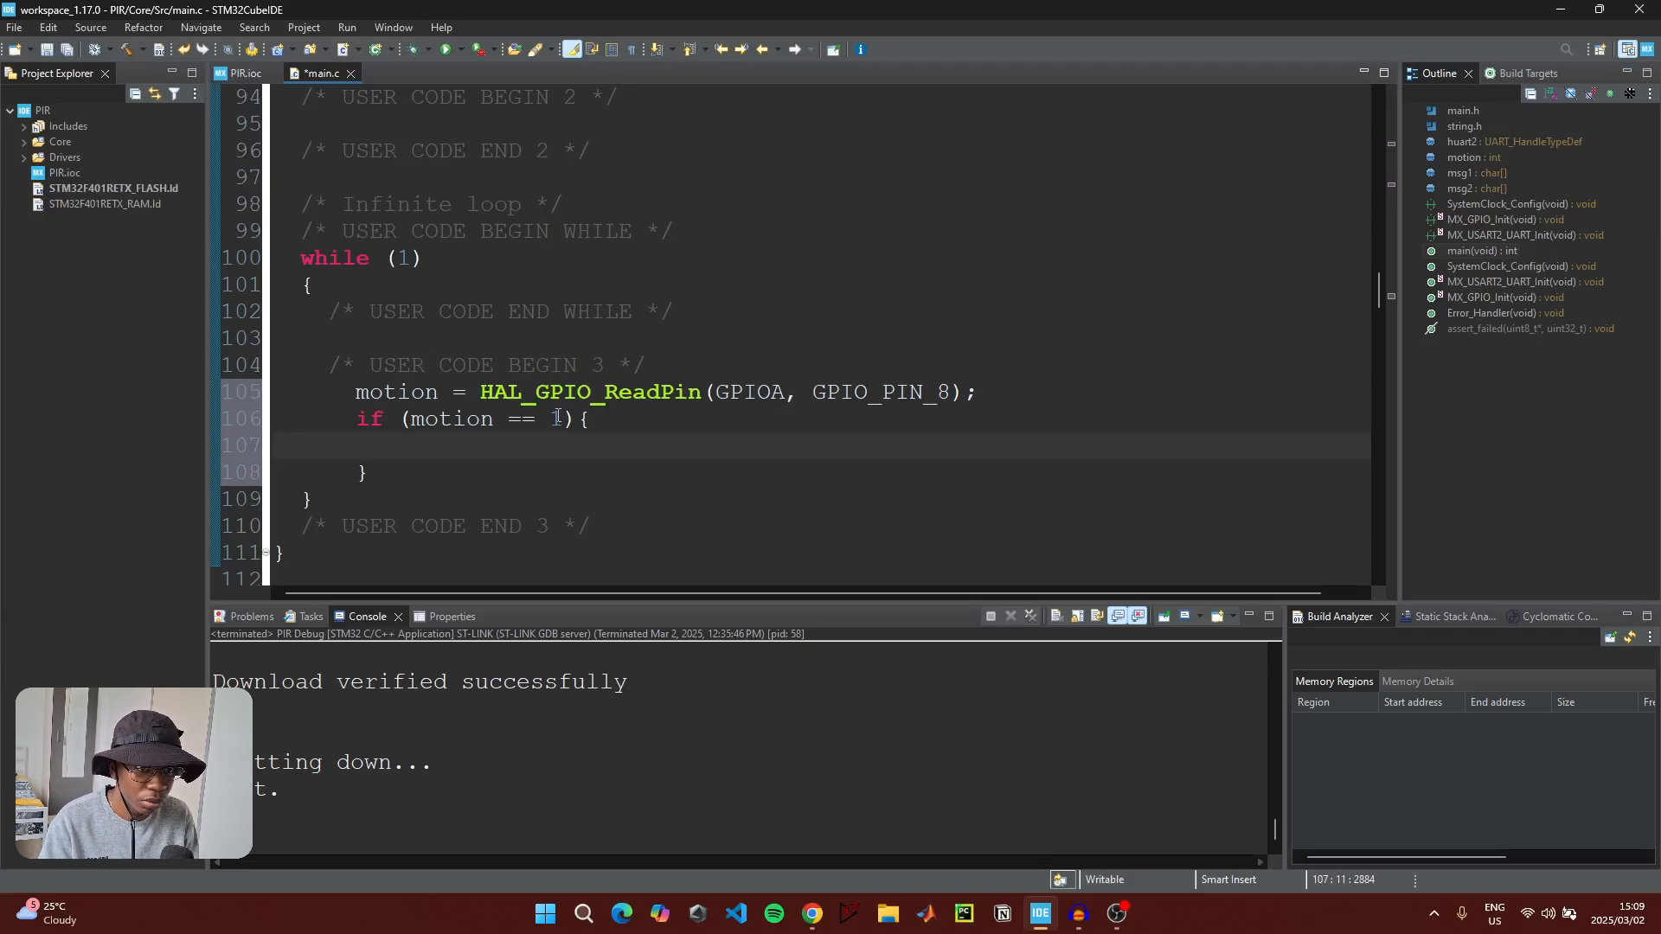
Inside it, write HAL_UART_Transmit(&huart2, (uint8_t*)msg1, sizeof(msg1), HAL_MAX_DELAY);
text(H)
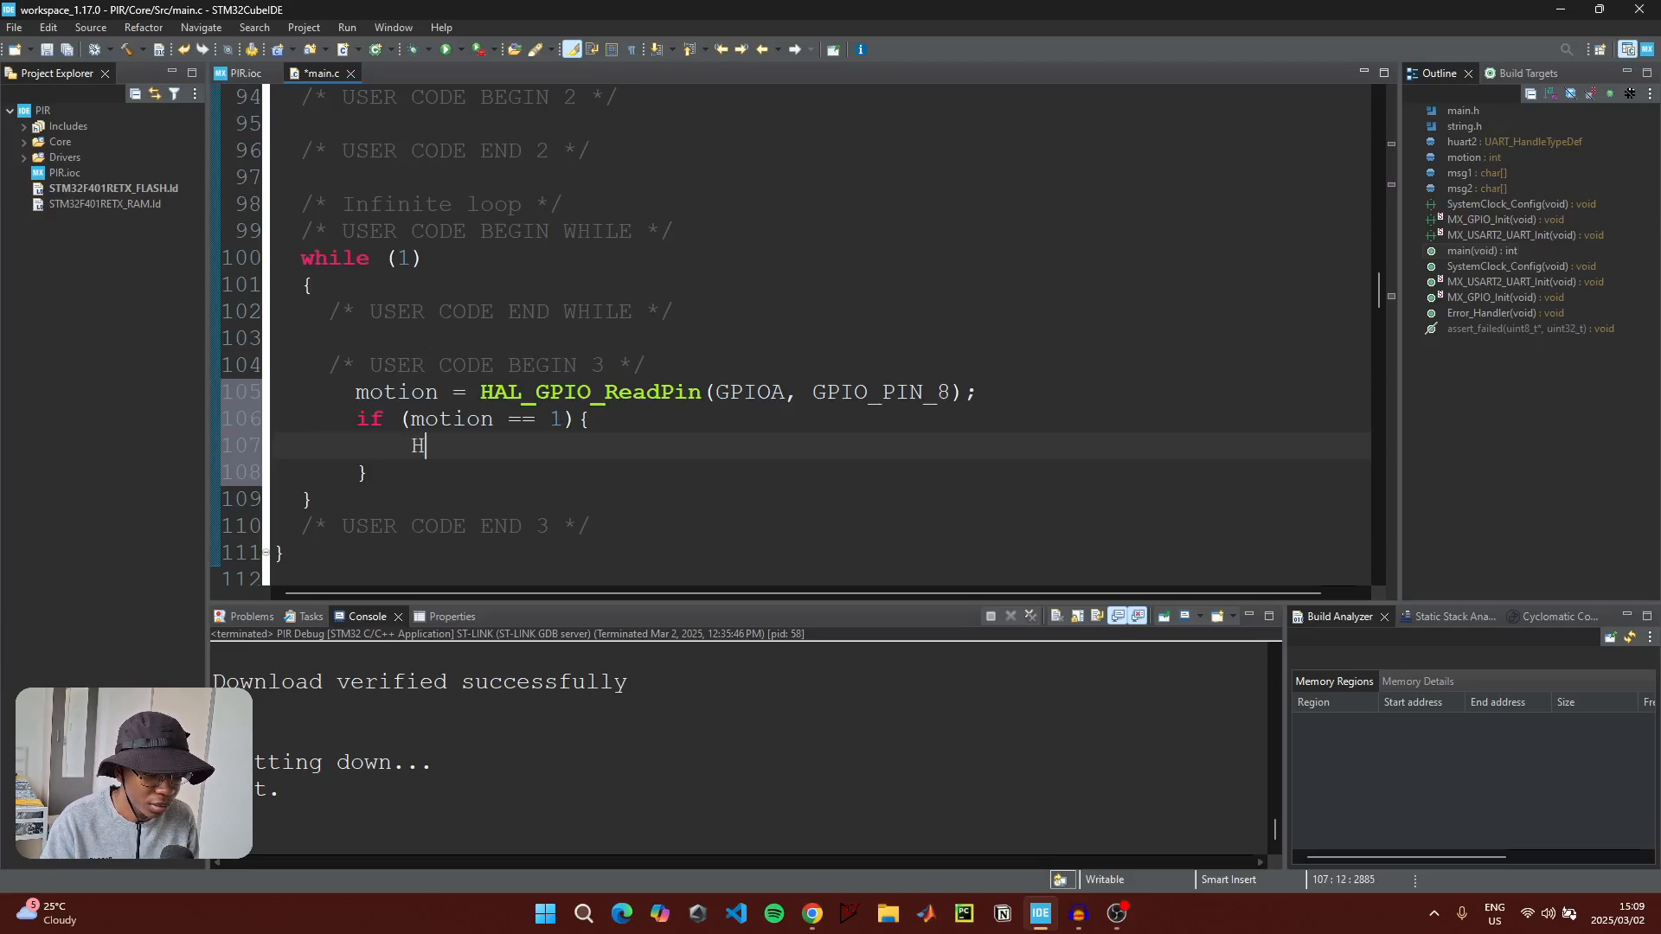
text(AL_)
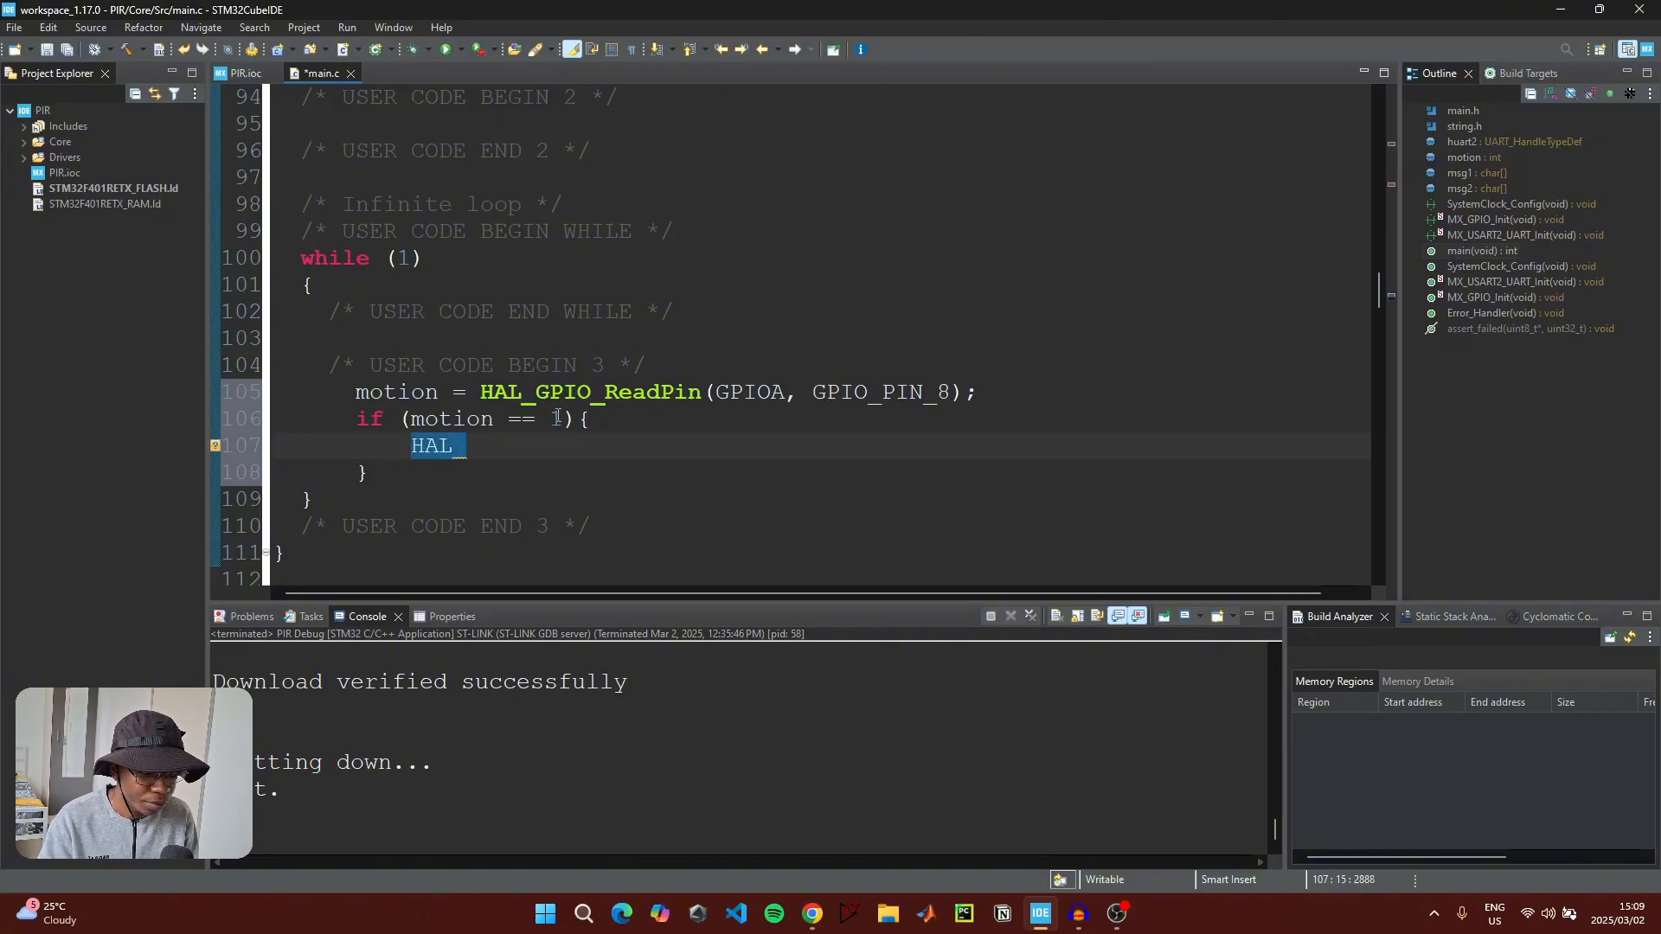
text(UART)
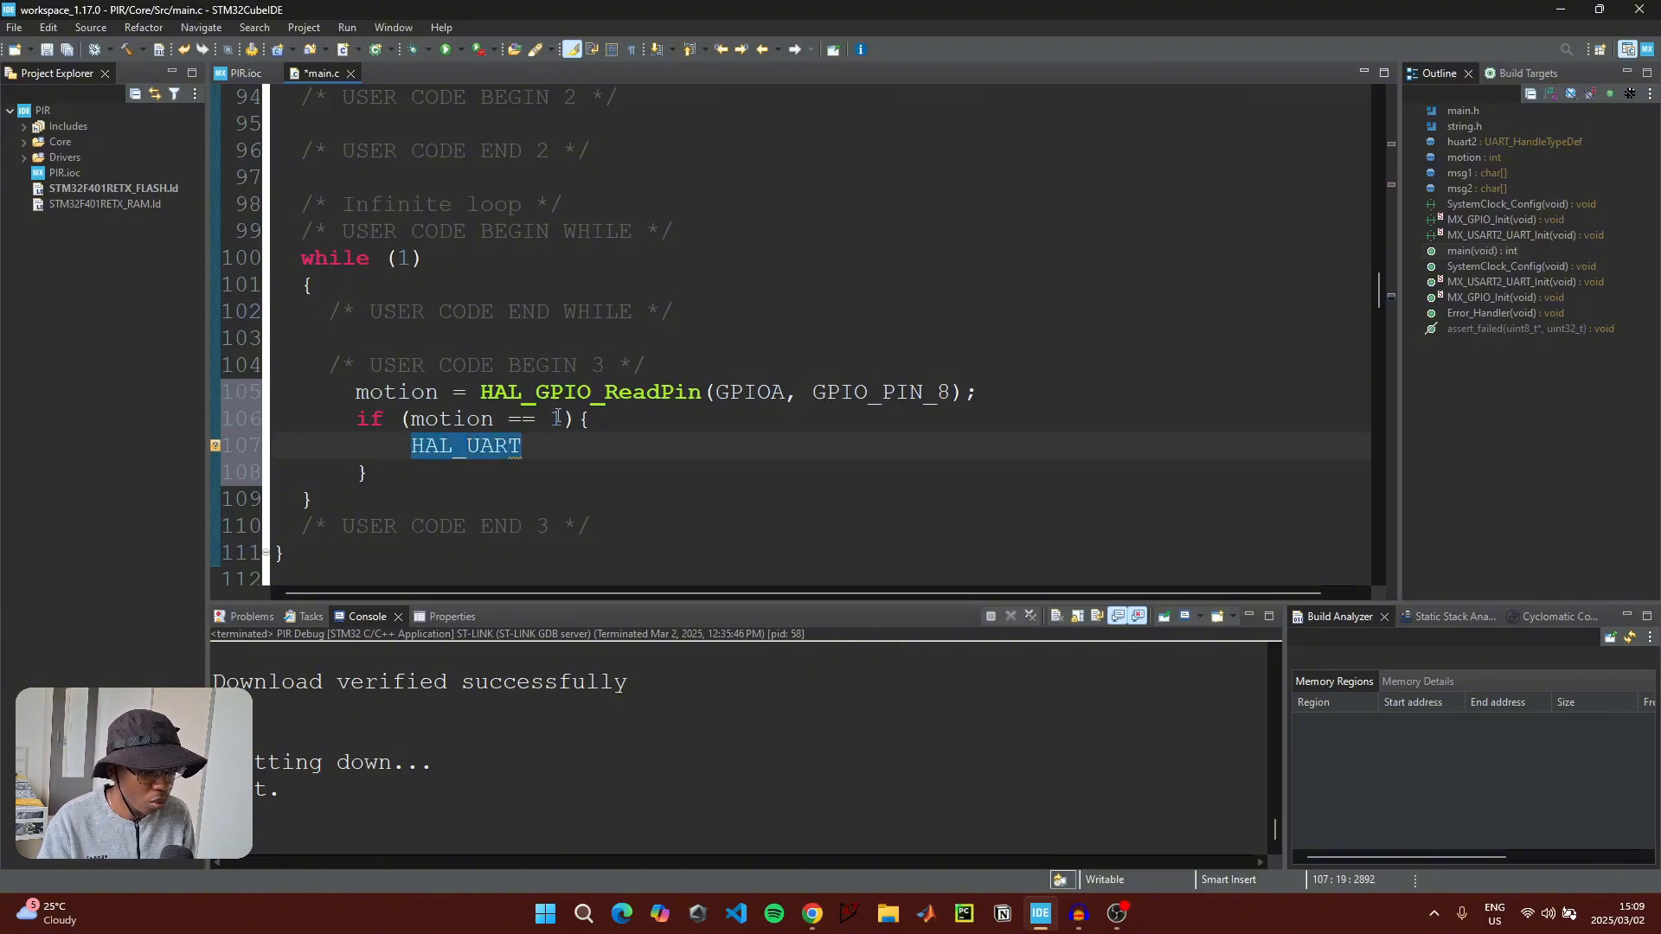
text(_Transmit)
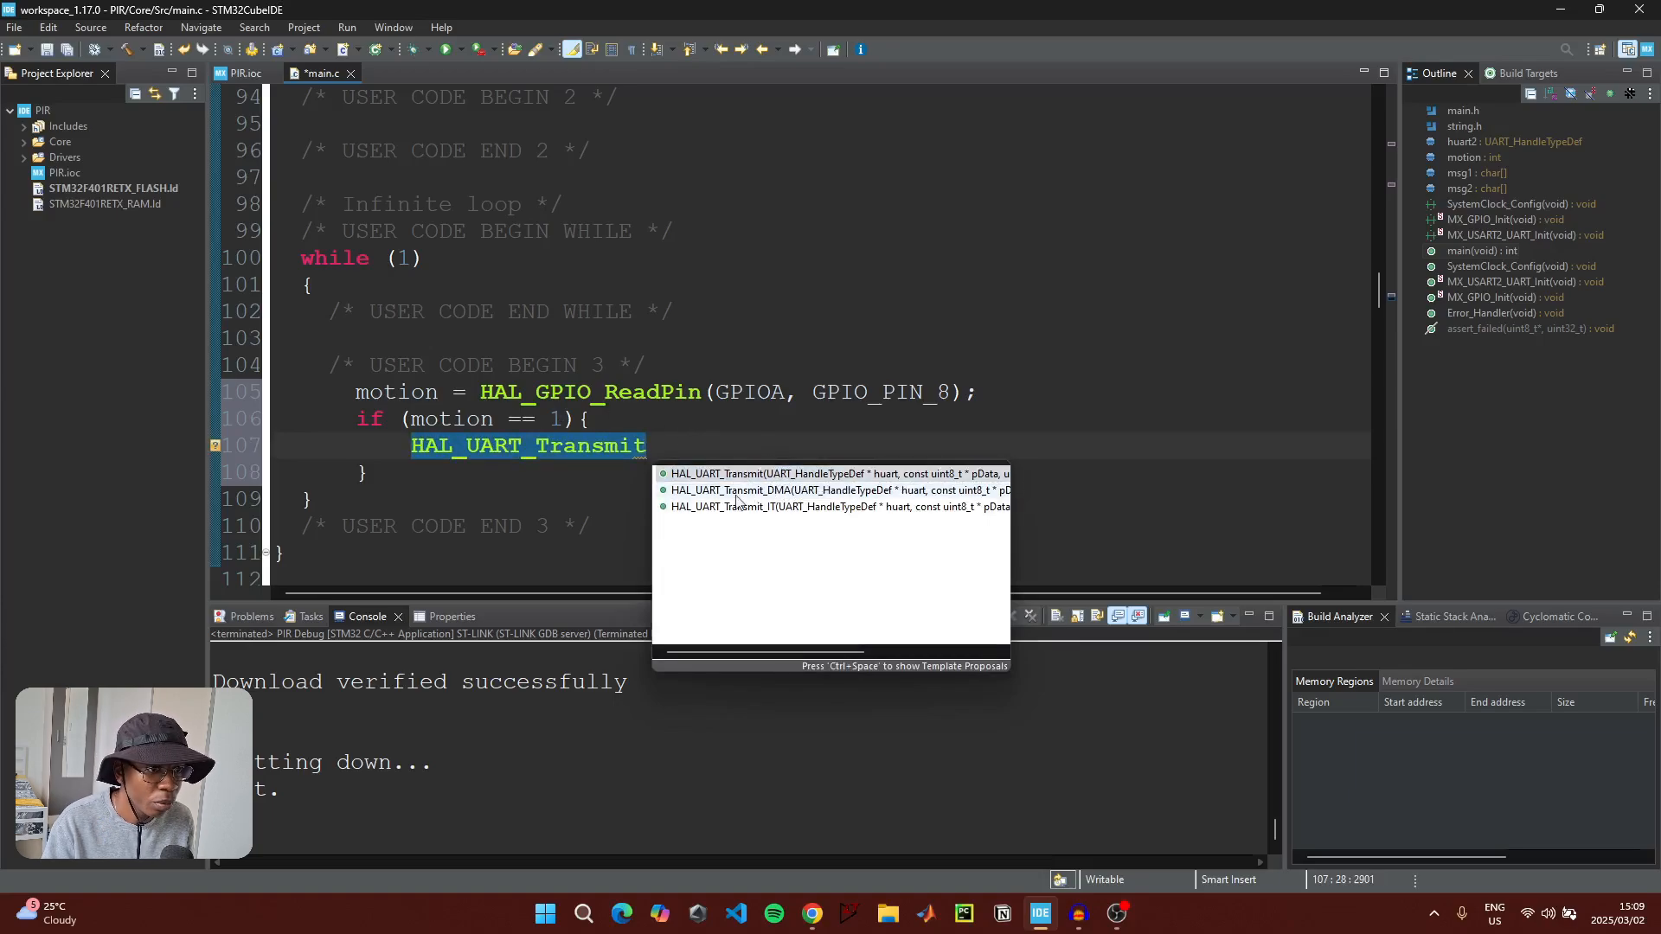
mouse_move(733, 489)
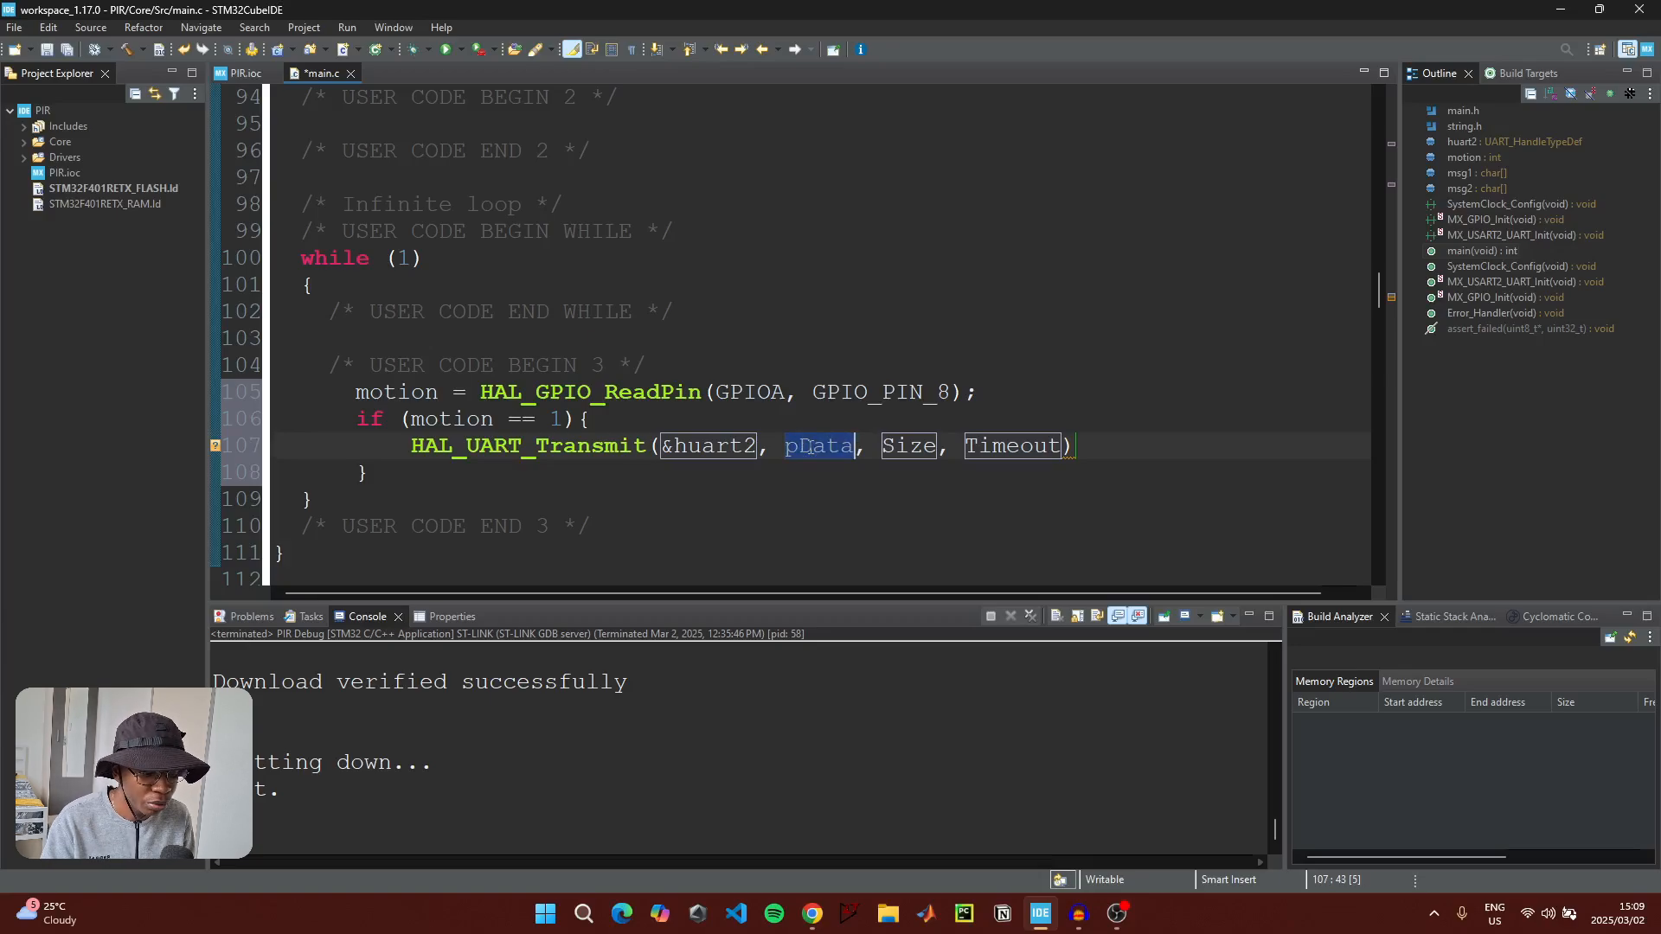
text(msg1)
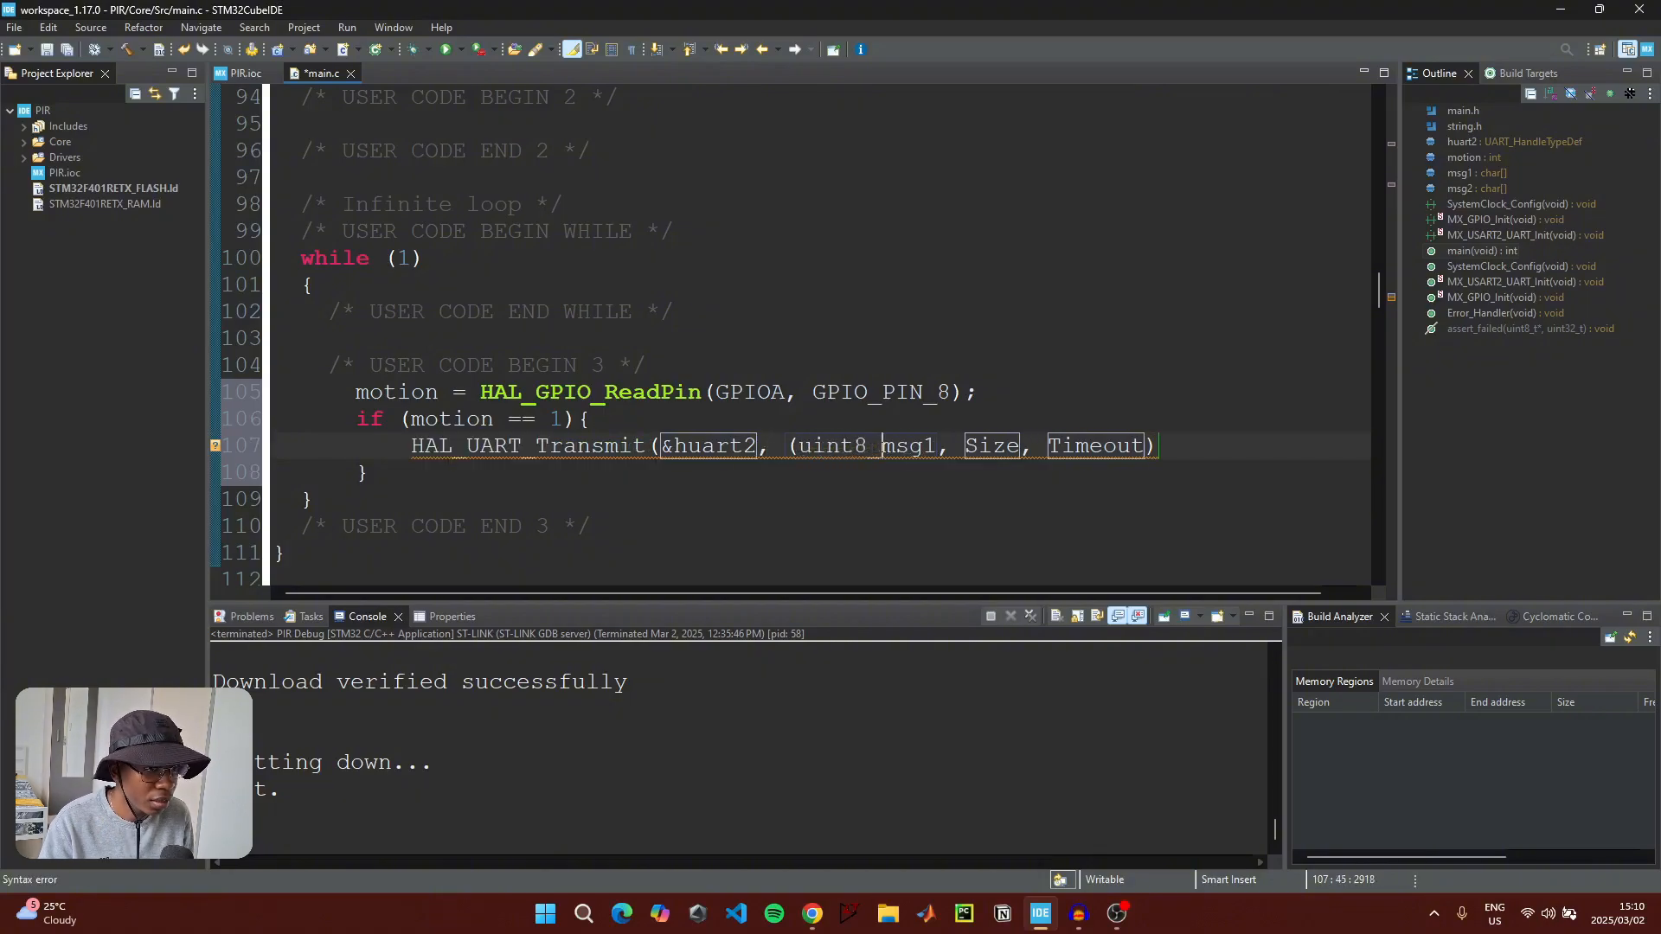
text(t*))
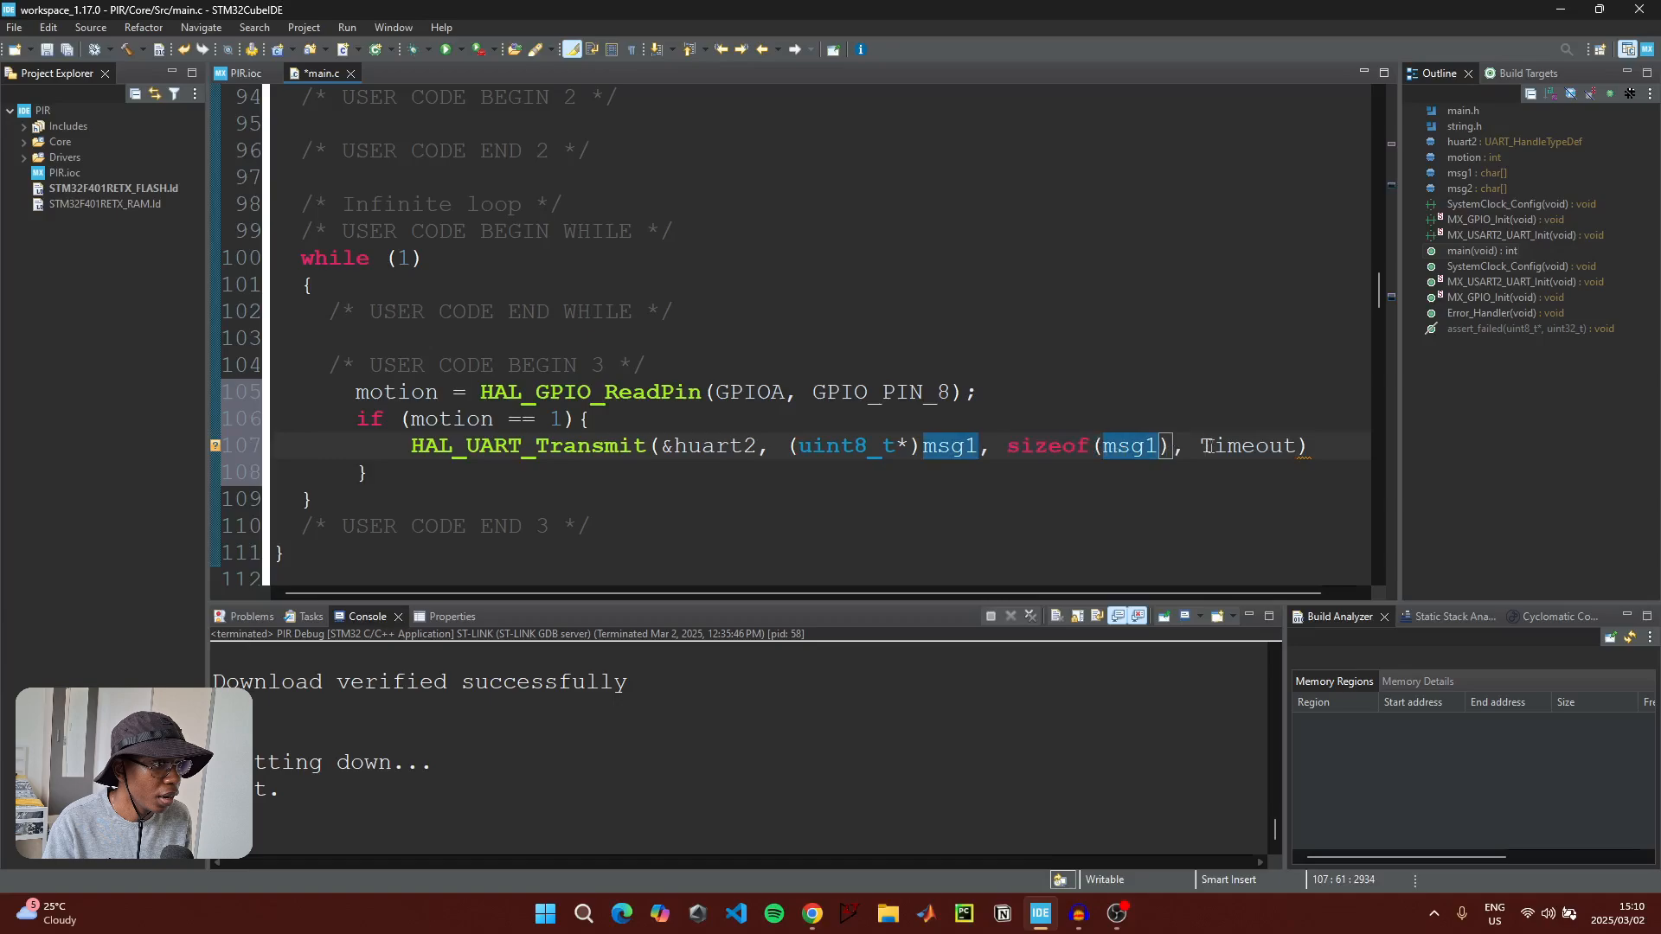
text(HA)
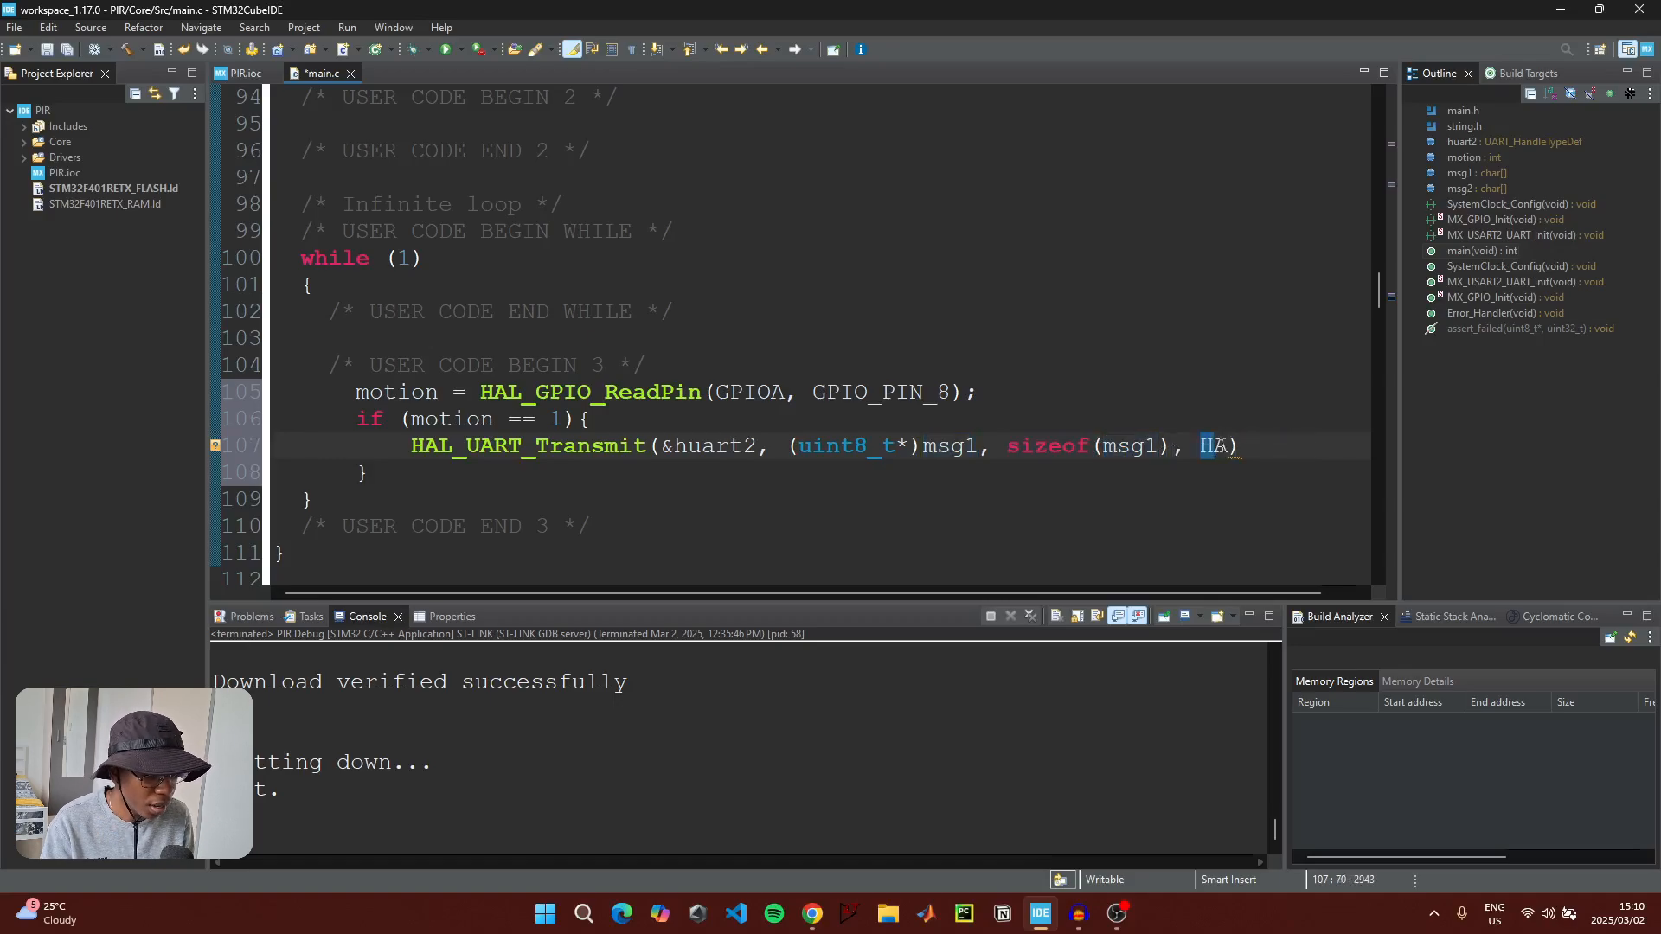
text(L_MAX_DELAY)
text(else if()
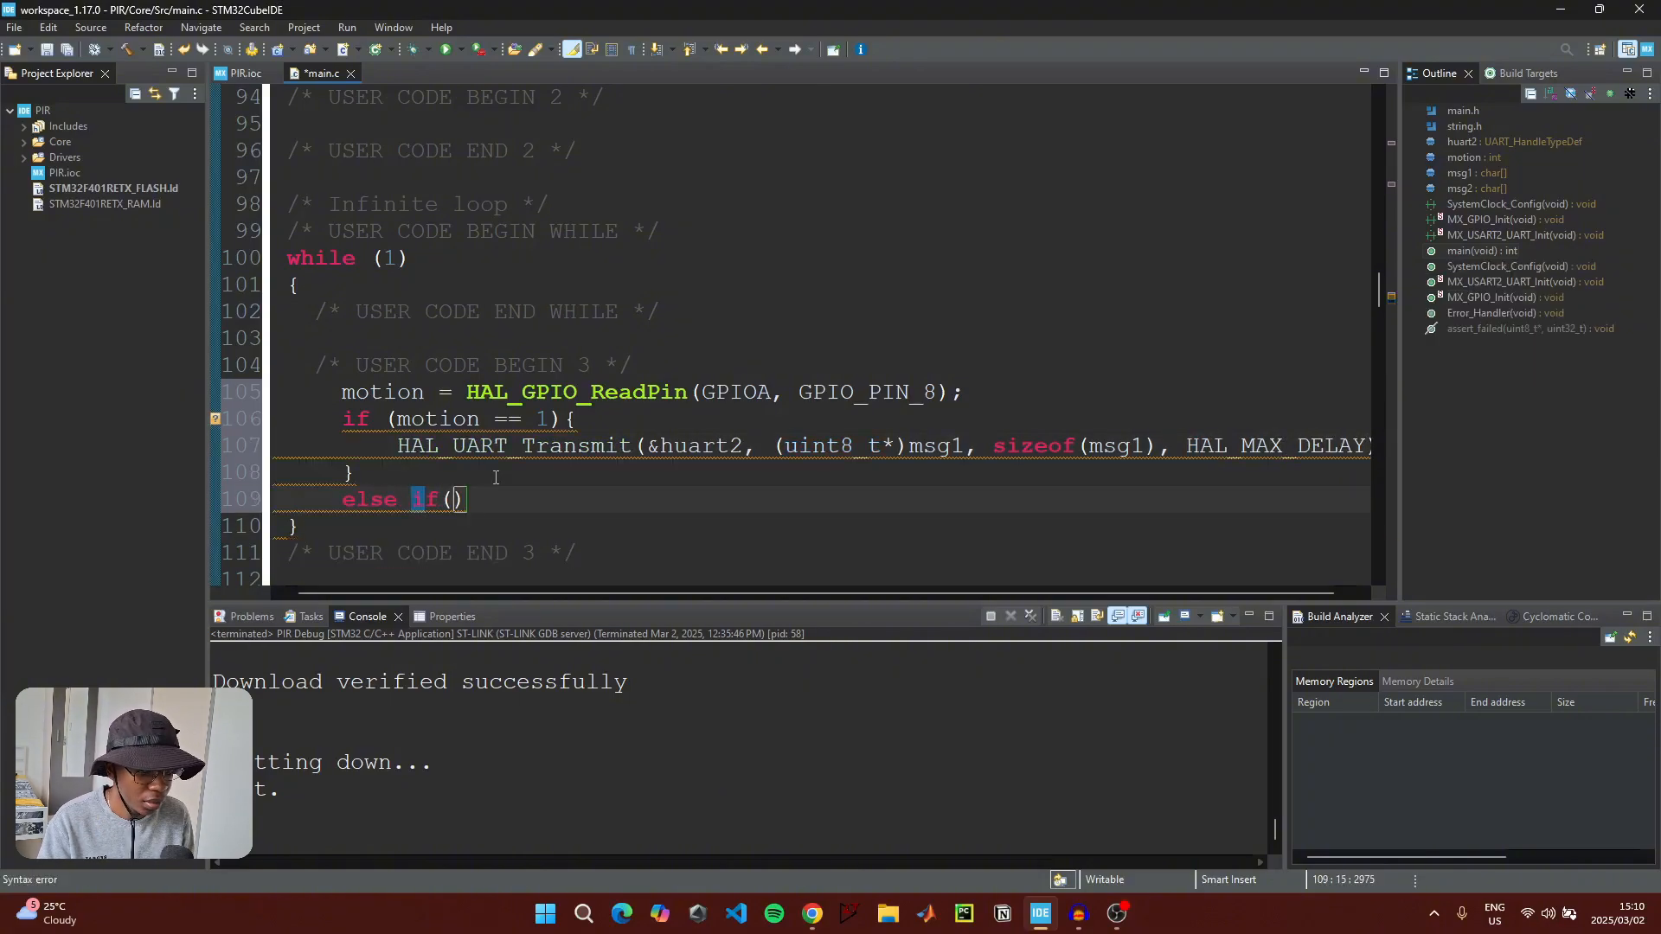
Add an else if (motion == 0) branch transmitting msg2 over huart2 with HAL_MAX_DELAY
text(motion =)
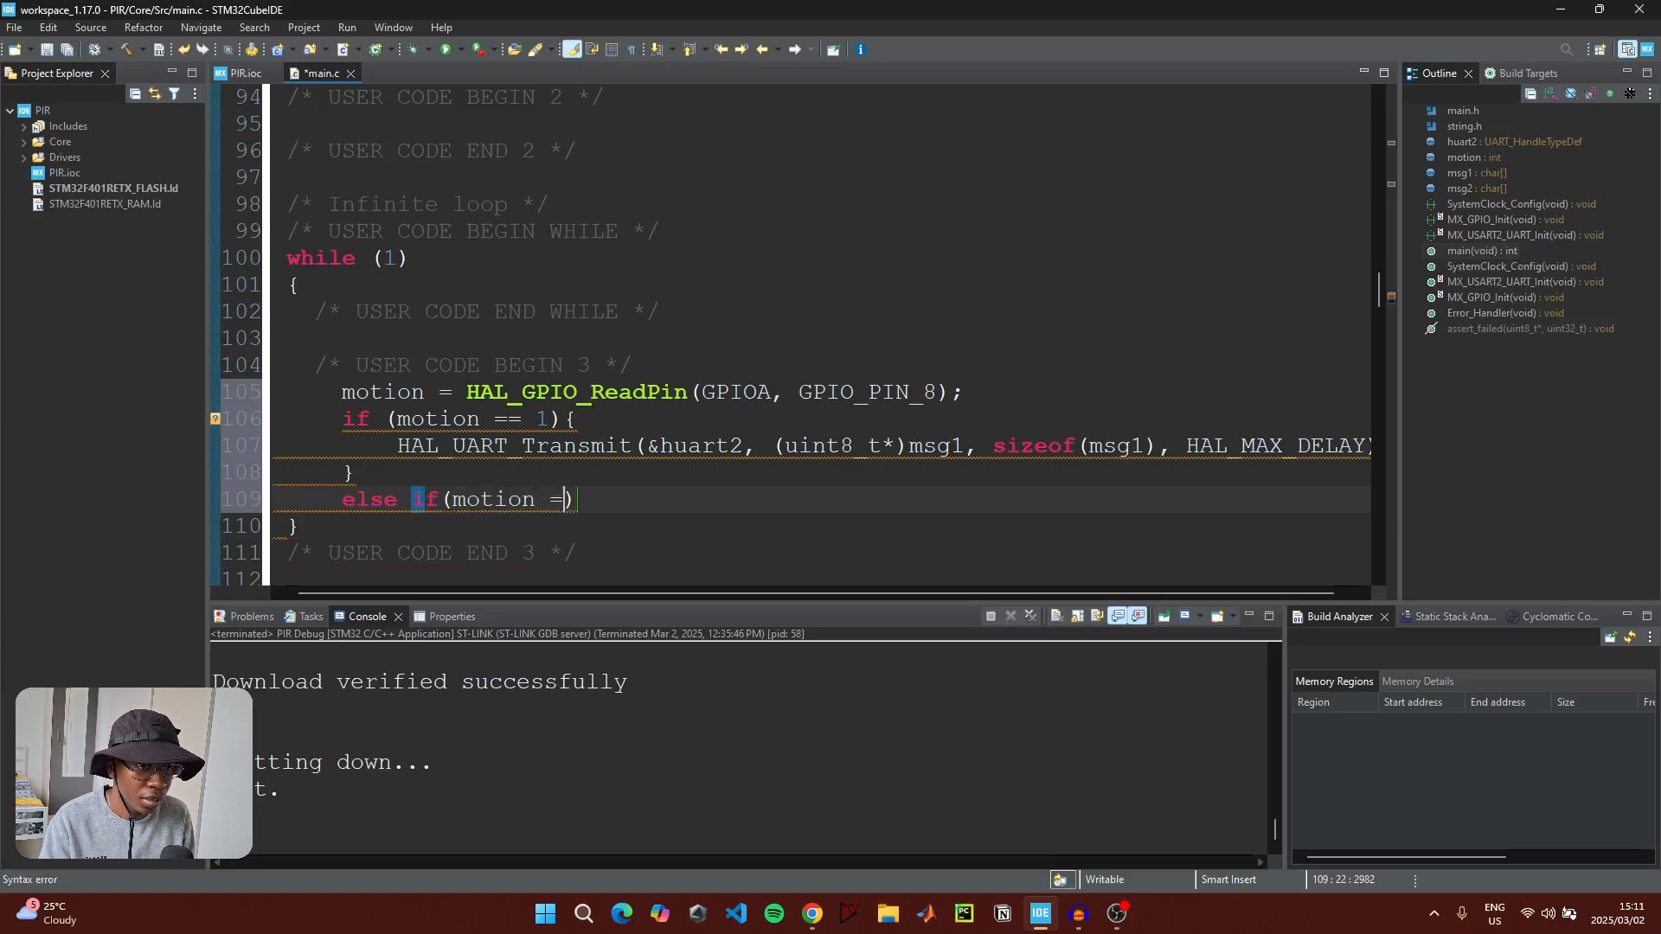
text(= 0)
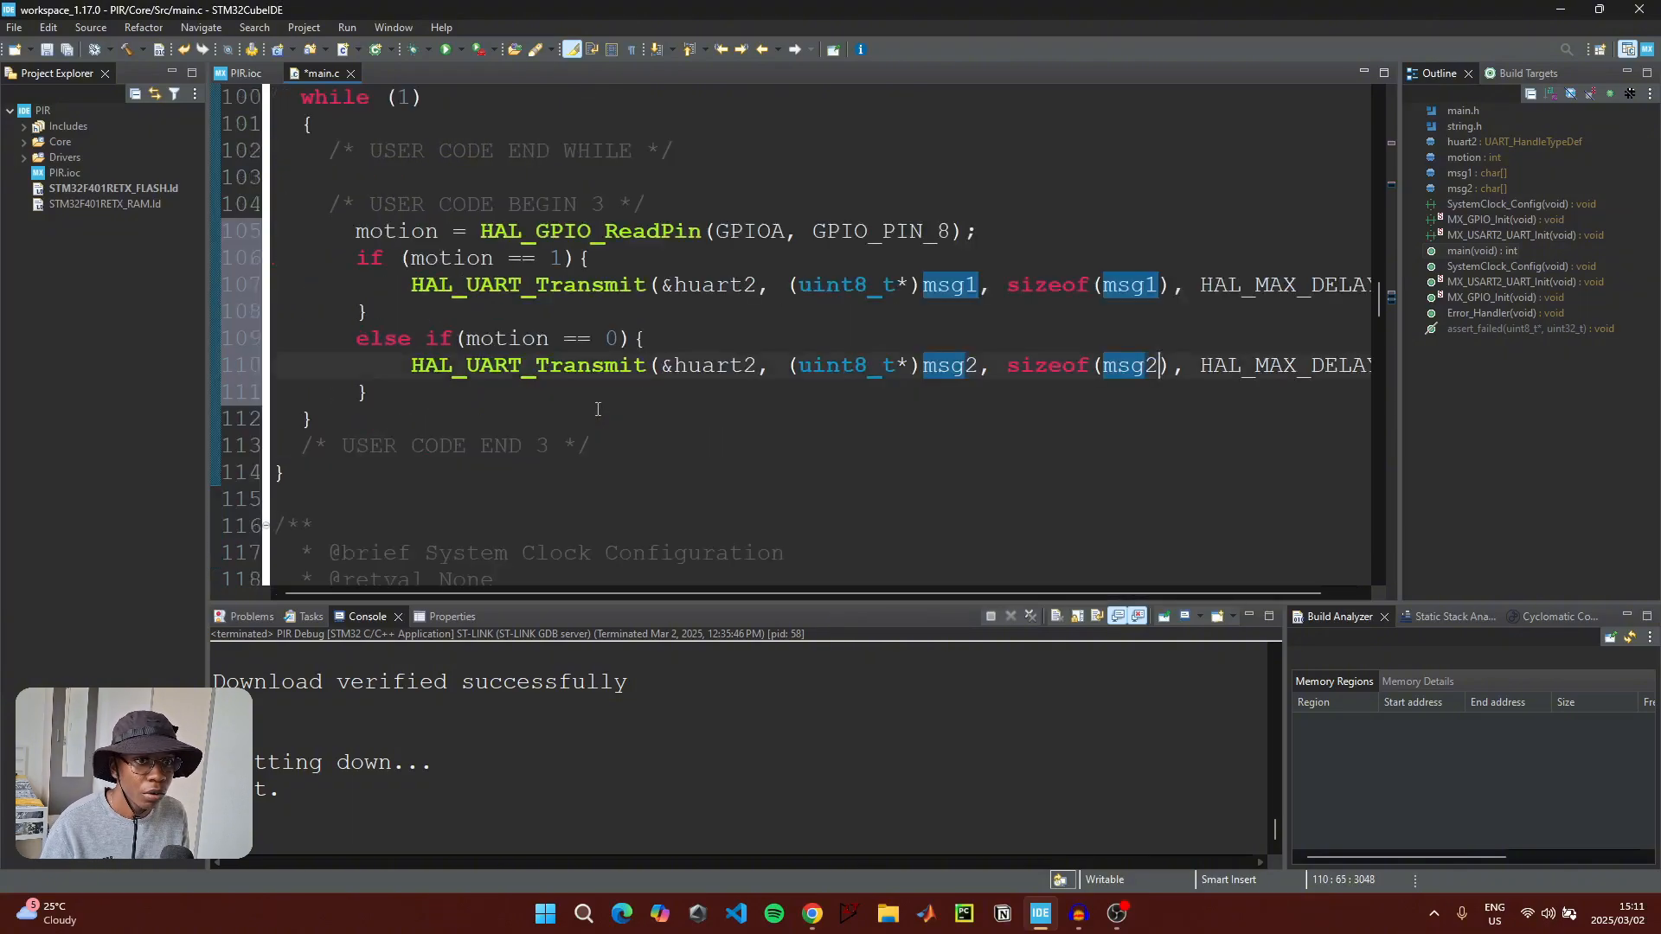
scroll(up, 3)
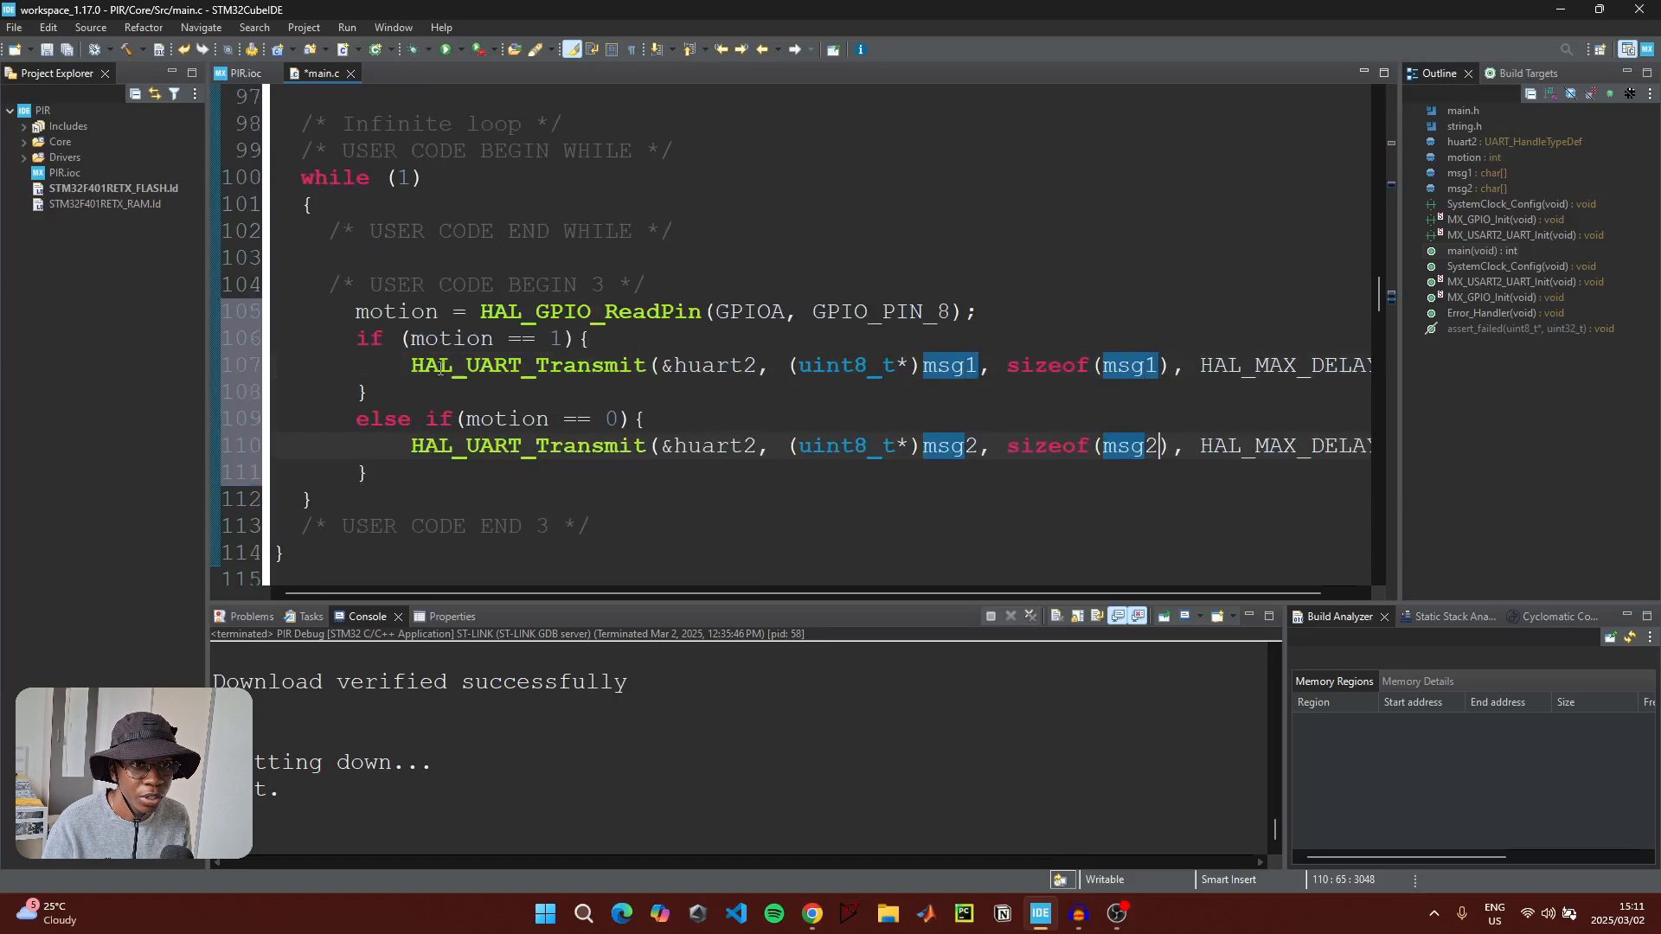
mouse_move(445, 339)
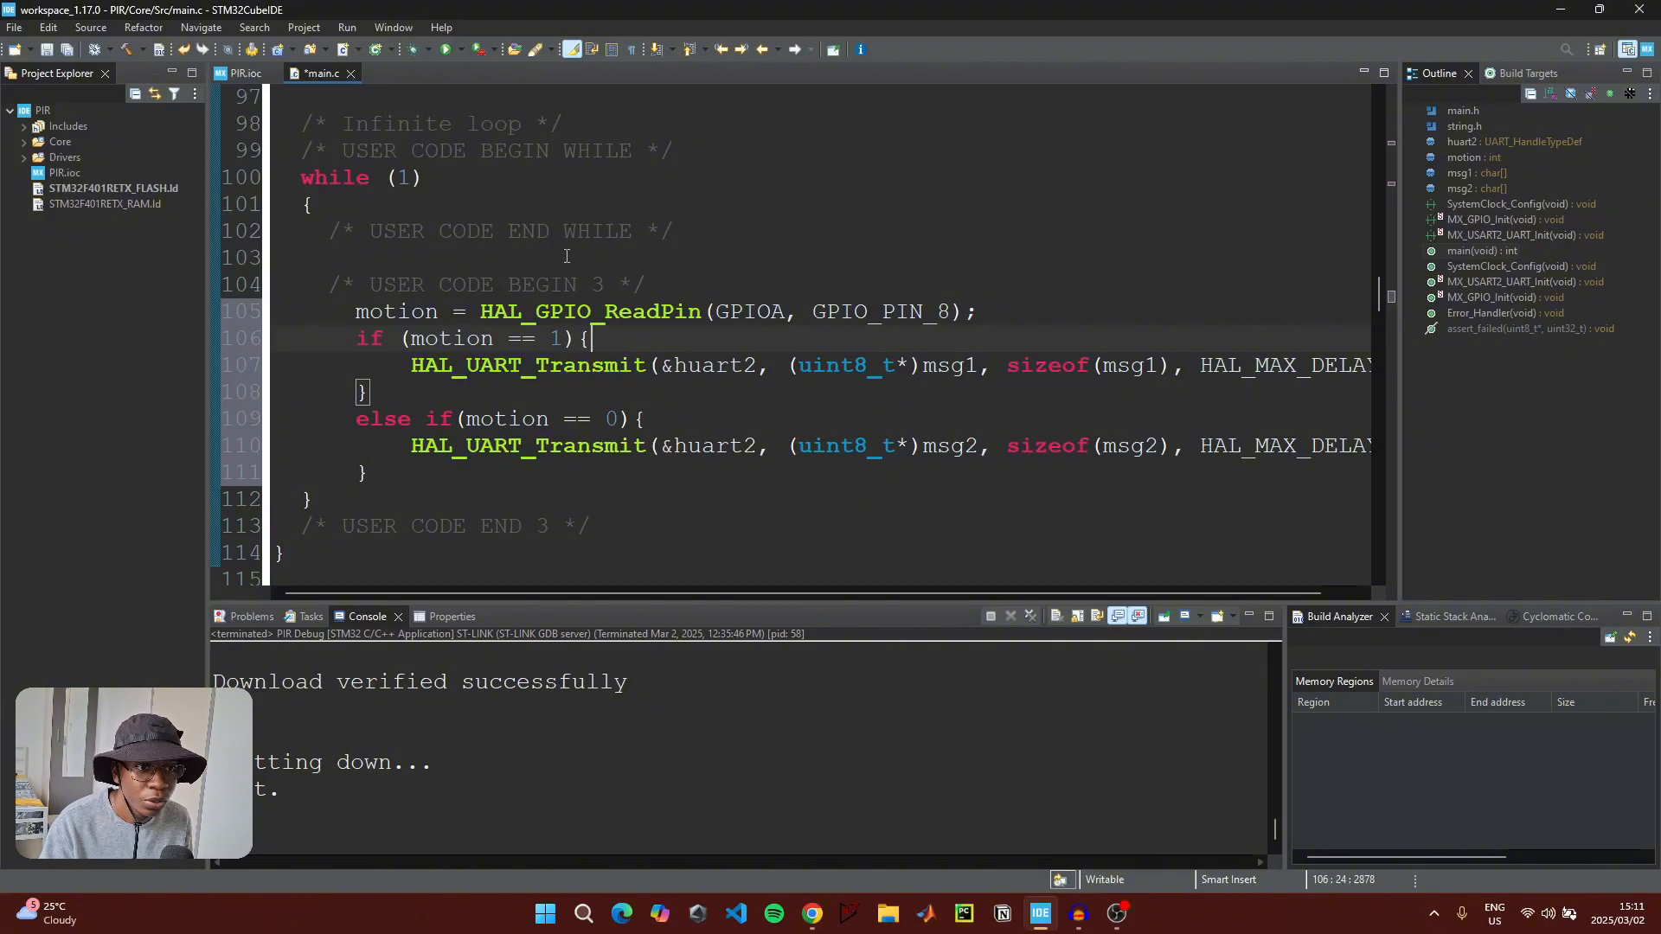
Build PIR cleanly, scan the ST-LINK S/N in the debug configuration, and flash with verified download
click(127, 51)
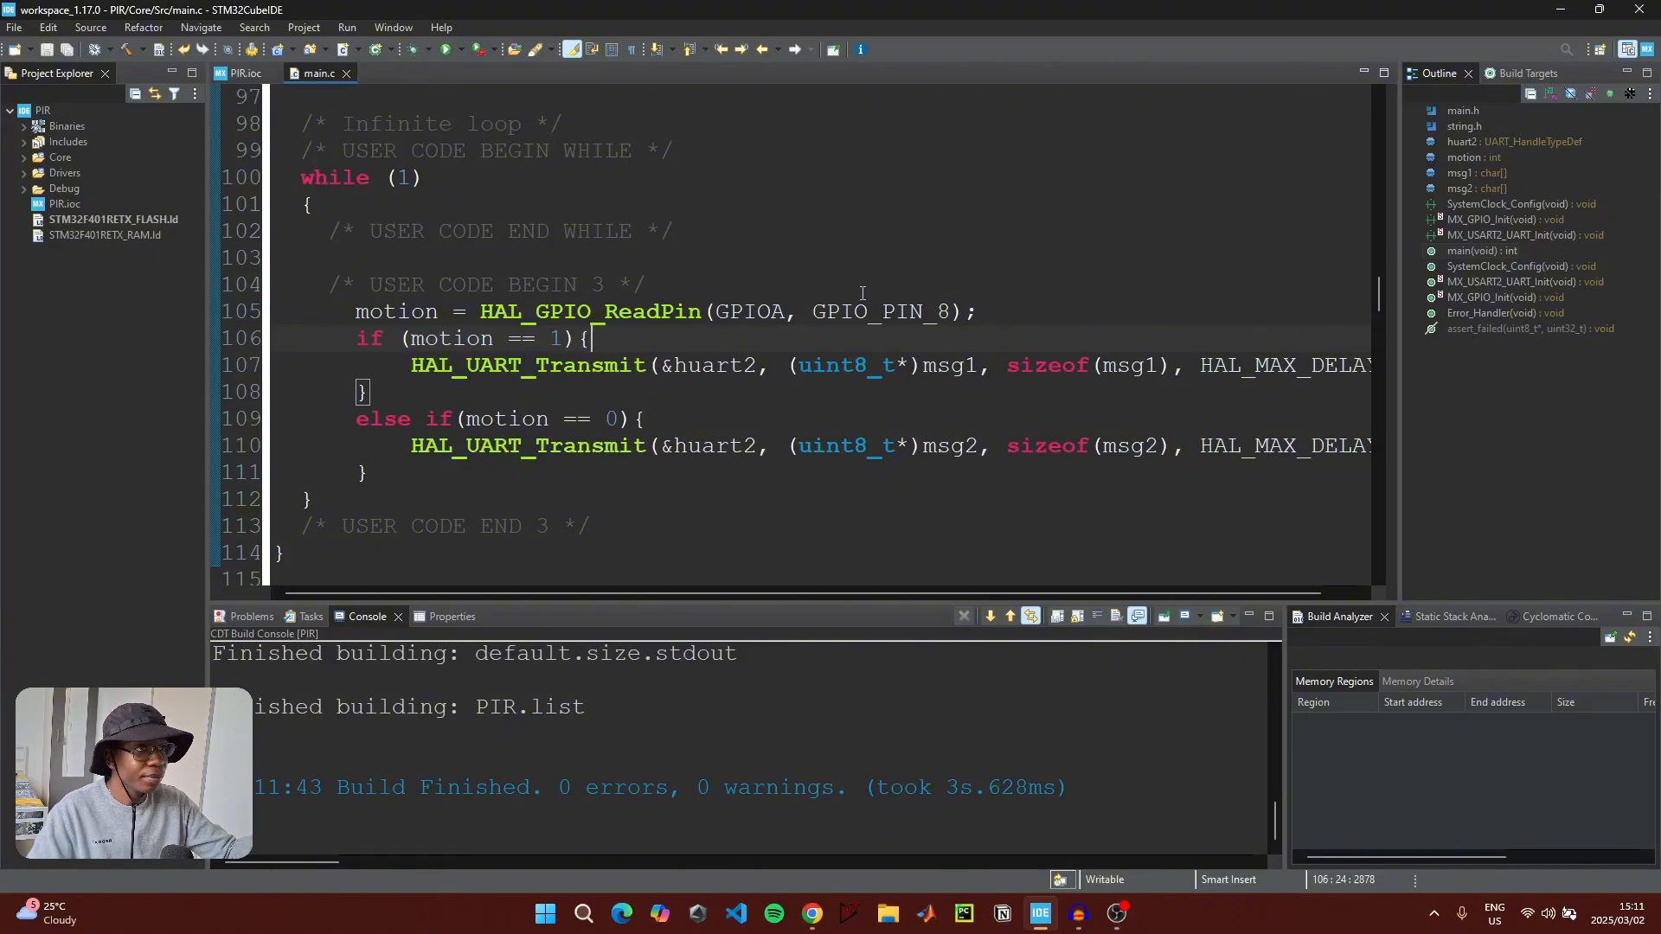
click(447, 50)
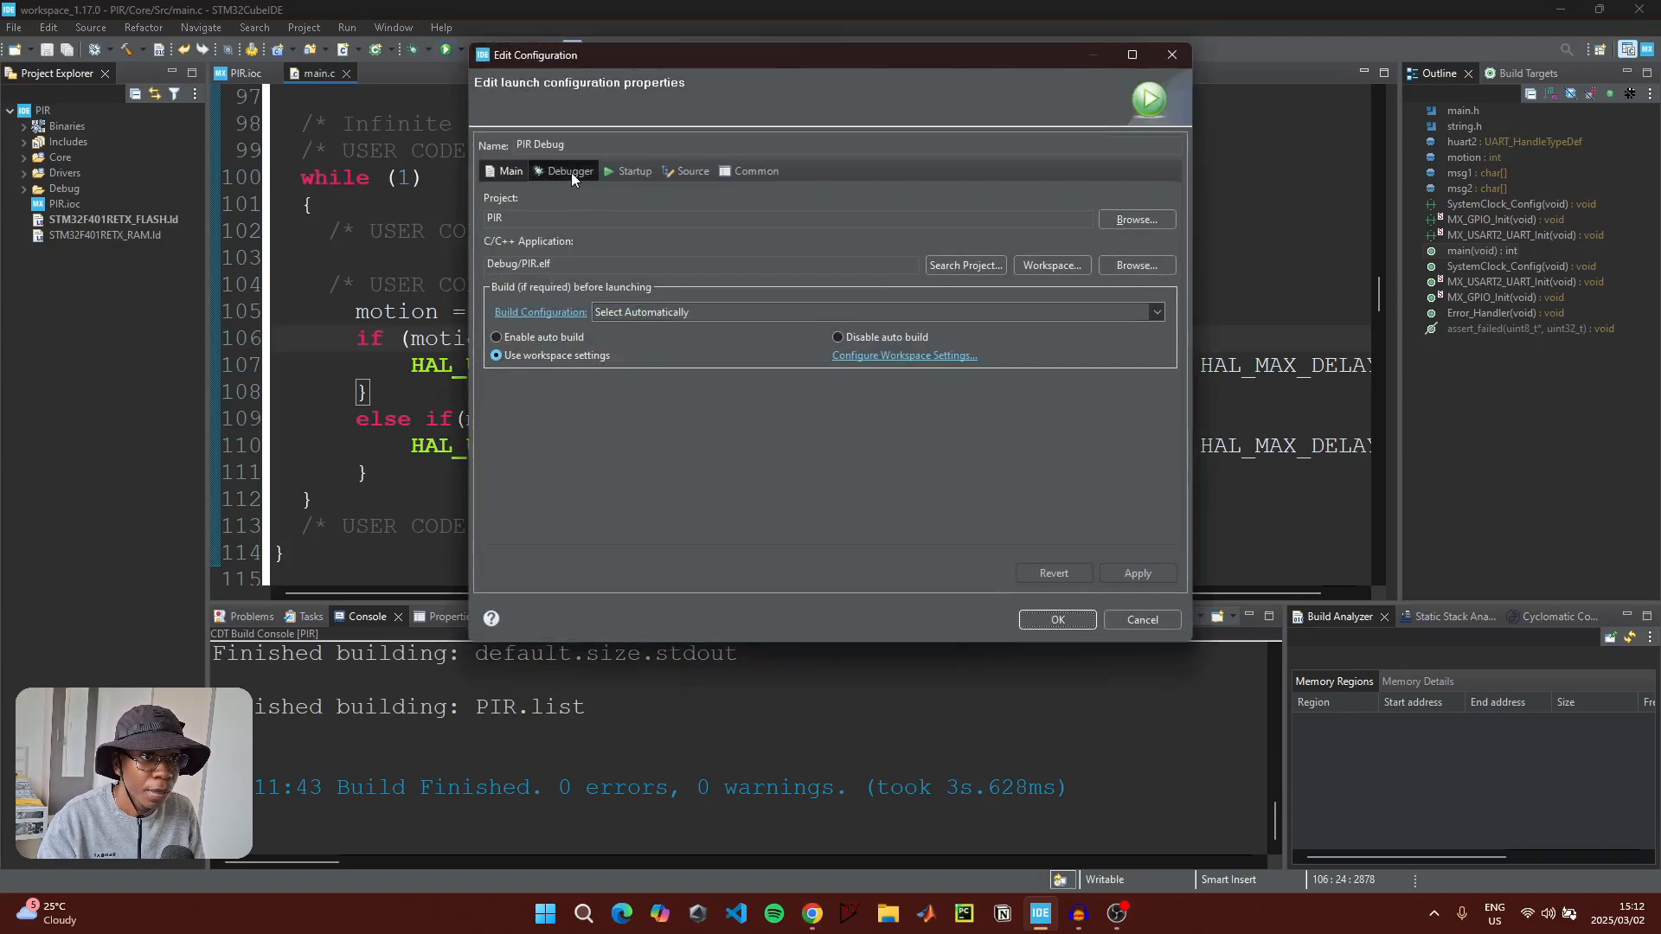
click(569, 171)
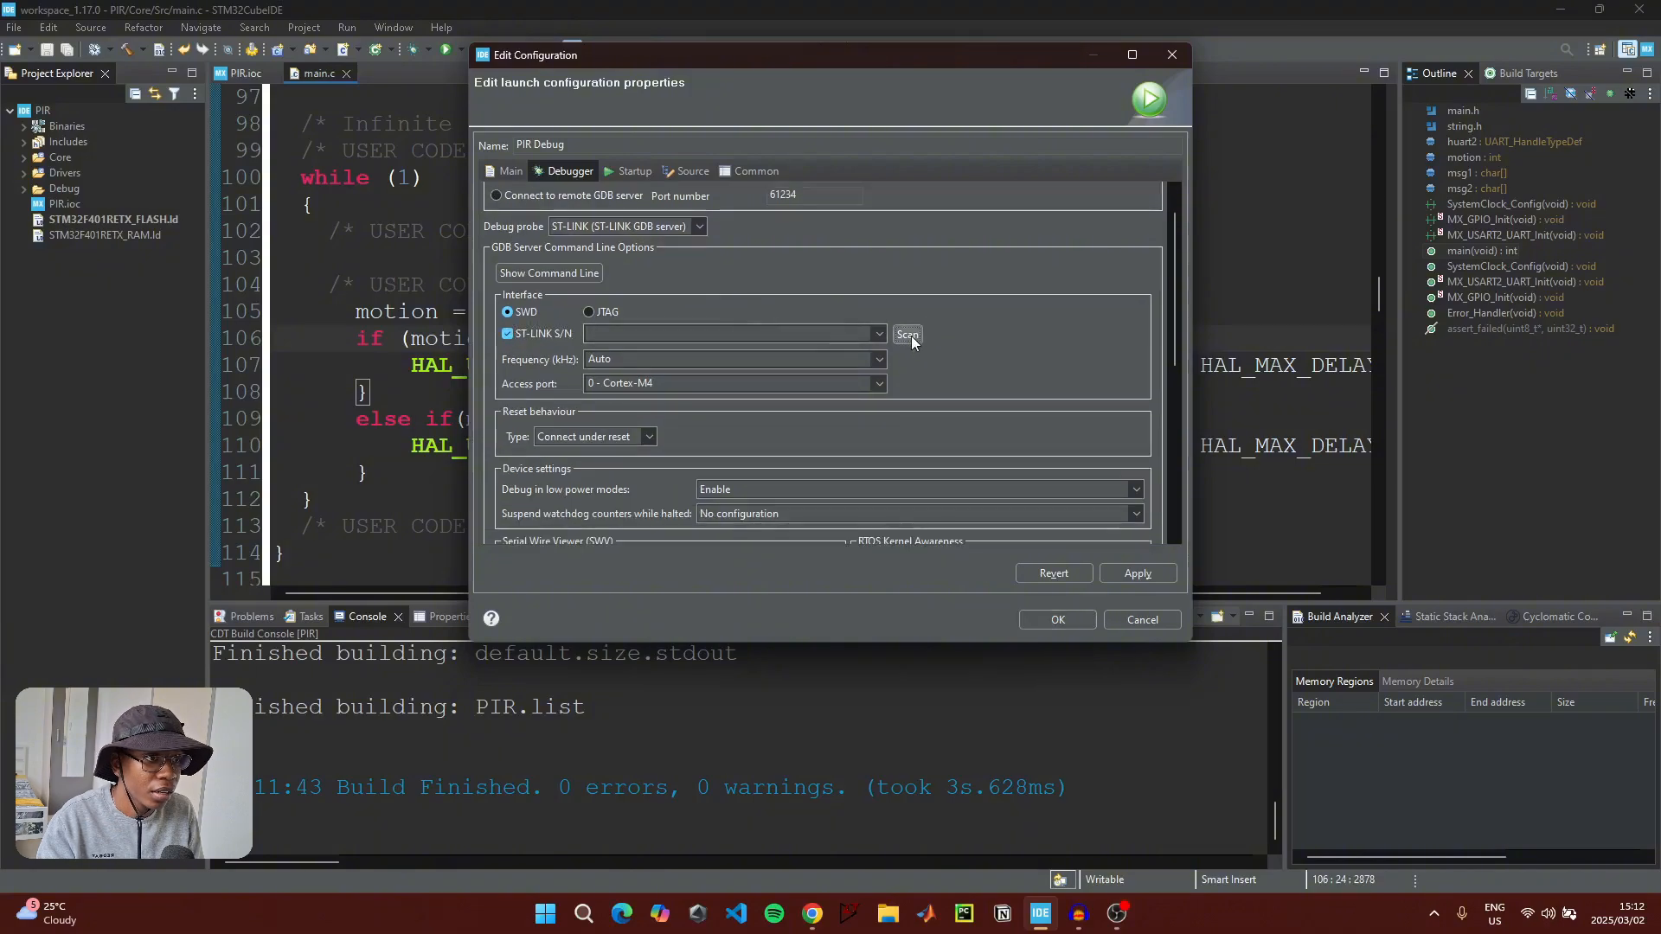
click(906, 334)
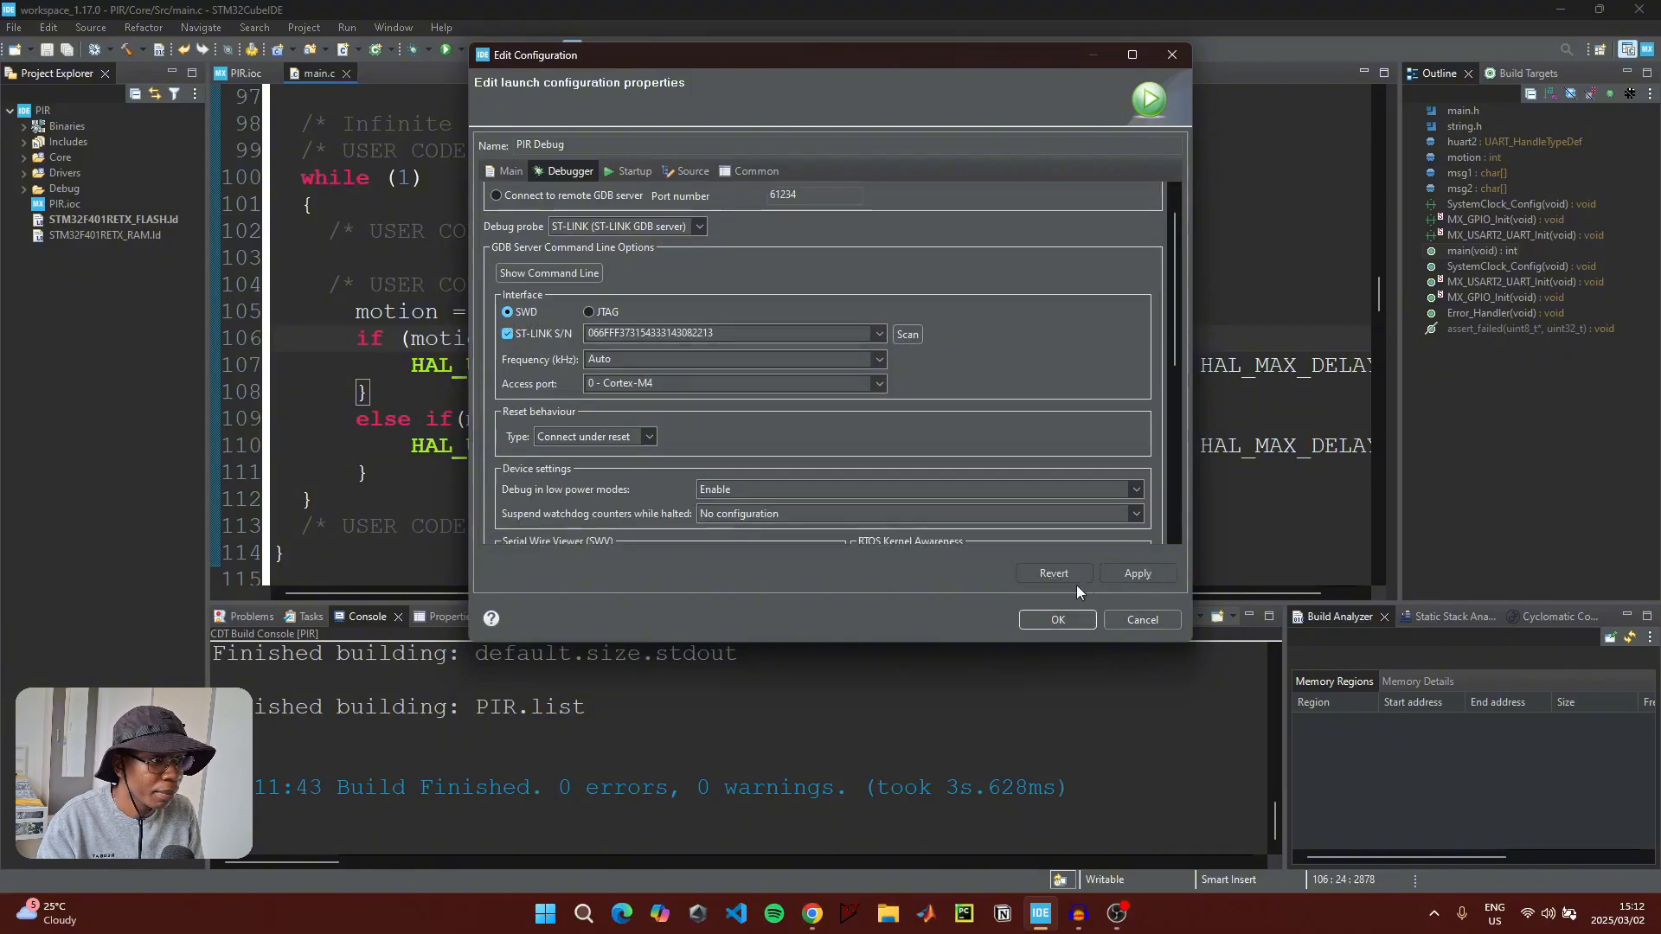
click(1055, 619)
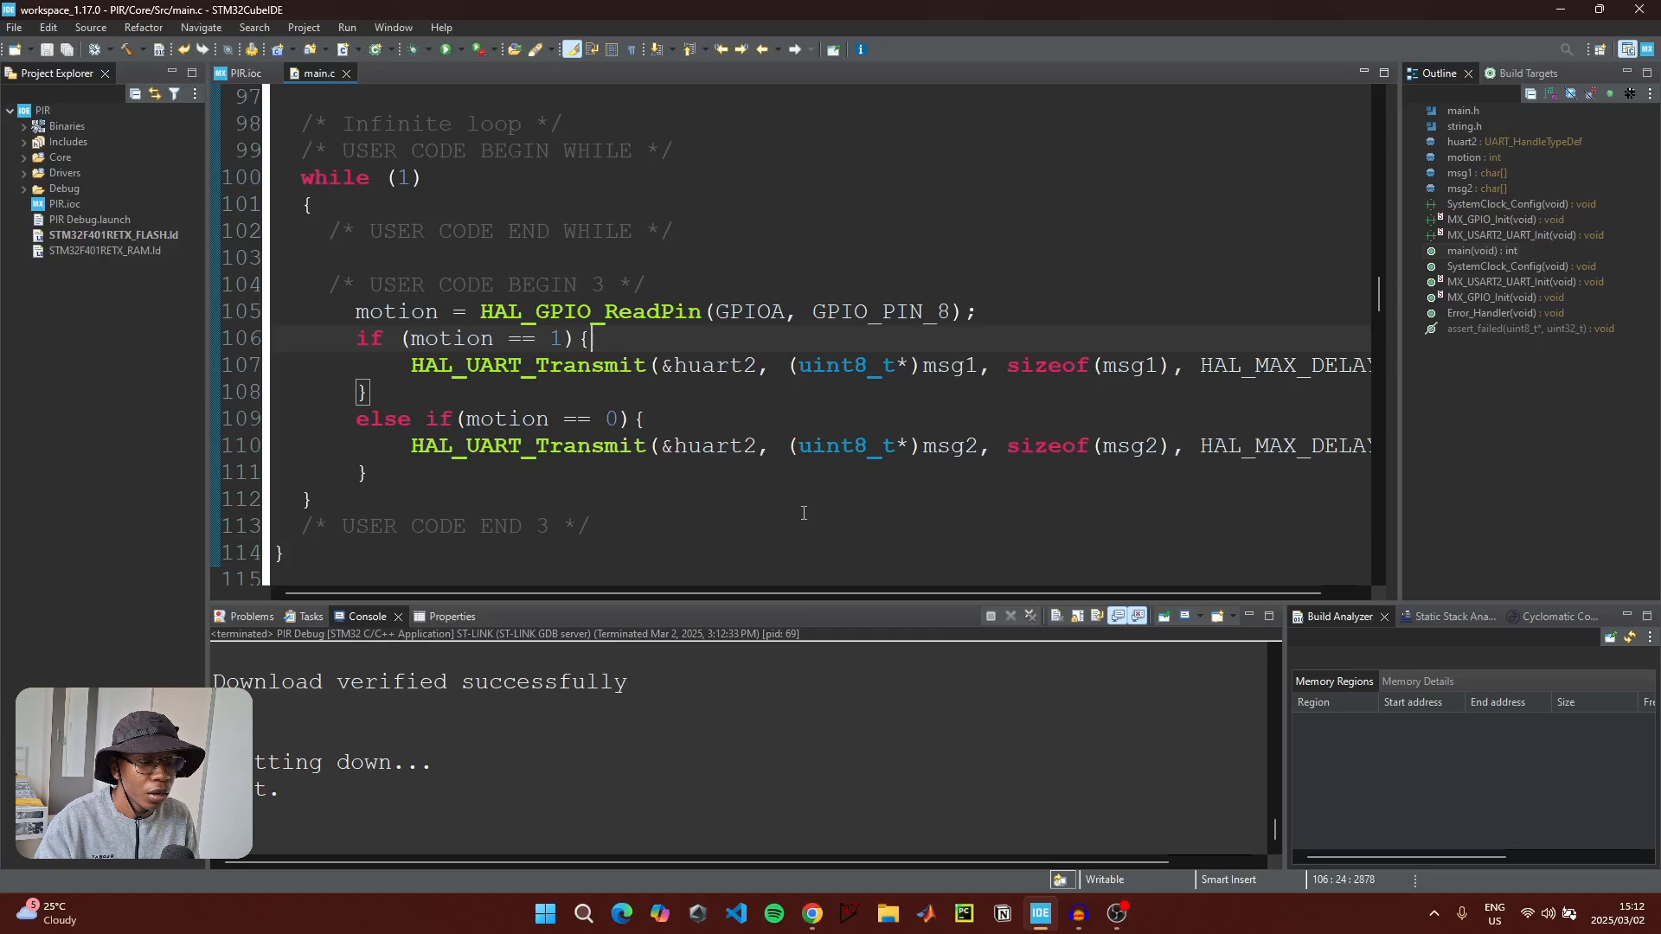
Launch PuTTY from Start and enter a serial connection on COM3 at 115200
click(583, 912)
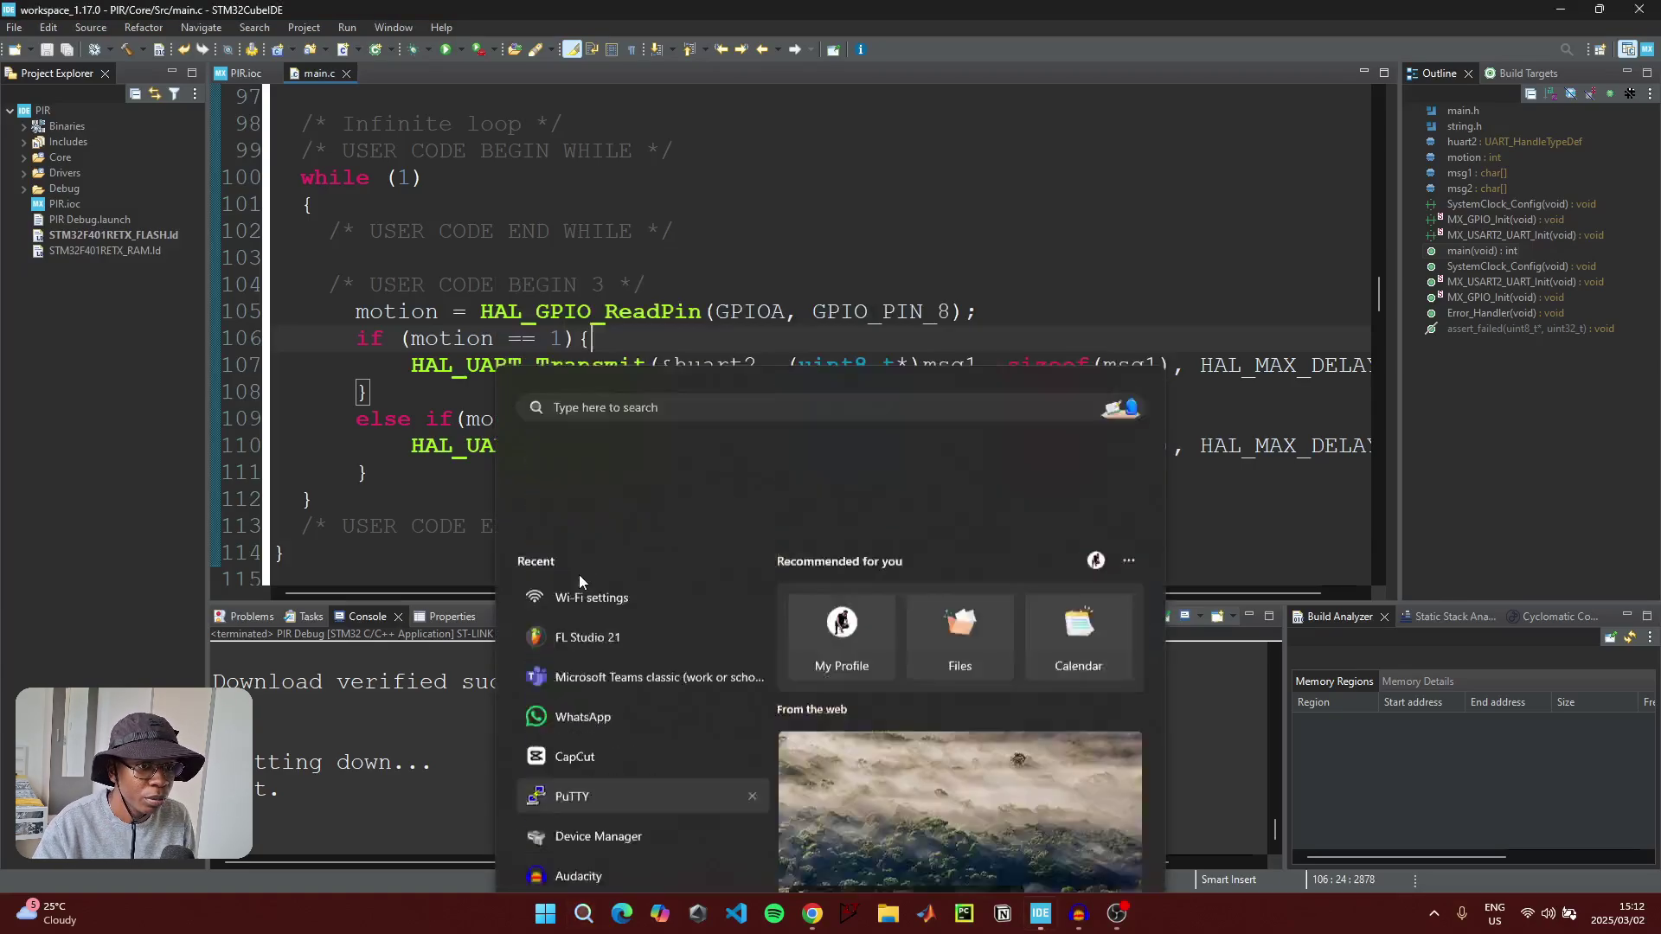
click(571, 795)
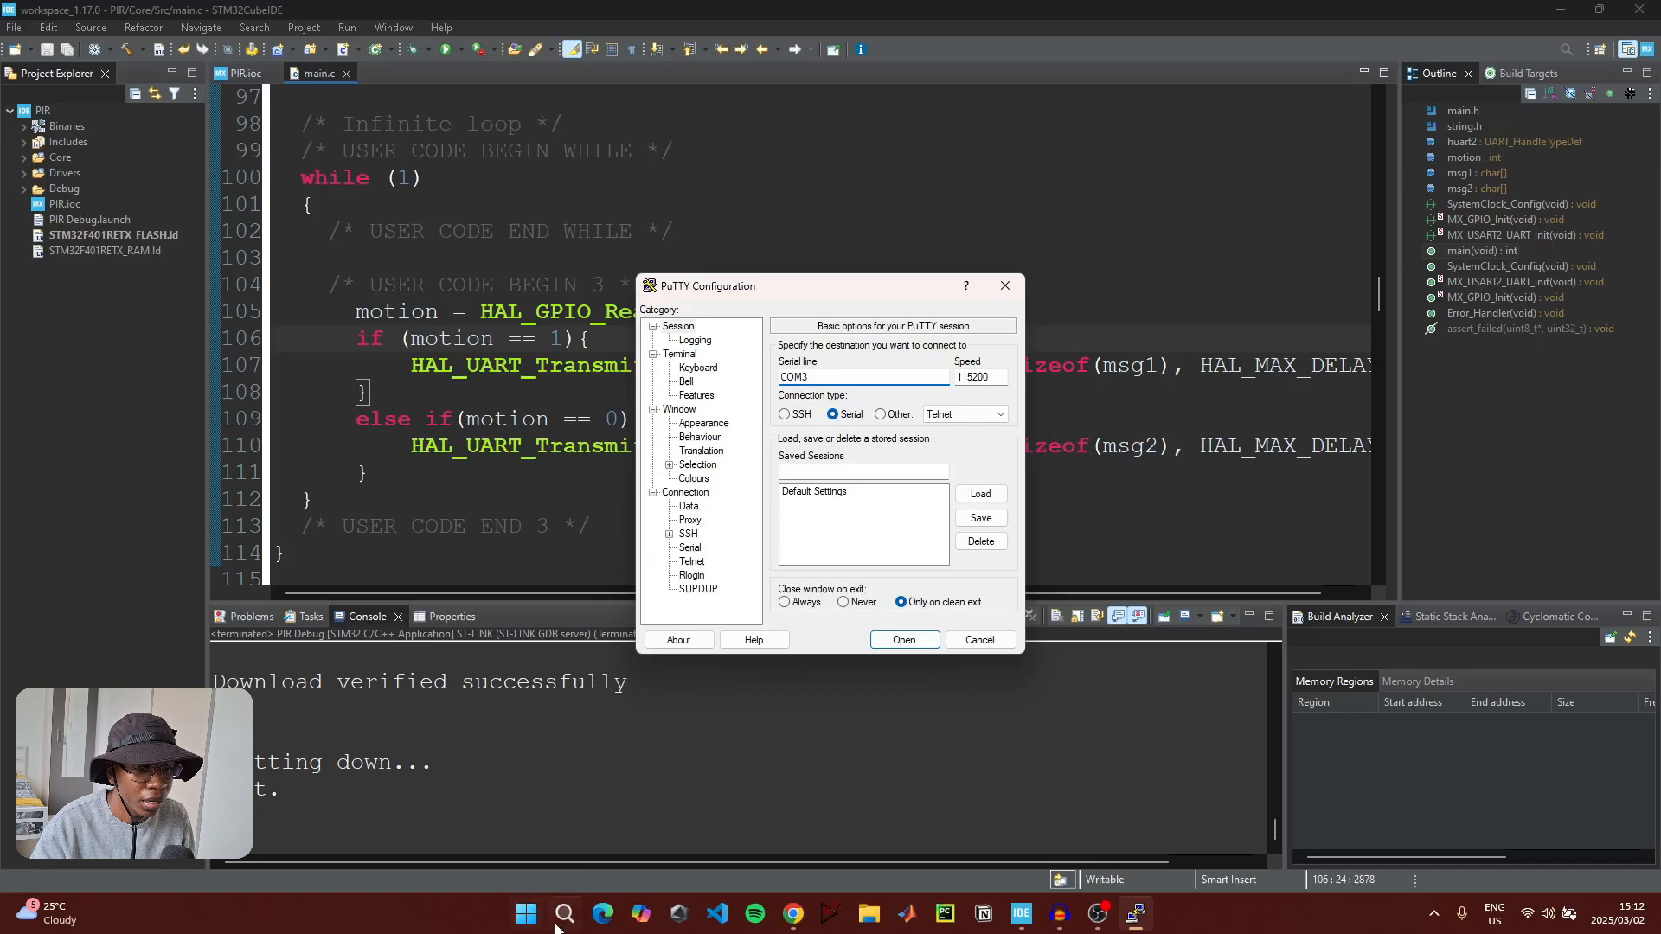
click(564, 913)
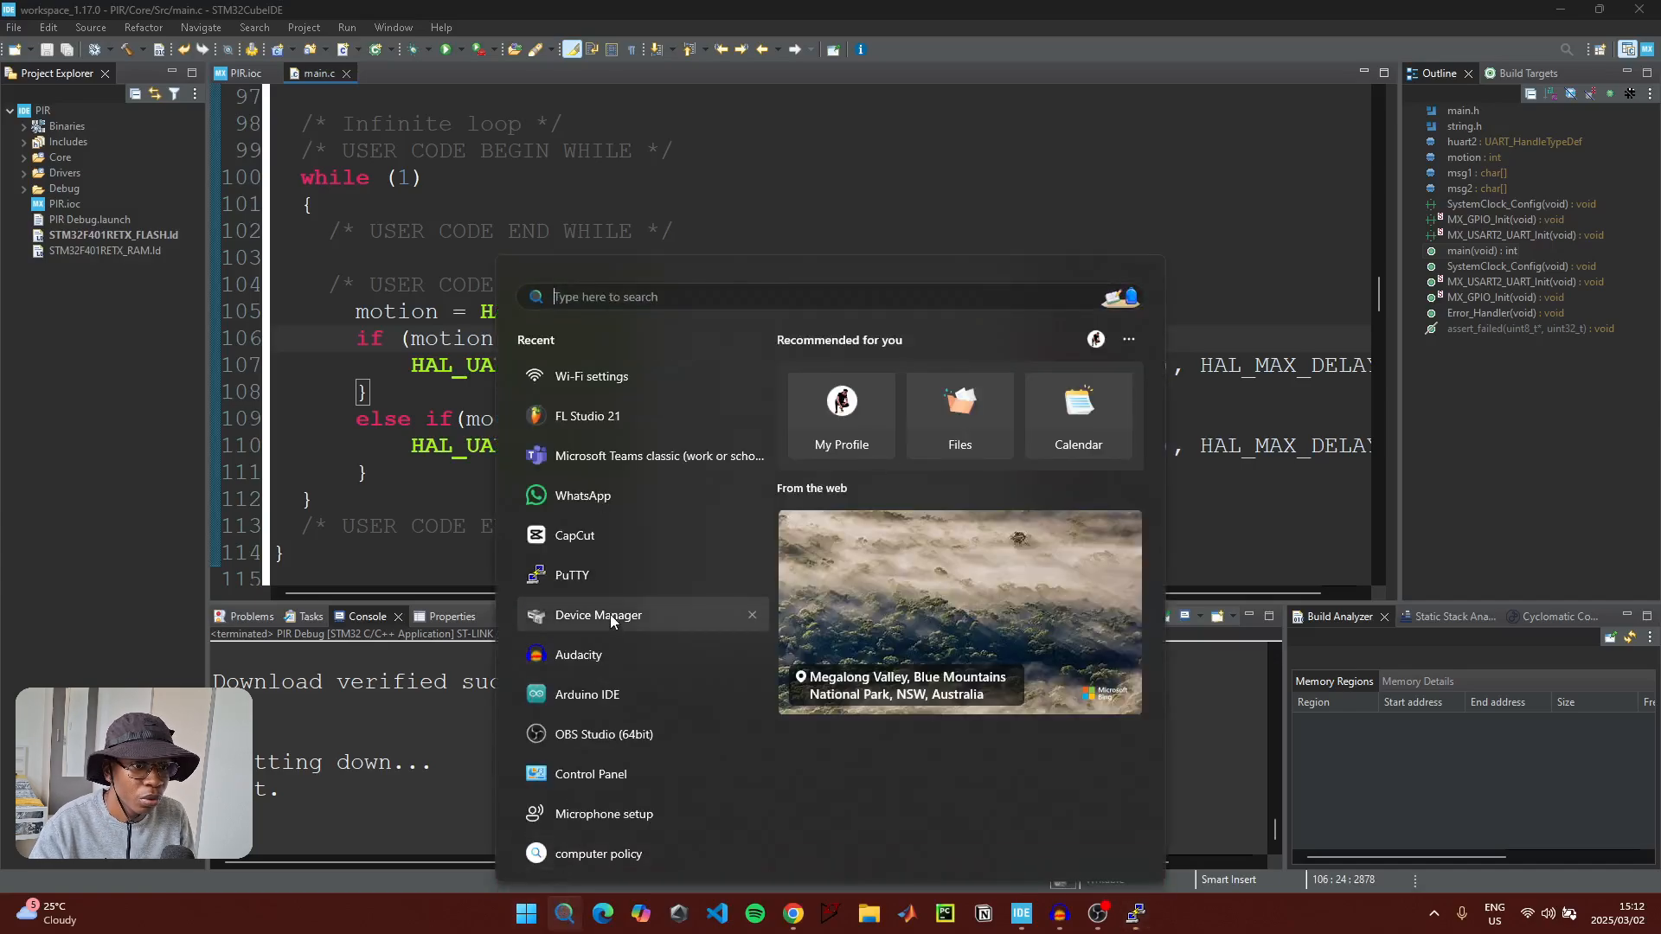
Find the STLink Virtual COM Port as COM10 in Device Manager and open a PuTTY session on COM10
click(597, 614)
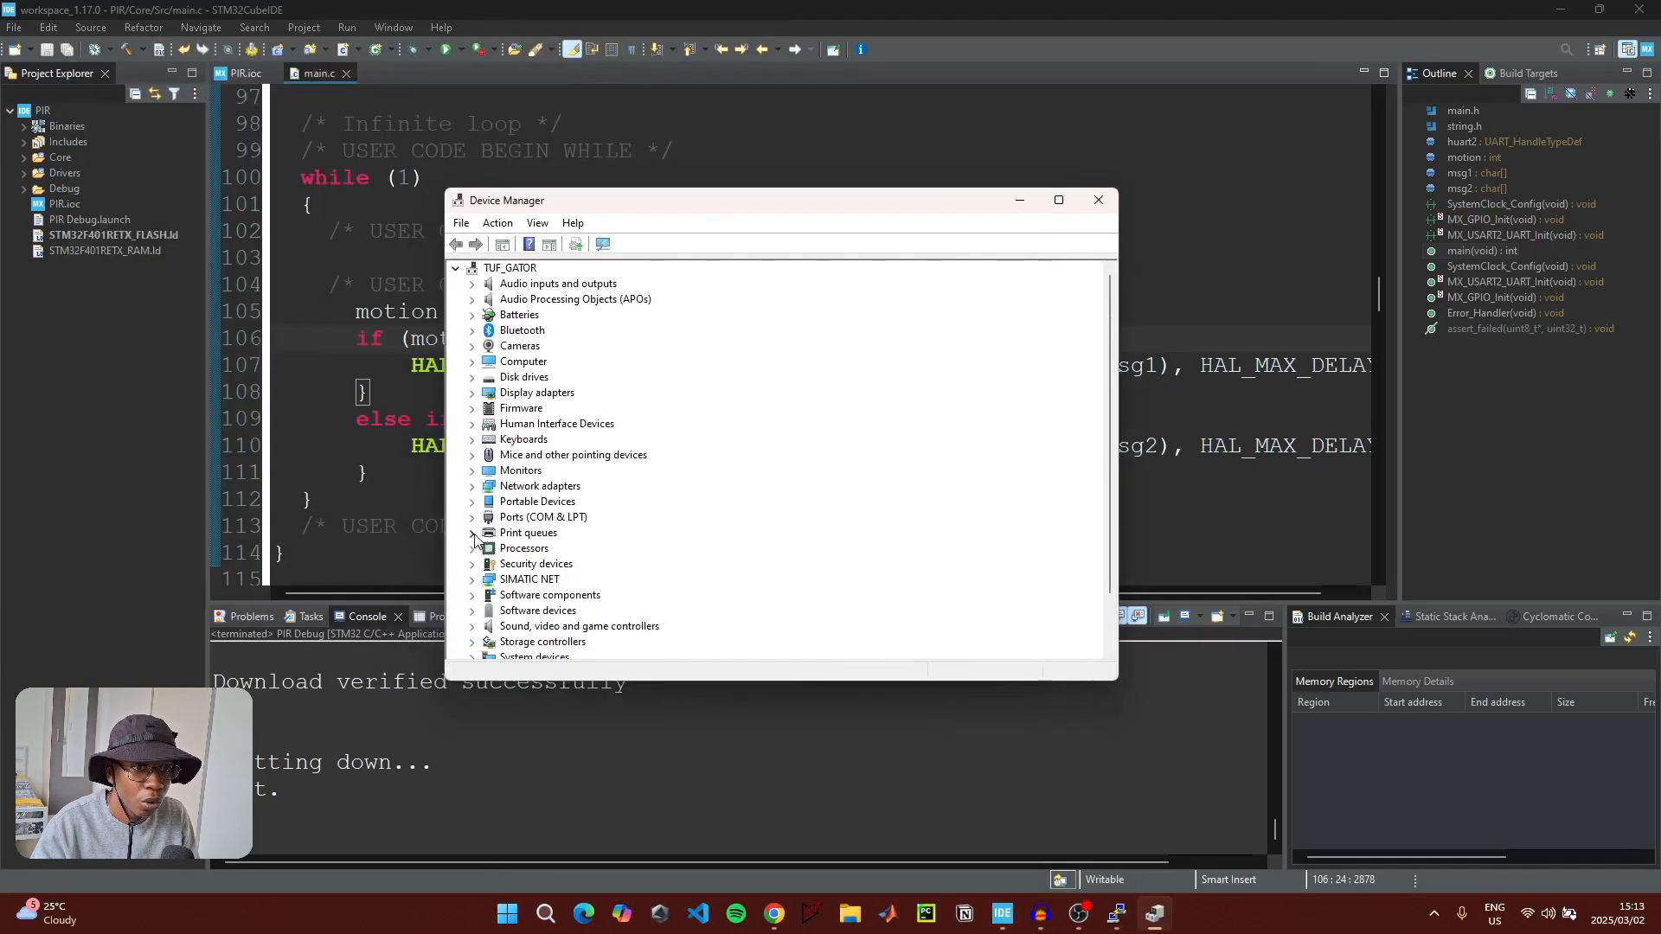
click(472, 518)
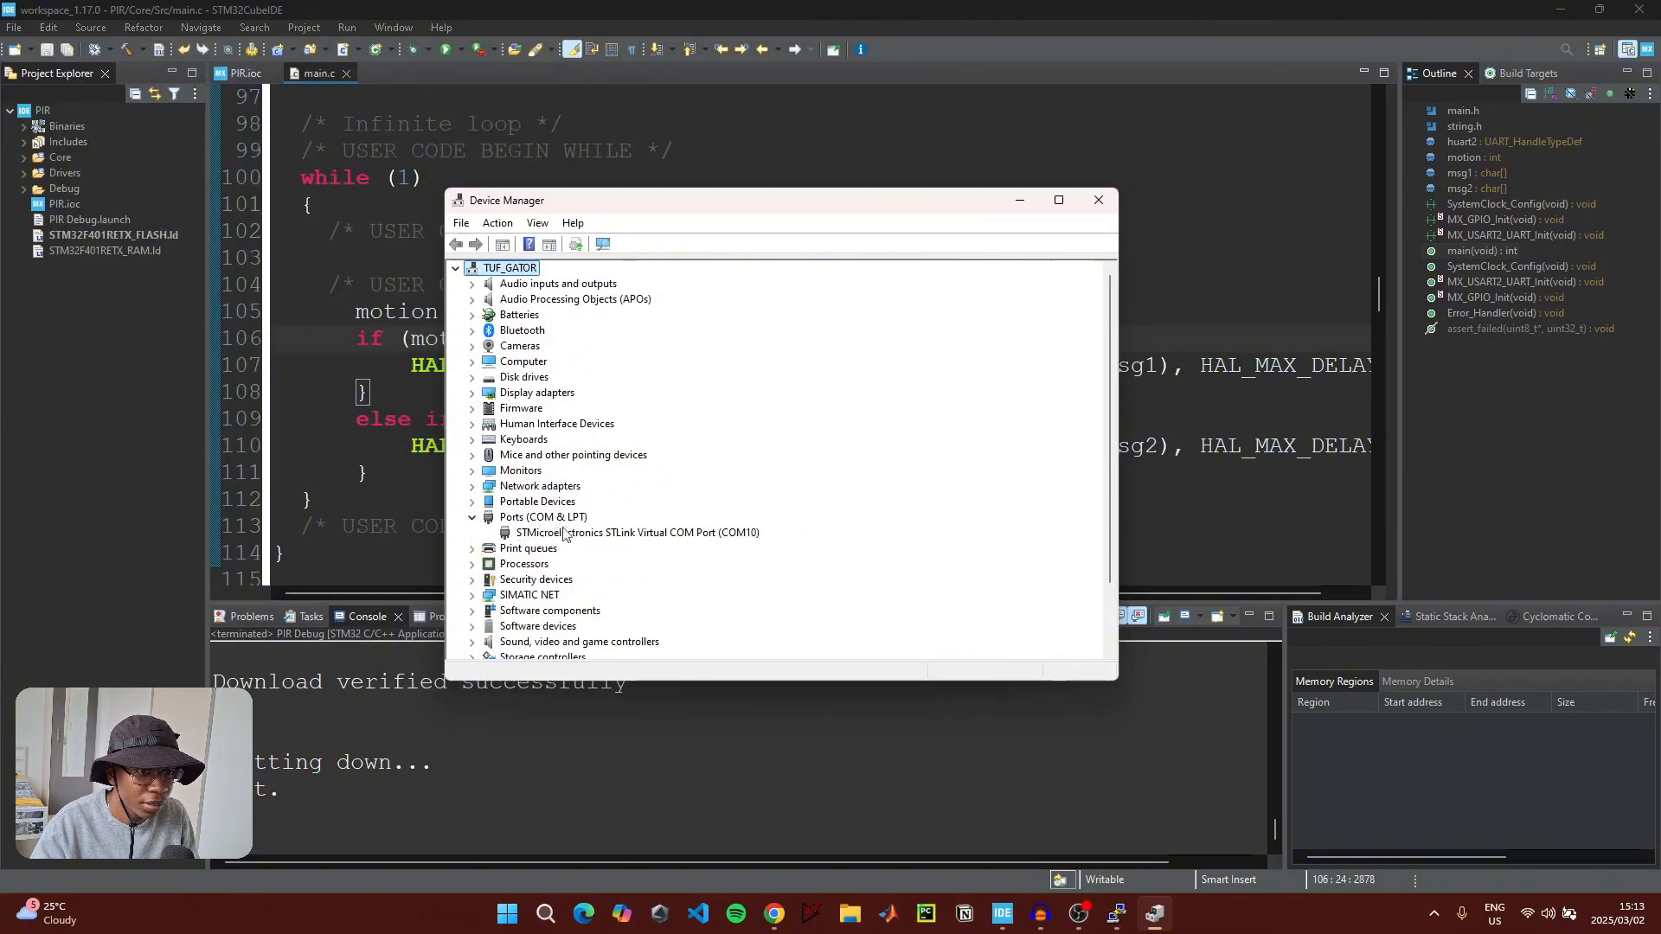
mouse_move(728, 565)
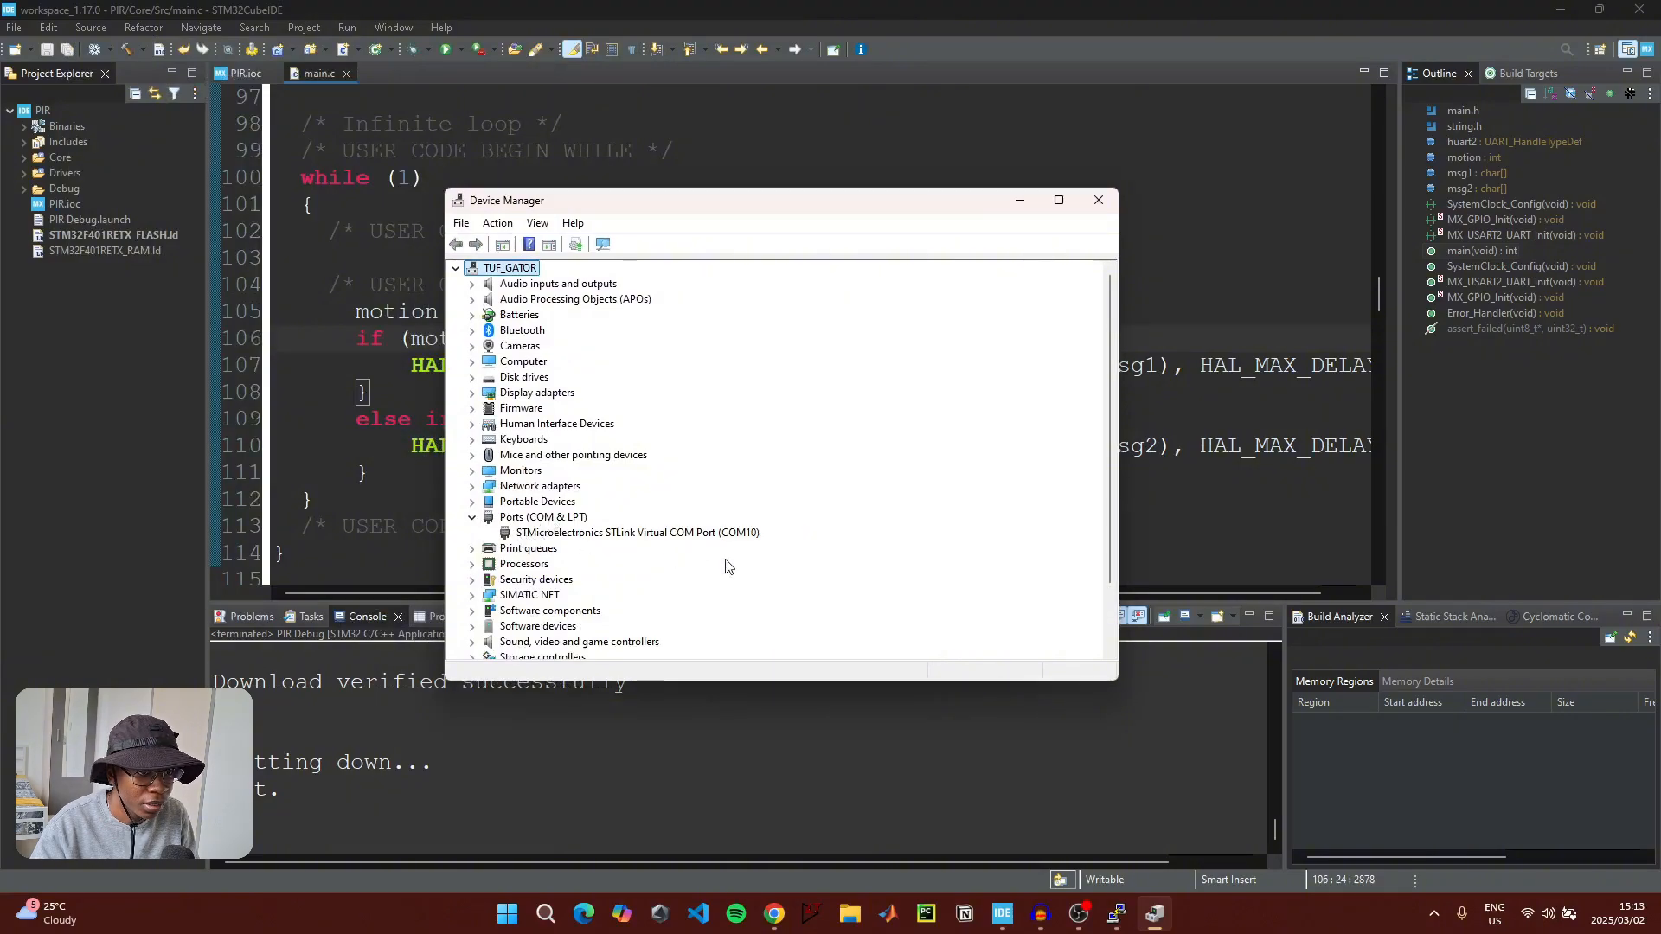
mouse_move(744, 540)
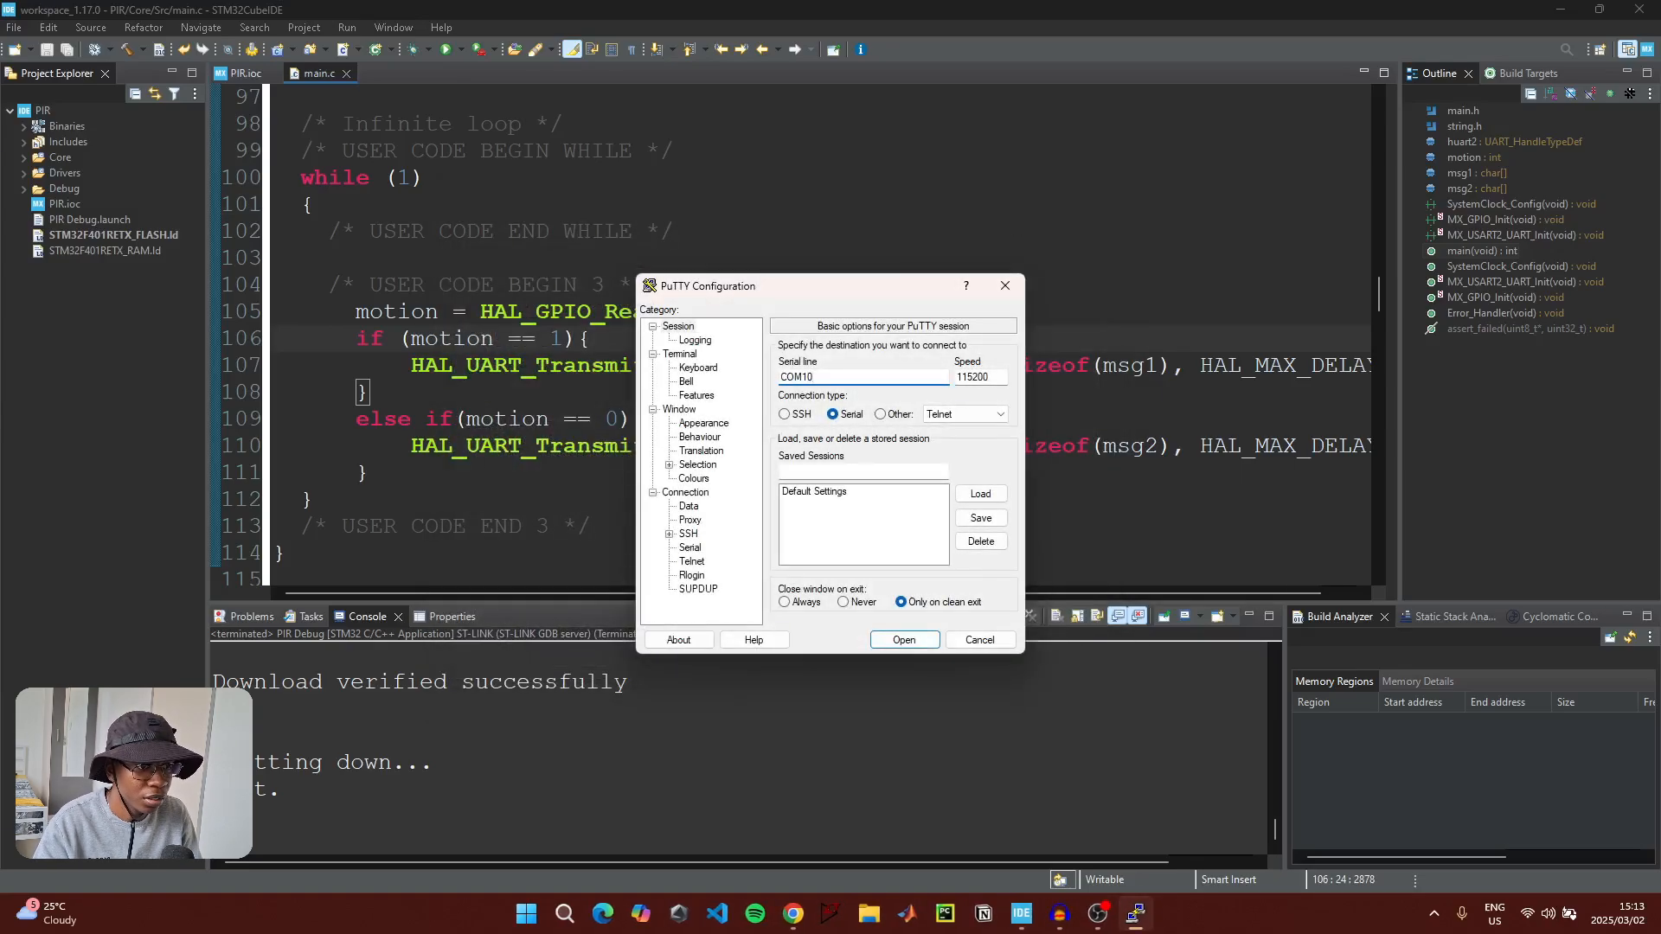
click(903, 640)
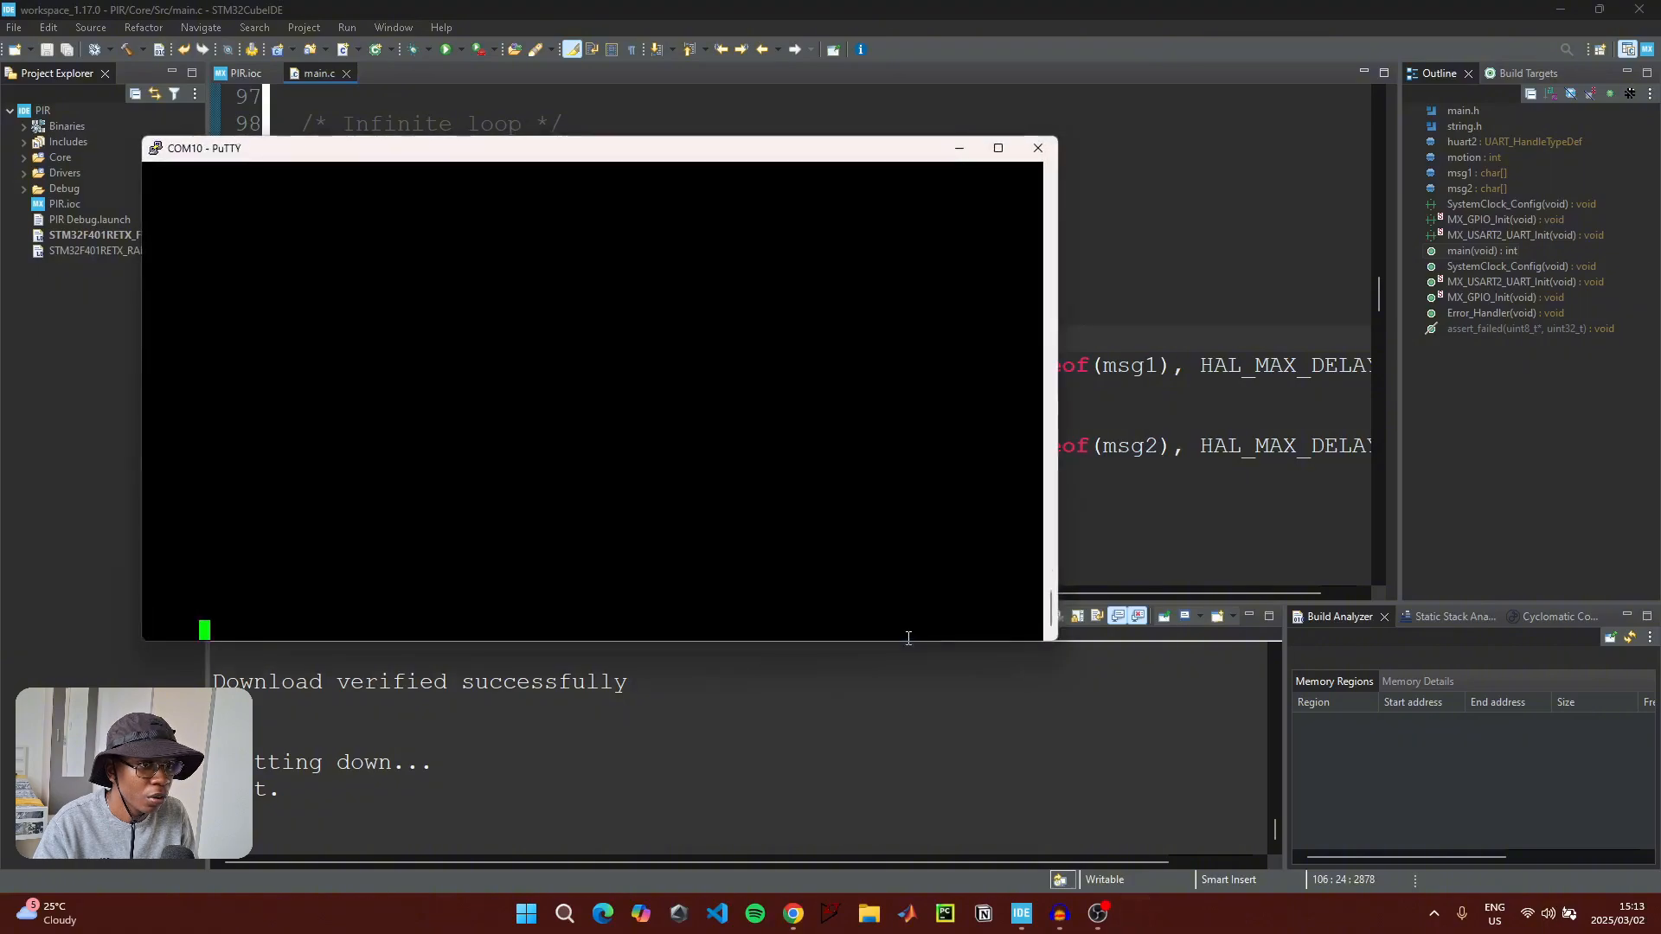